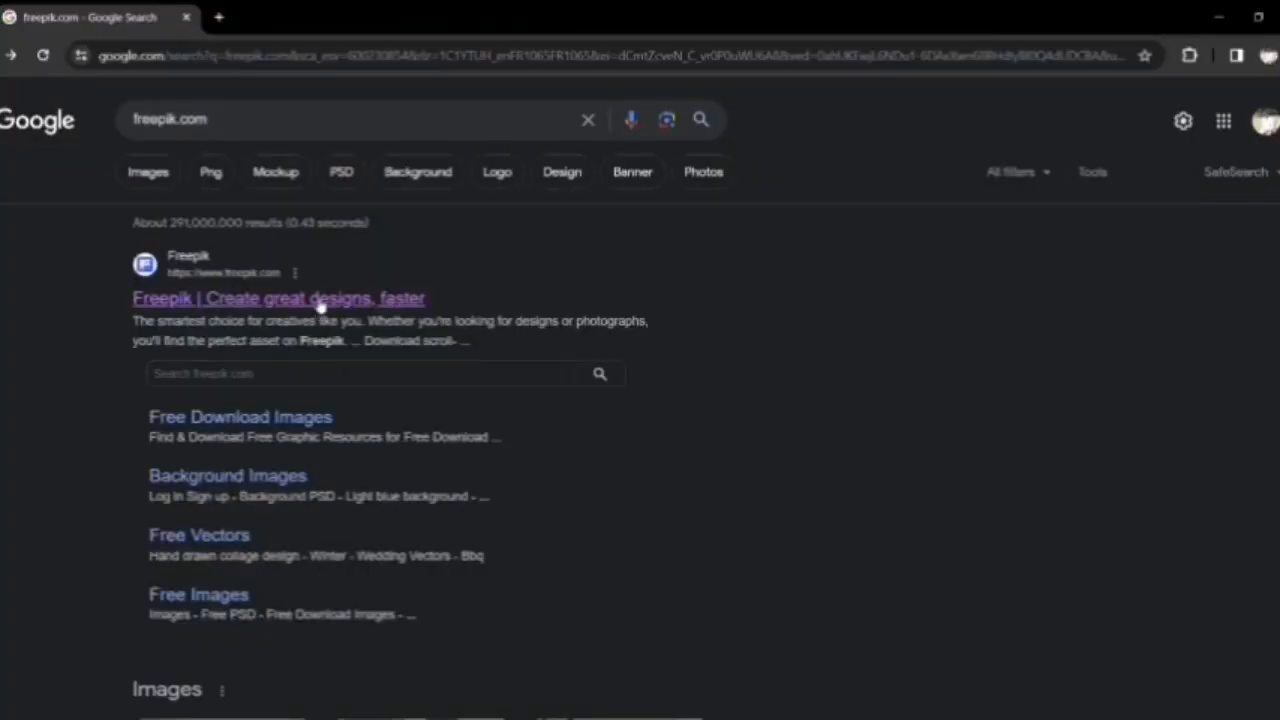
# Open the Freepik homepage from the Google search result for freepik.com
pyautogui.click(278, 298)
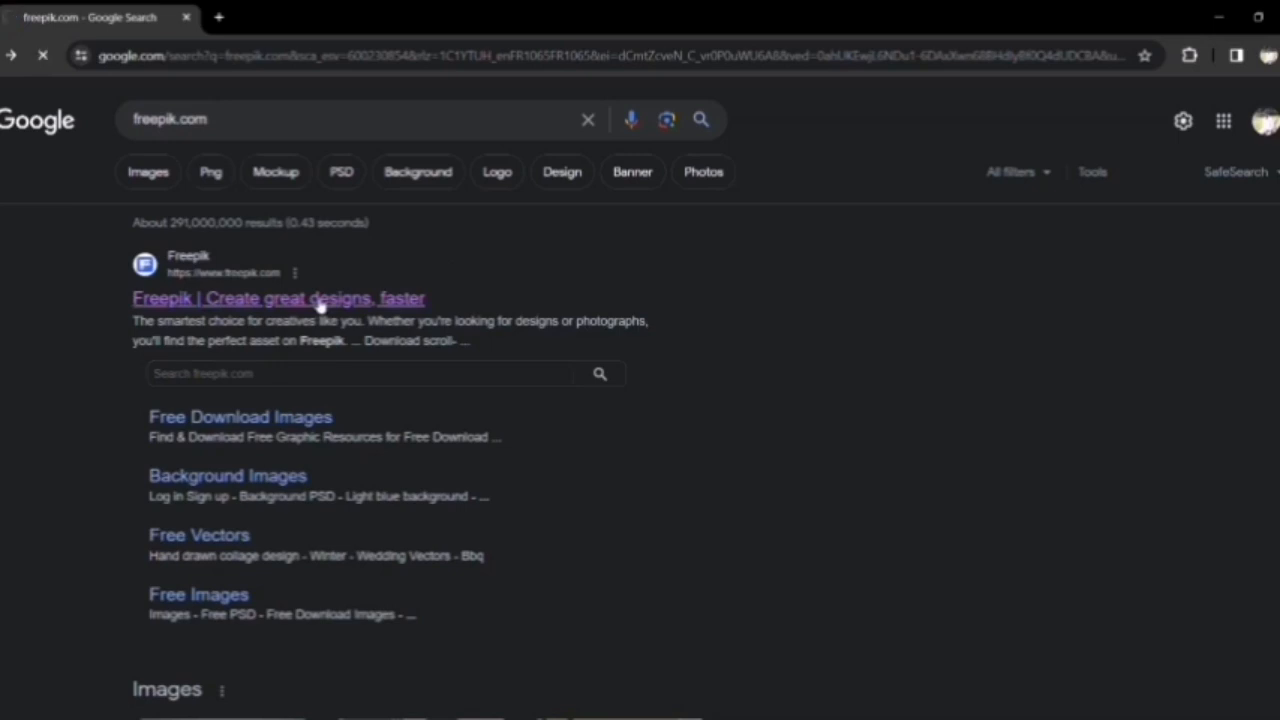
pyautogui.click(278, 298)
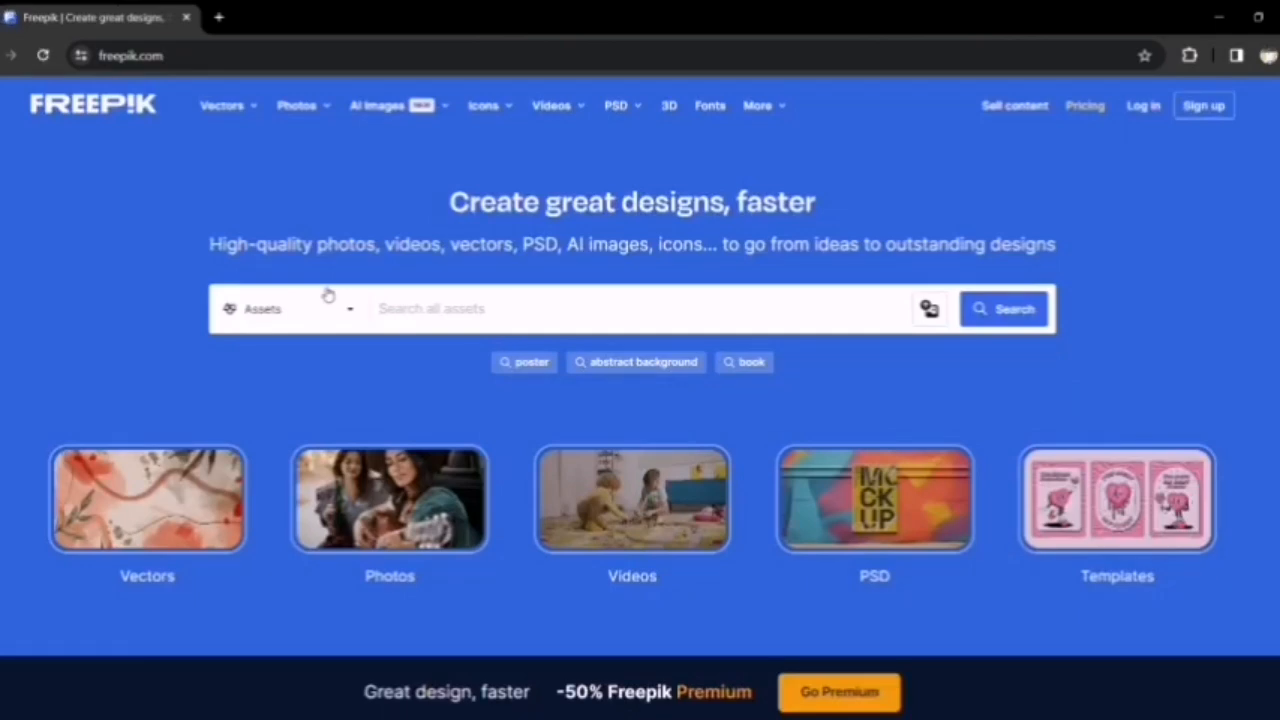
pyautogui.click(288, 308)
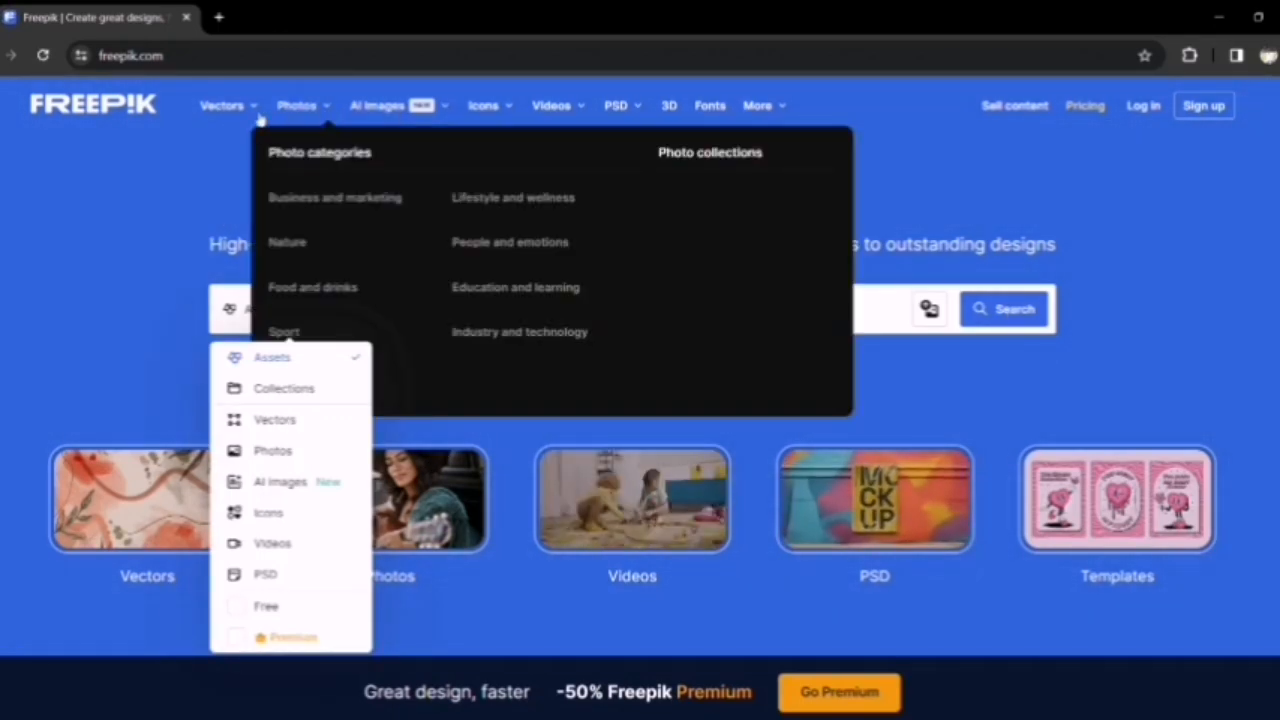
pyautogui.moveTo(220, 104)
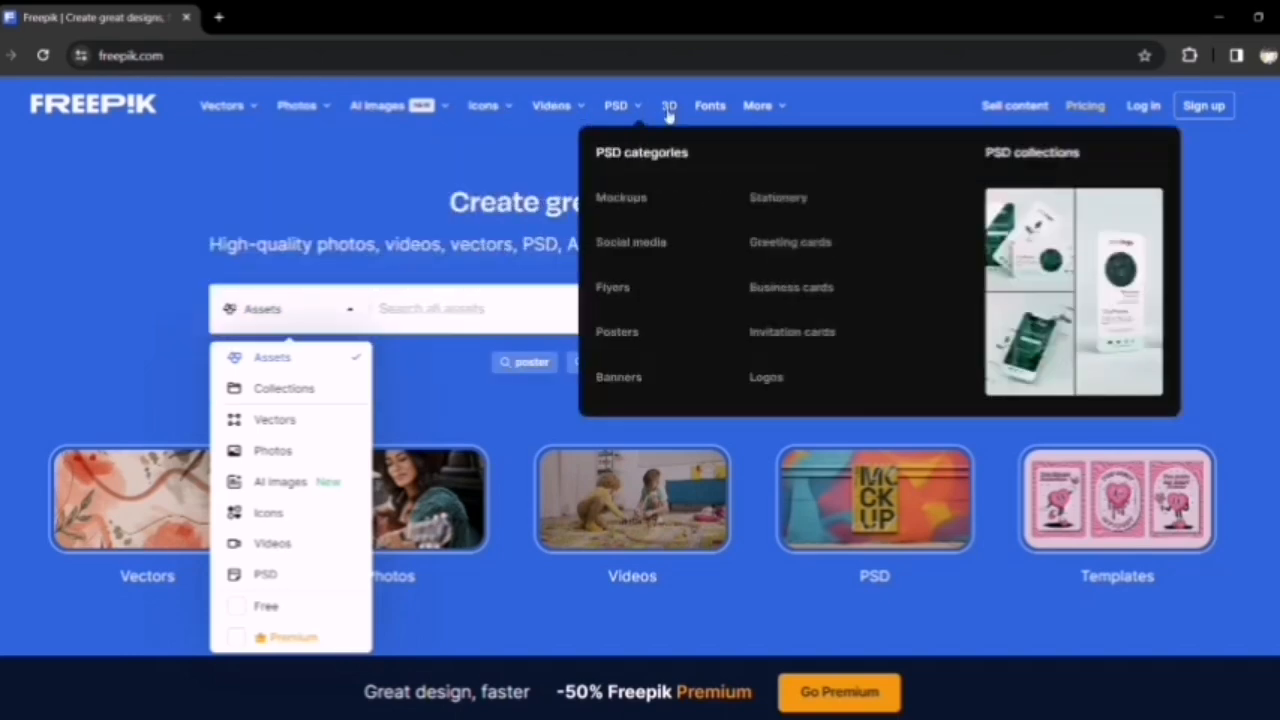
pyautogui.click(756, 104)
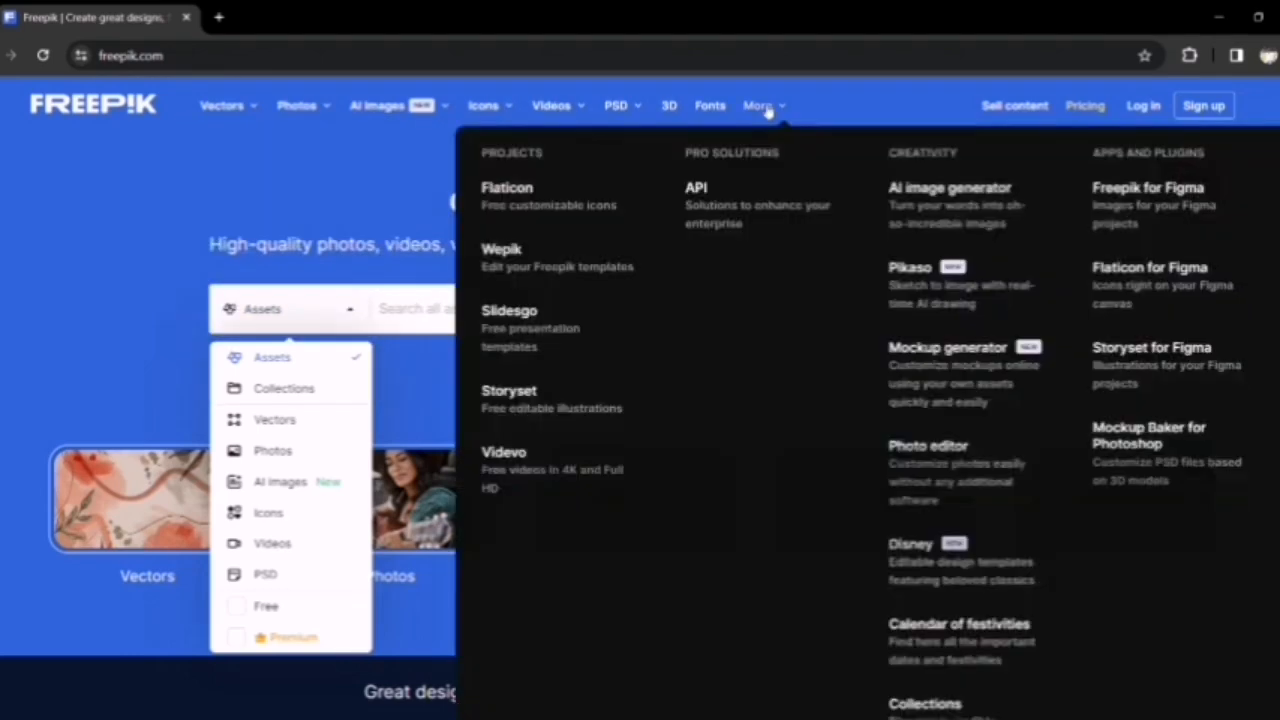
pyautogui.click(758, 104)
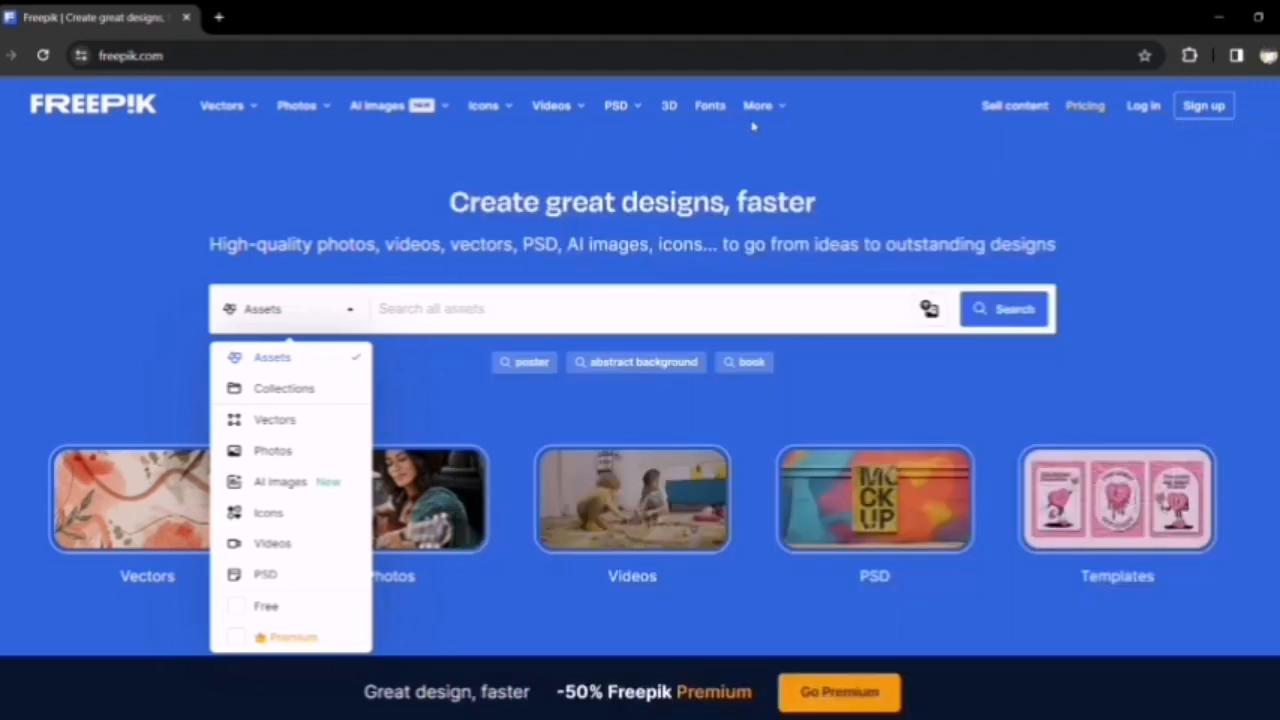
pyautogui.click(758, 104)
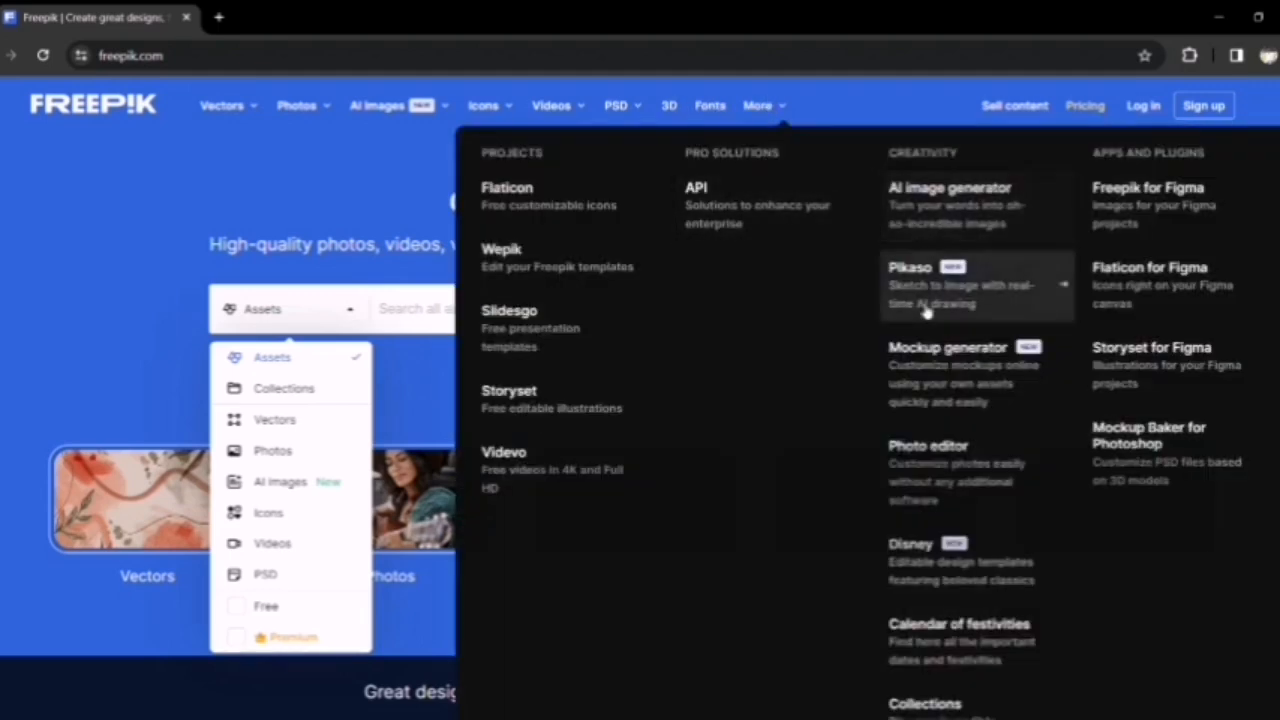
pyautogui.click(756, 104)
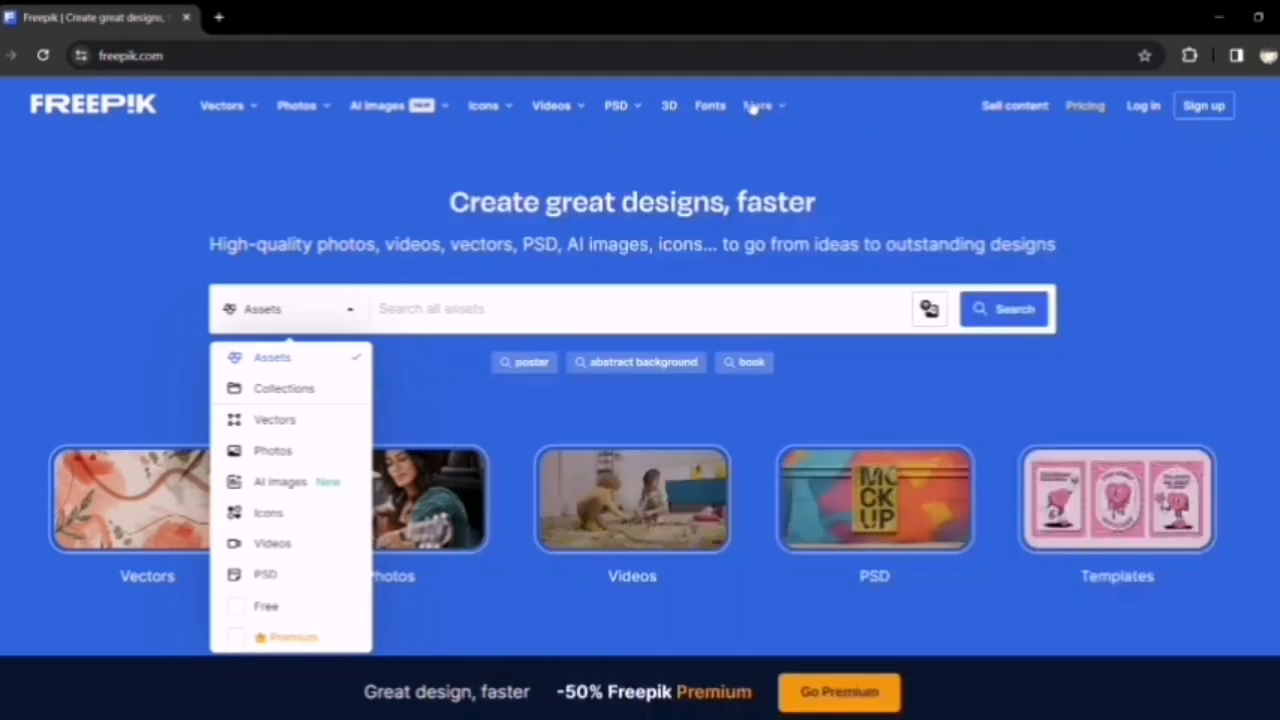
pyautogui.click(756, 104)
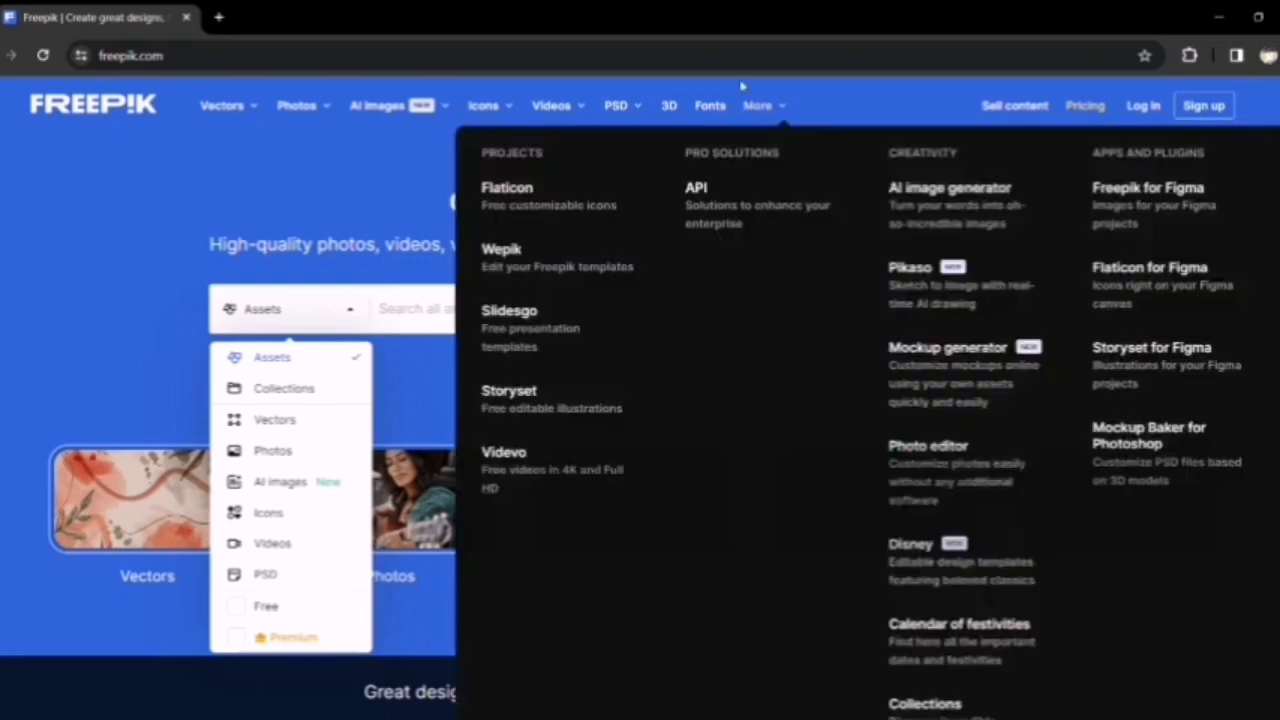
pyautogui.click(756, 104)
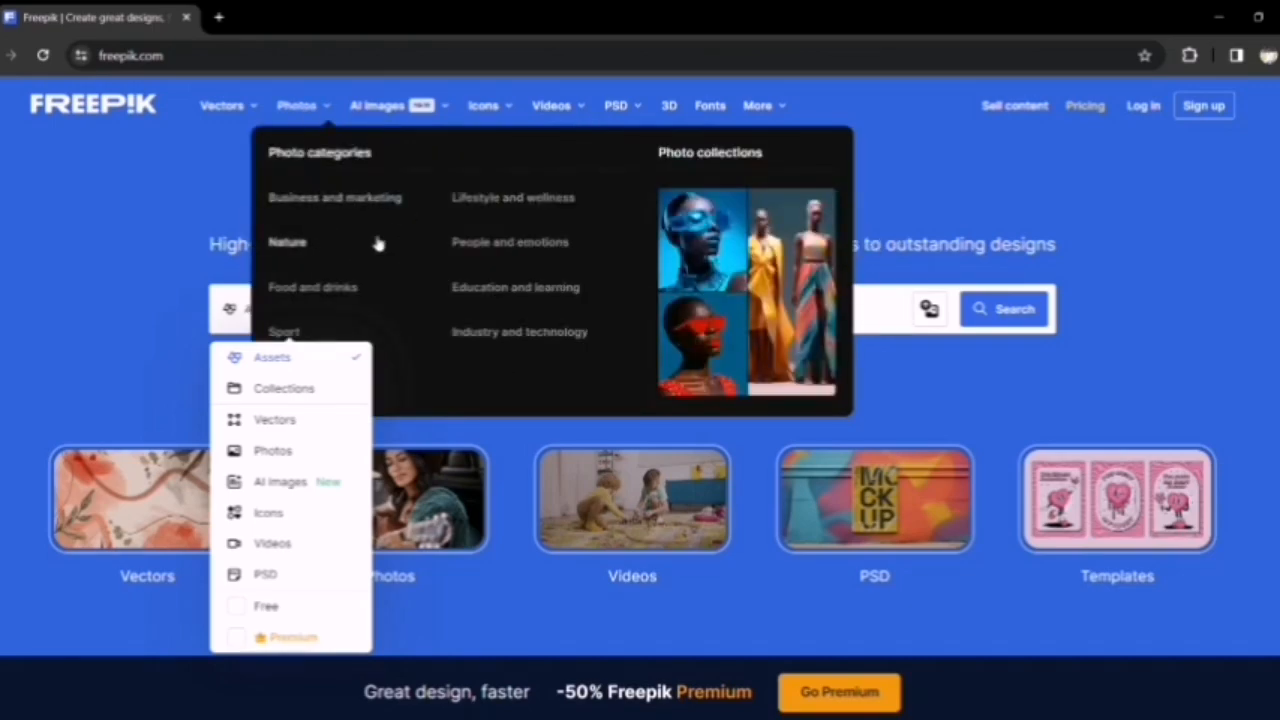
# Reach the creator community section and go to the Sell content contributor page
pyautogui.scroll(-3)
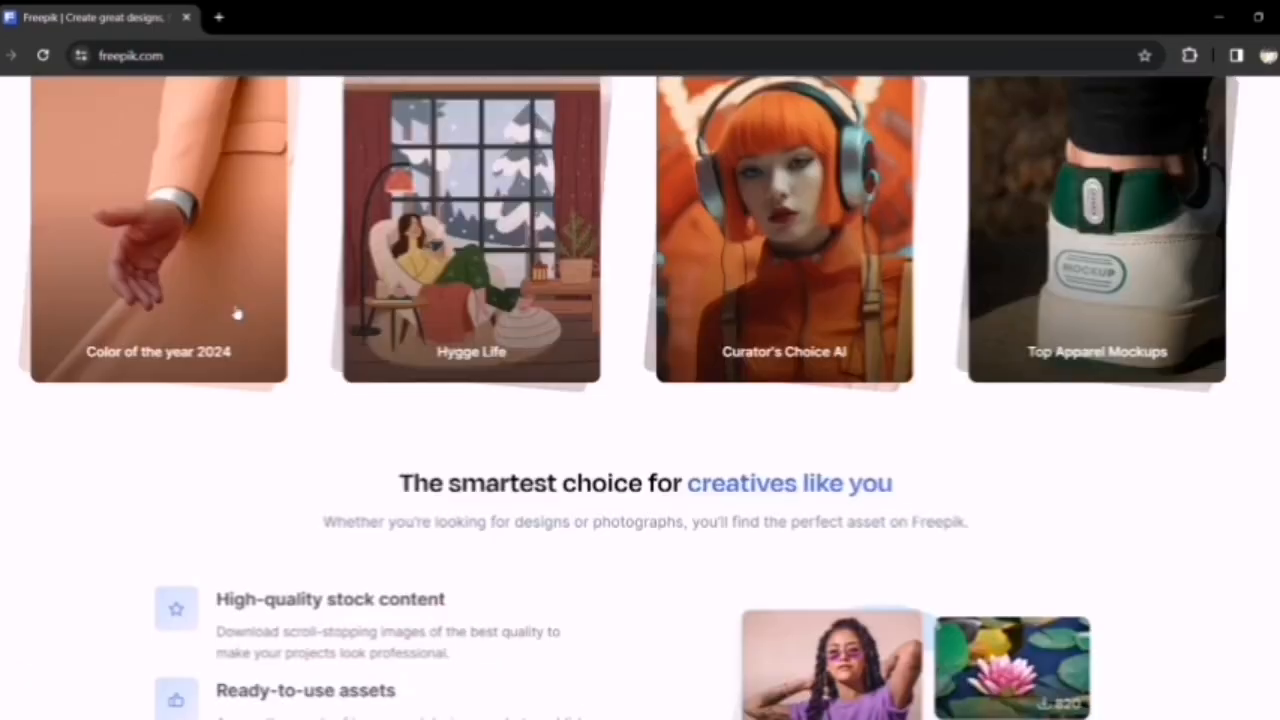
pyautogui.scroll(-3)
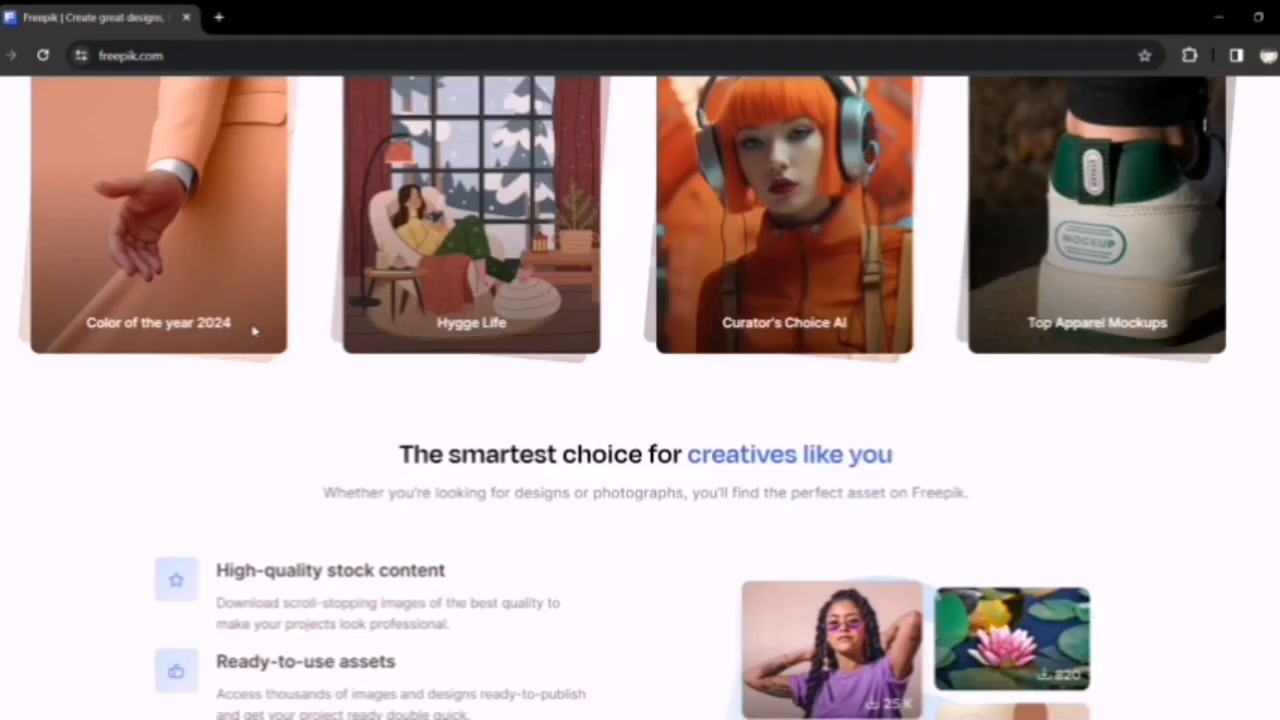
pyautogui.scroll(-3)
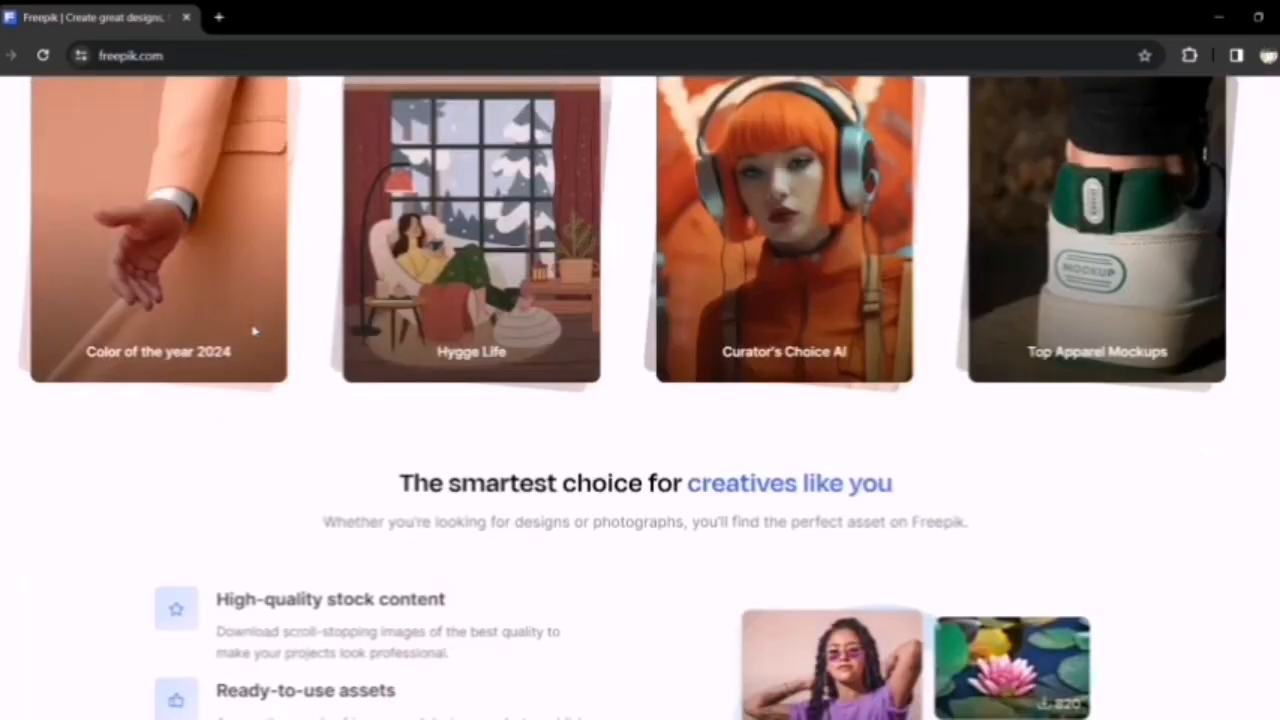
pyautogui.scroll(-3)
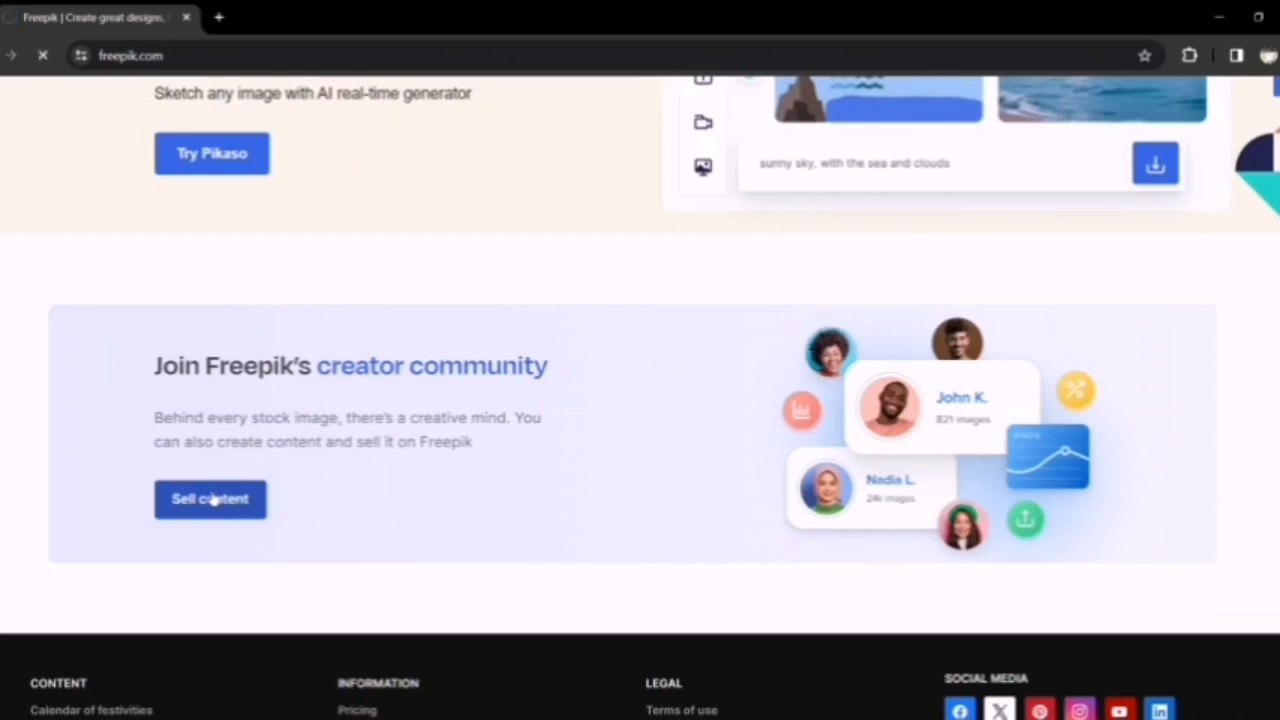
pyautogui.click(210, 500)
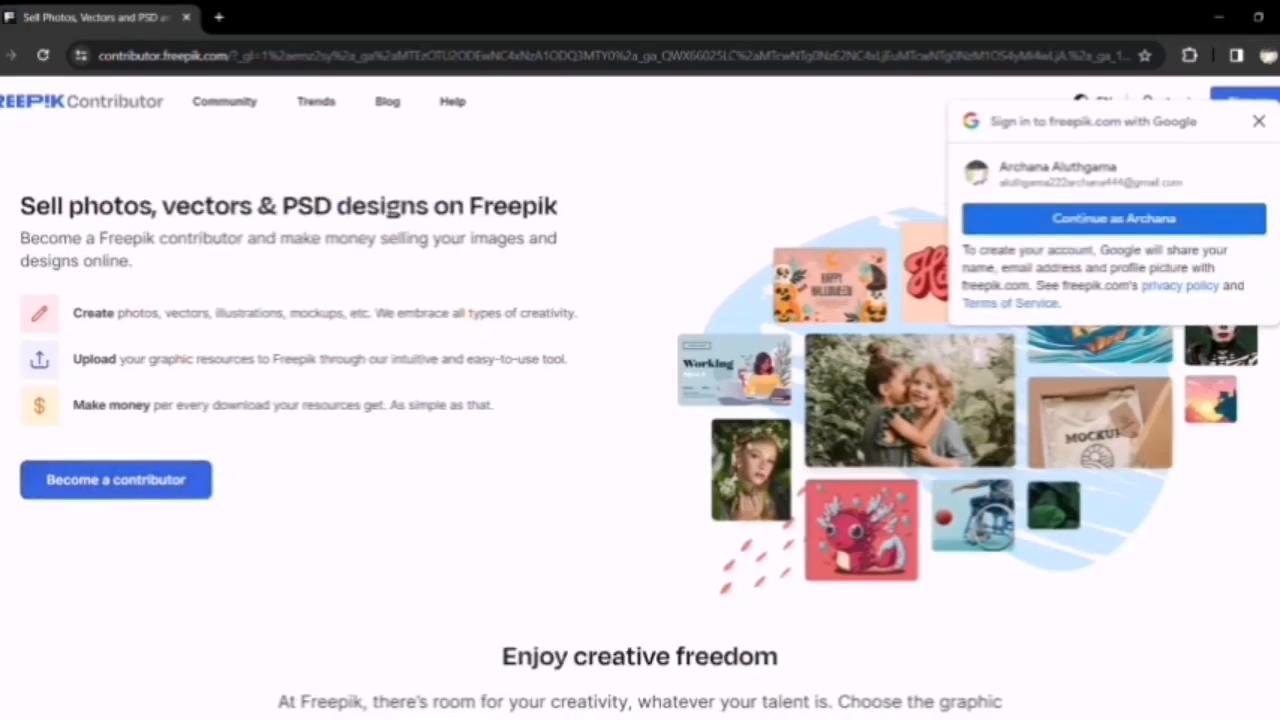
# Dismiss the Google sign-in prompt and choose Become a contributor
pyautogui.click(1260, 122)
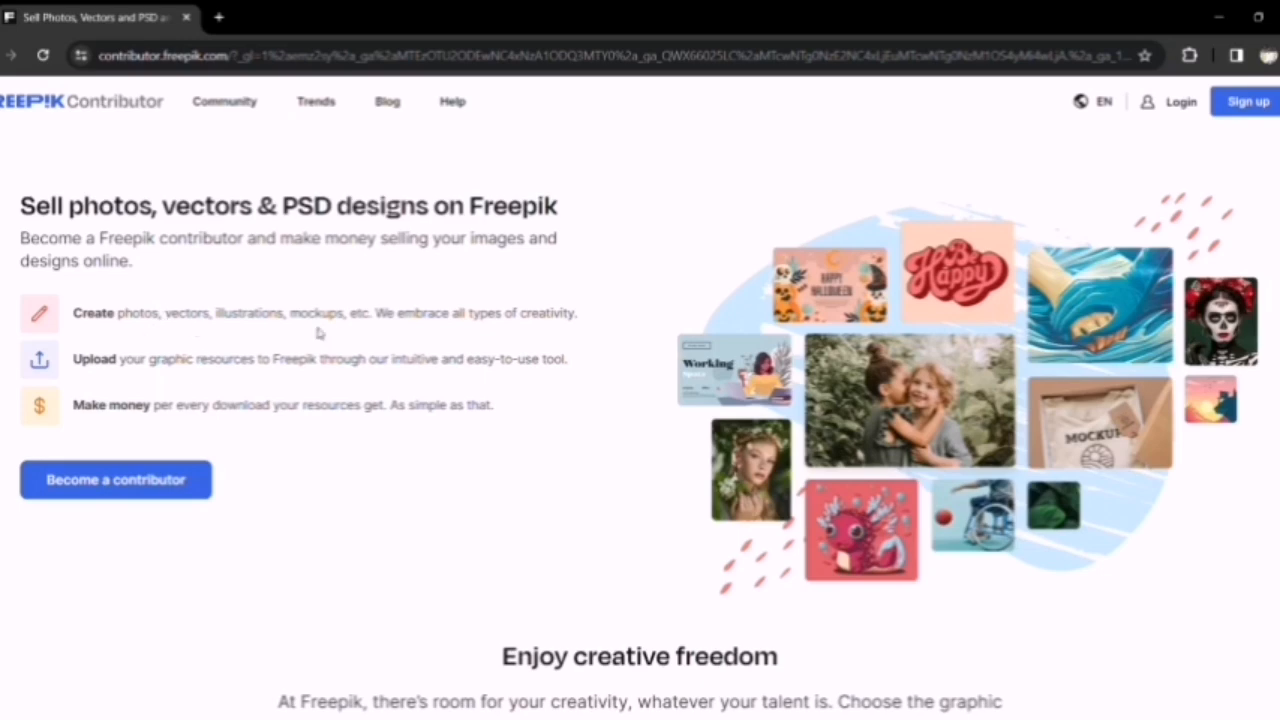
pyautogui.moveTo(300, 430)
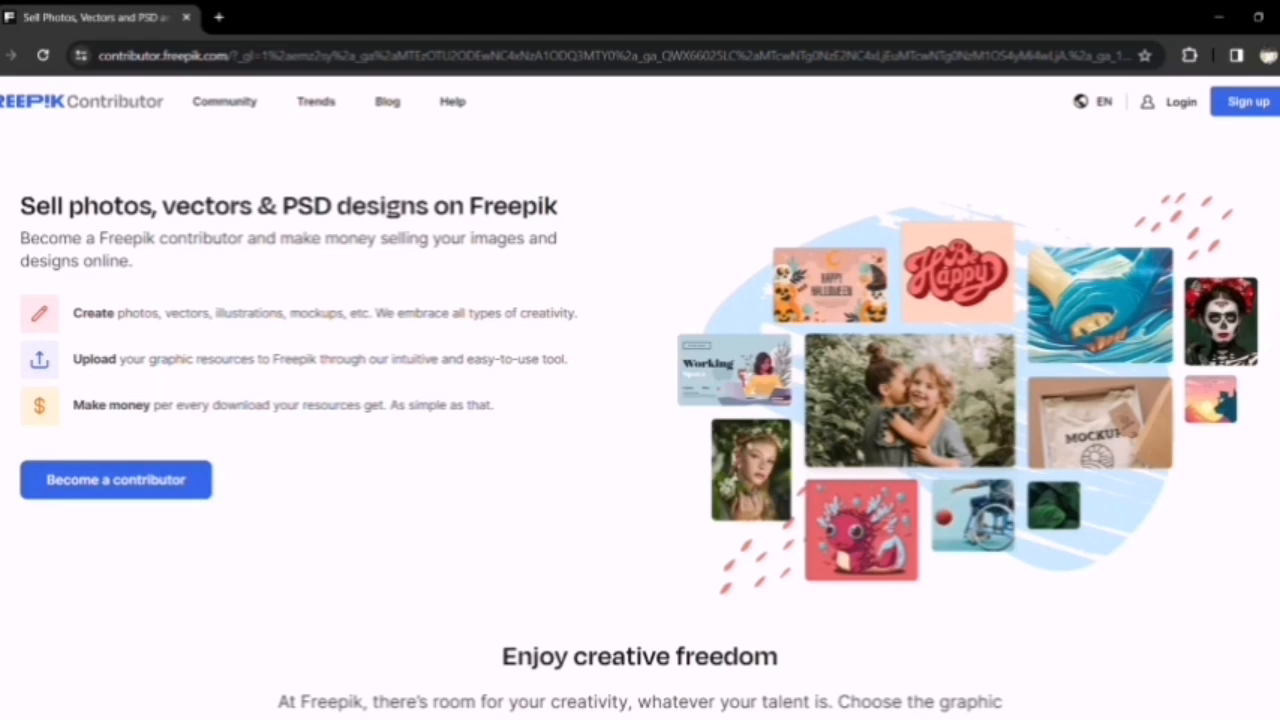
pyautogui.click(116, 480)
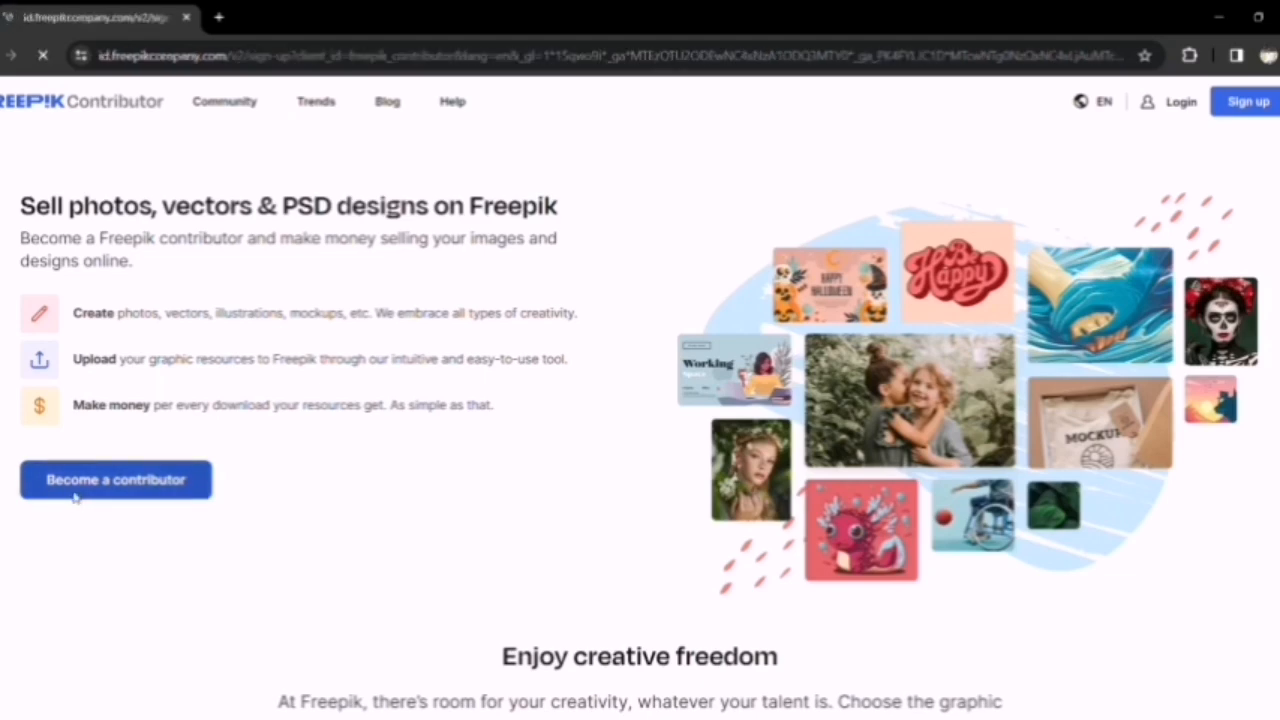
# Sign up for the contributor account using Continue with Google
pyautogui.click(116, 480)
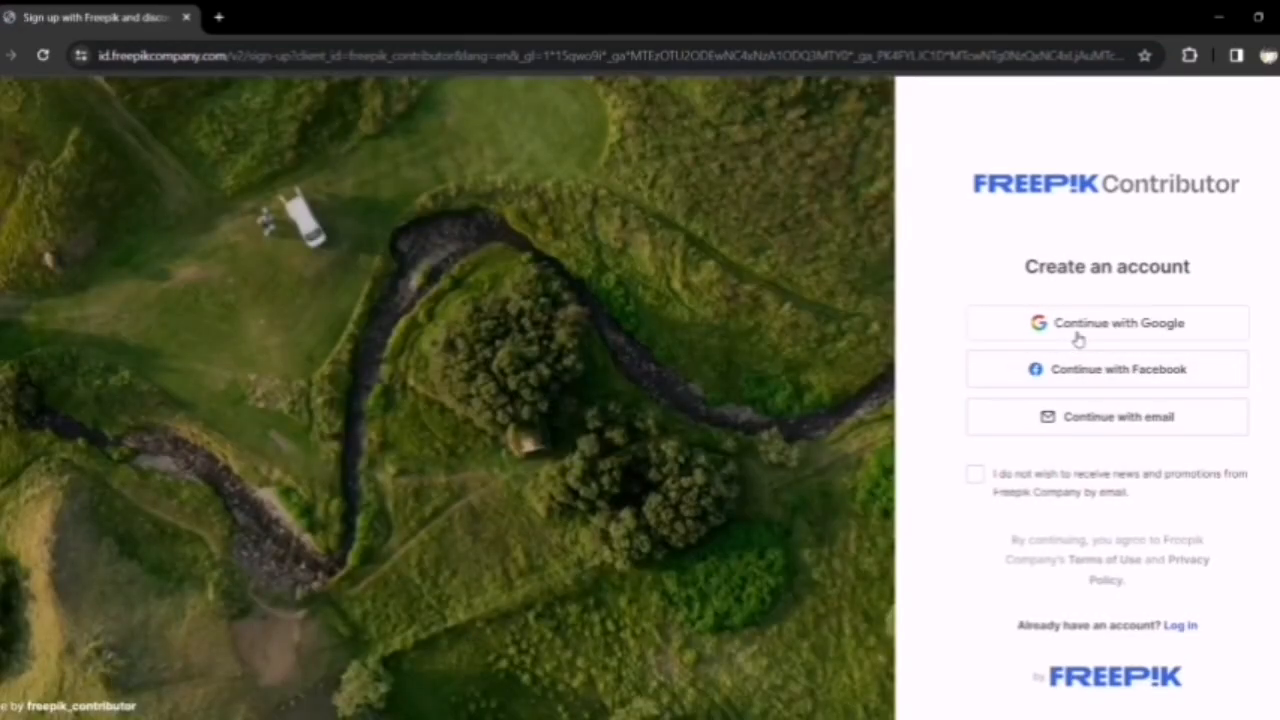
pyautogui.moveTo(1084, 318)
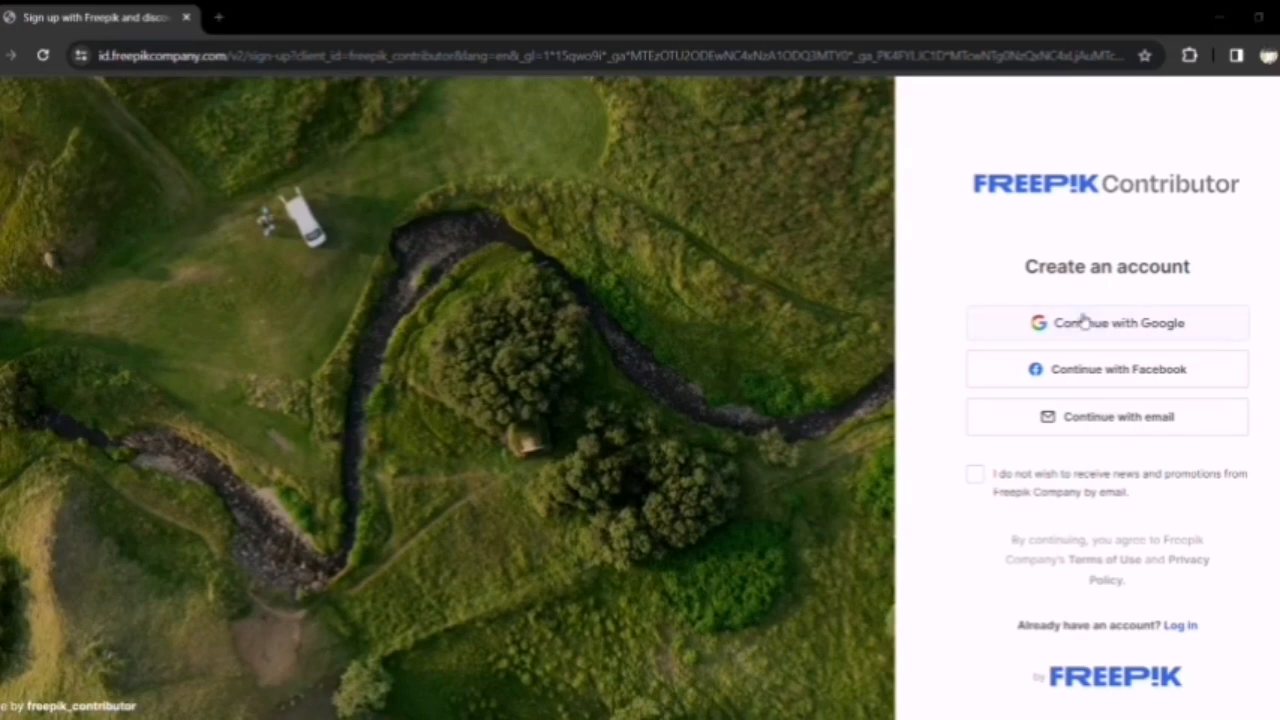
pyautogui.moveTo(638, 376)
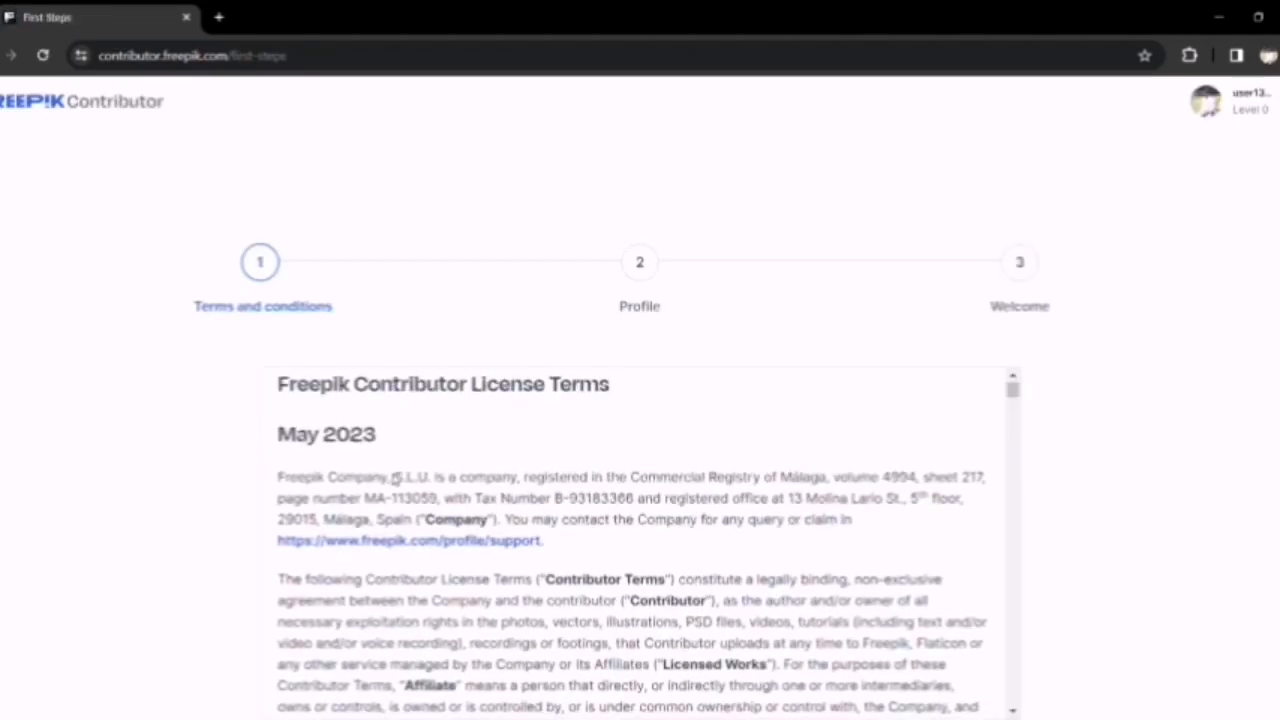
# Read through the license terms and accept the terms and conditions
pyautogui.scroll(-3)
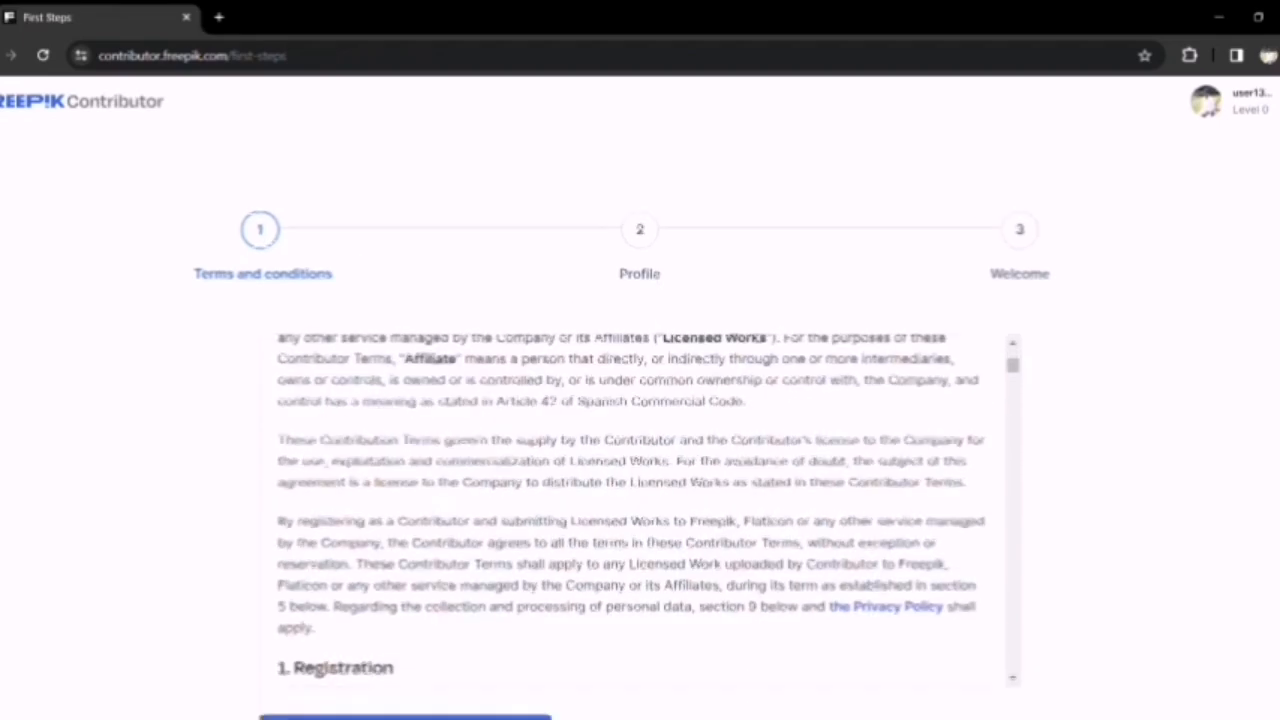
pyautogui.scroll(-3)
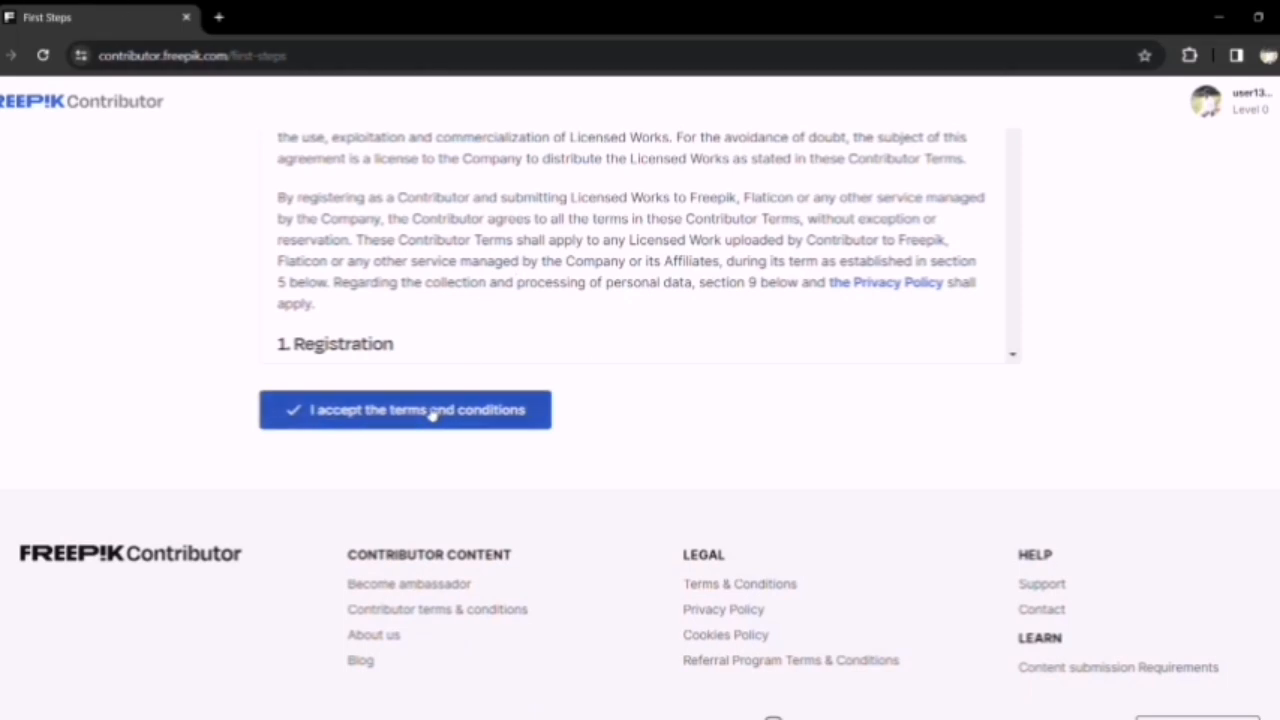
pyautogui.click(404, 408)
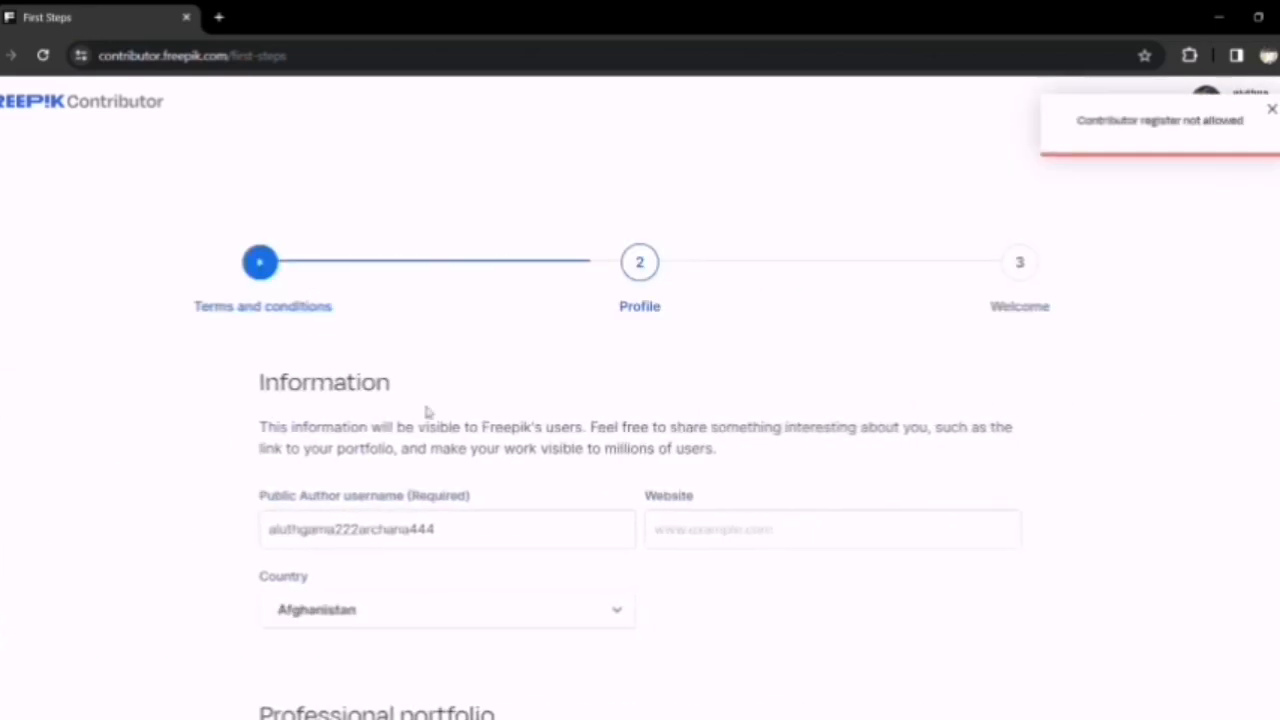
# Dismiss the registration notice and enter 'Archana Photography' as the public author username
pyautogui.click(830, 528)
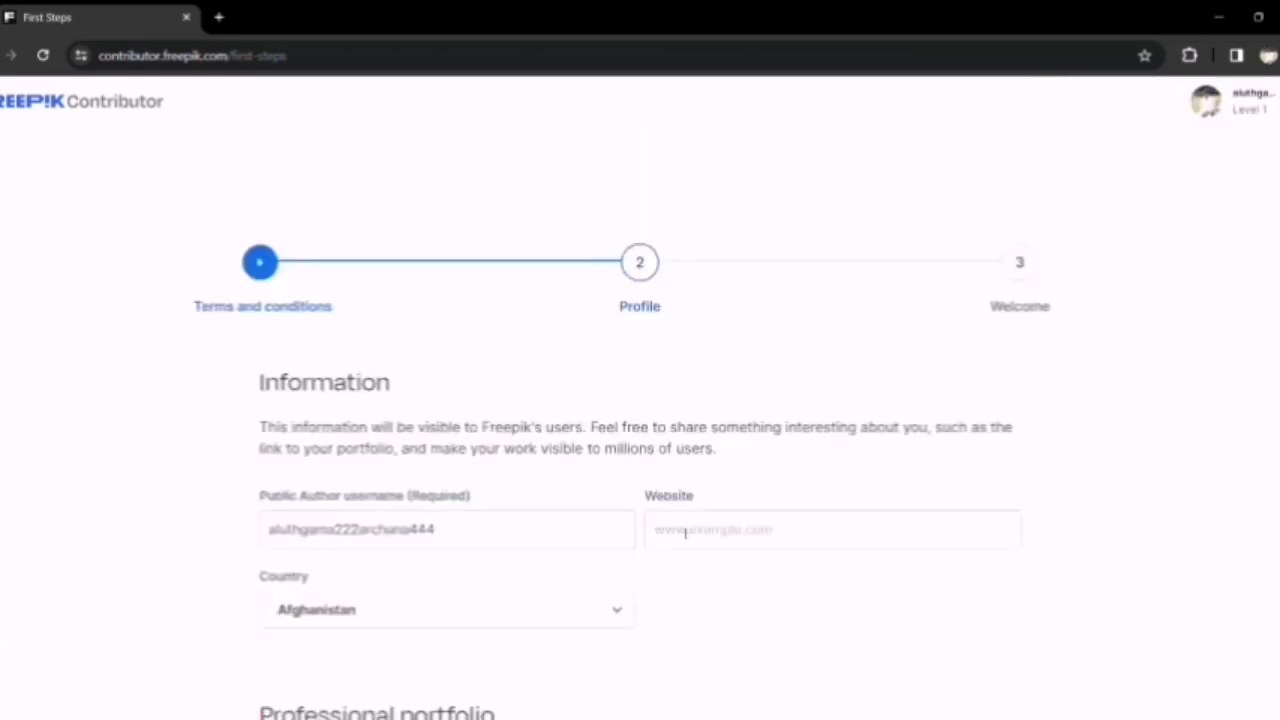
pyautogui.scroll(-3)
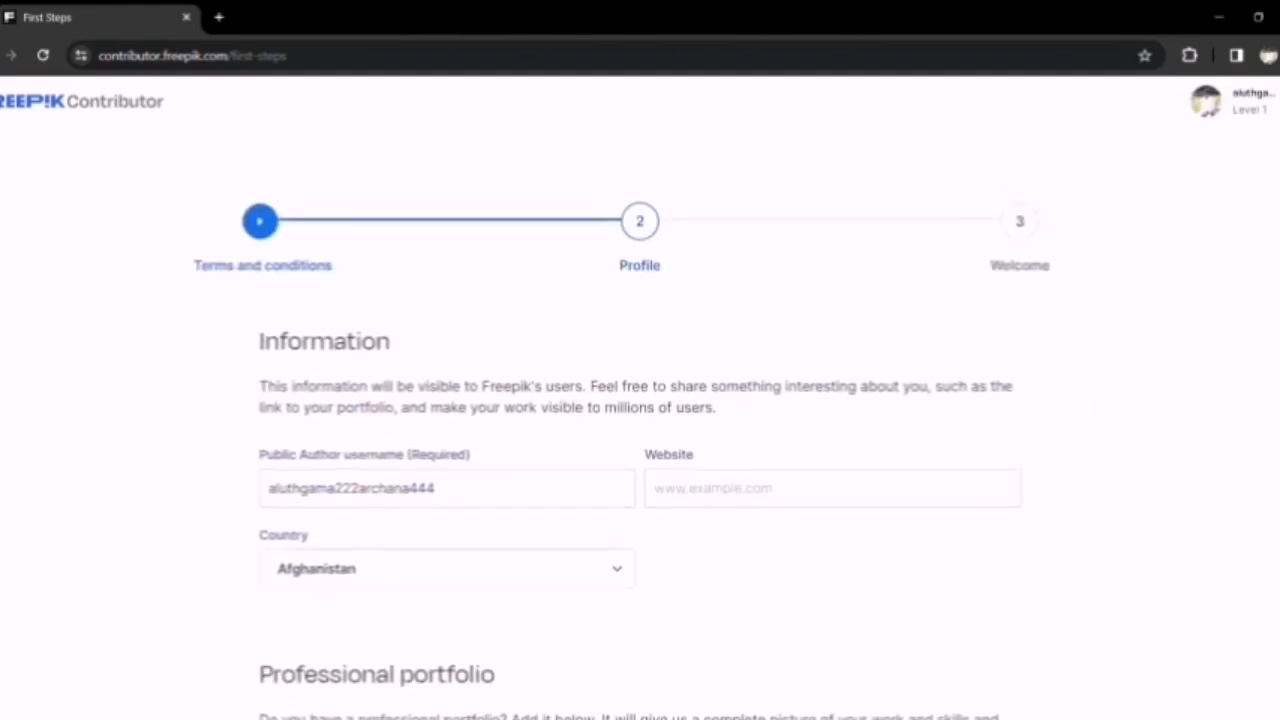
pyautogui.scroll(-3)
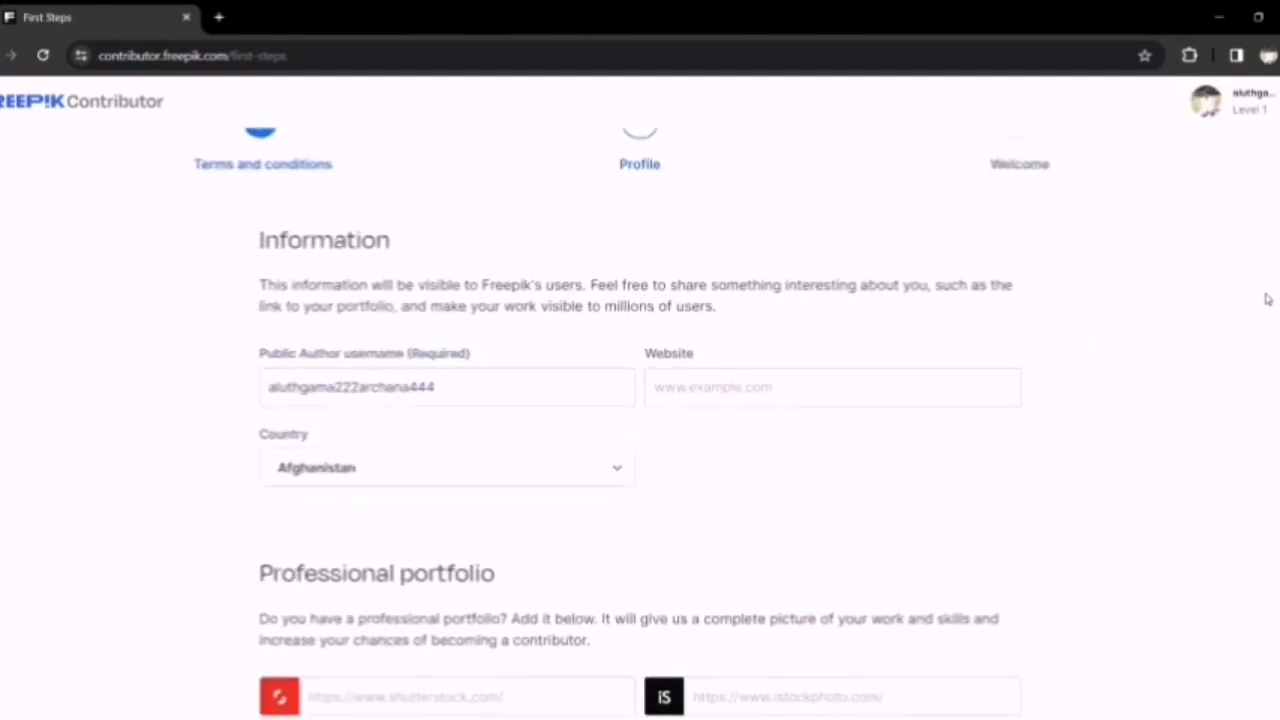
pyautogui.scroll(-3)
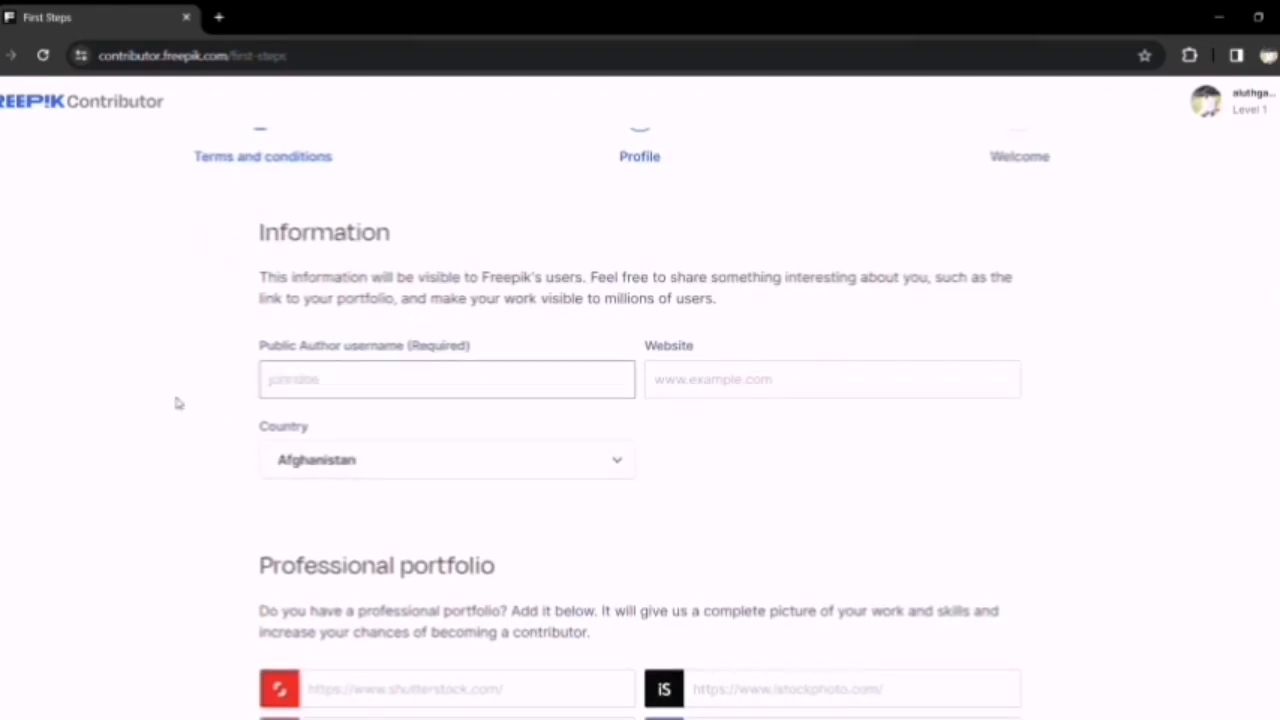
pyautogui.click(446, 380)
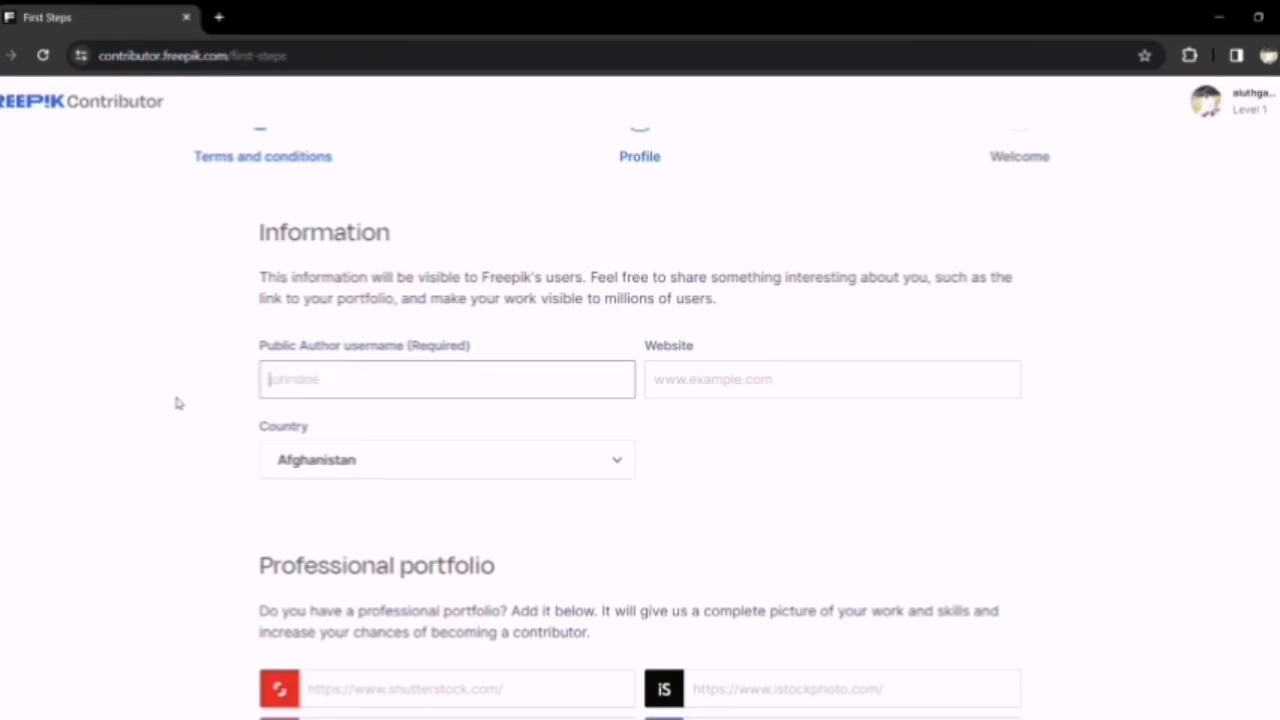
pyautogui.write('A')
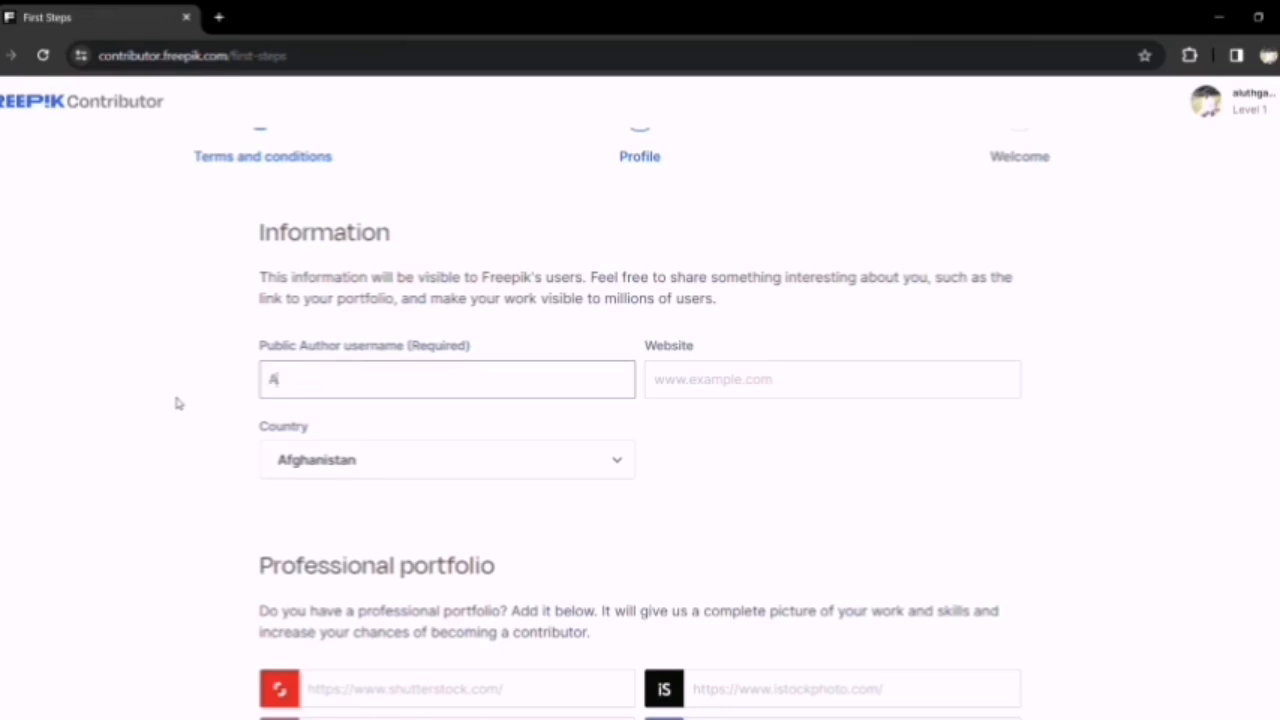
pyautogui.write('rchana Photo')
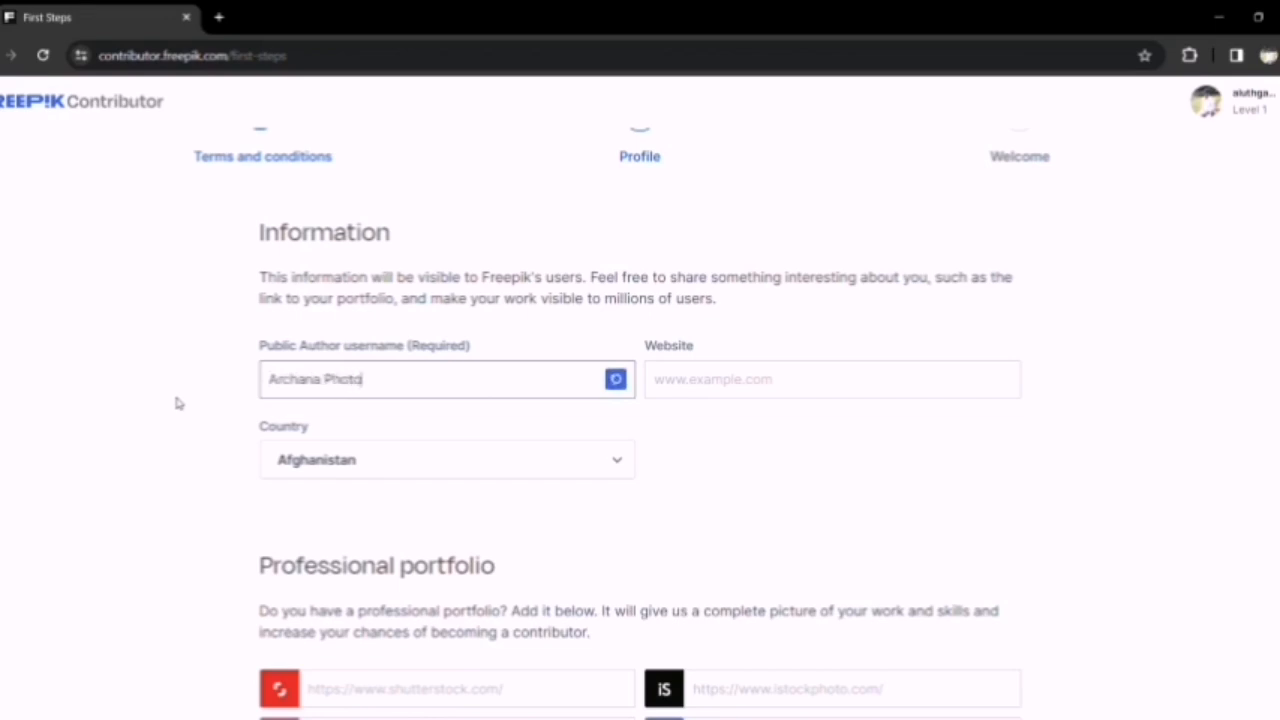
pyautogui.write('graphy')
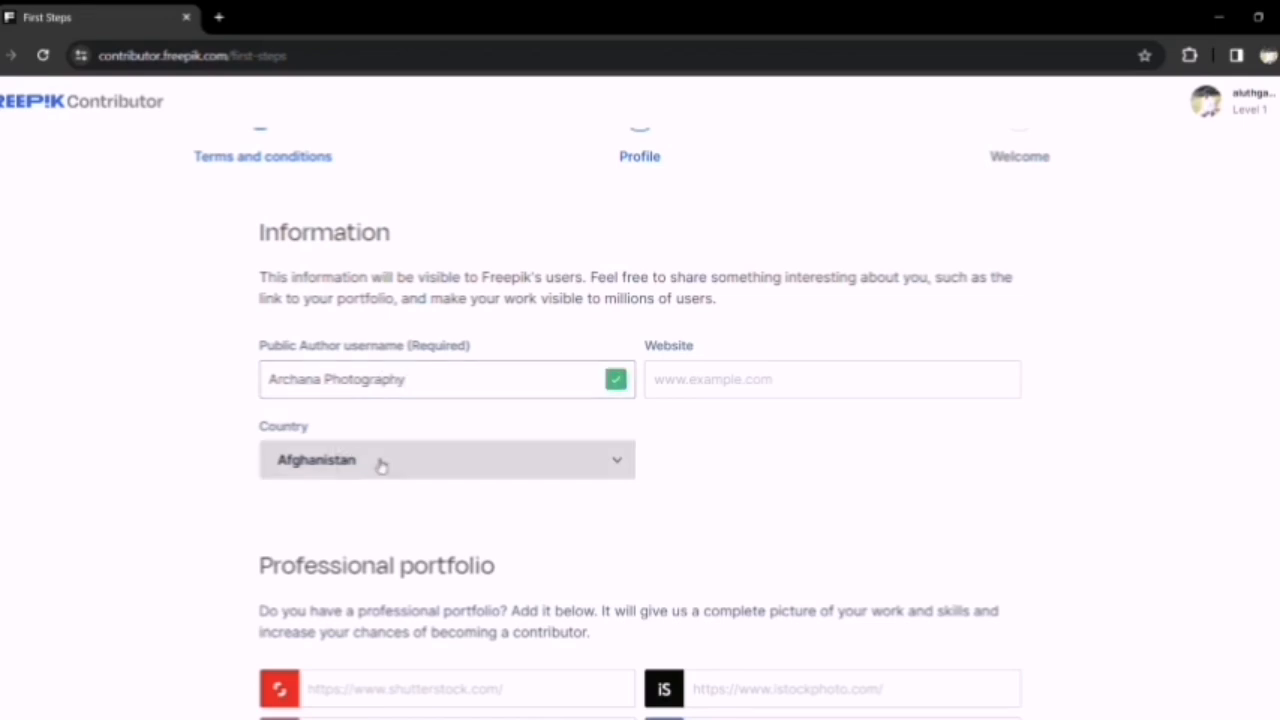
# Search the Country list for 'sri' and choose Sri Lanka
pyautogui.click(446, 458)
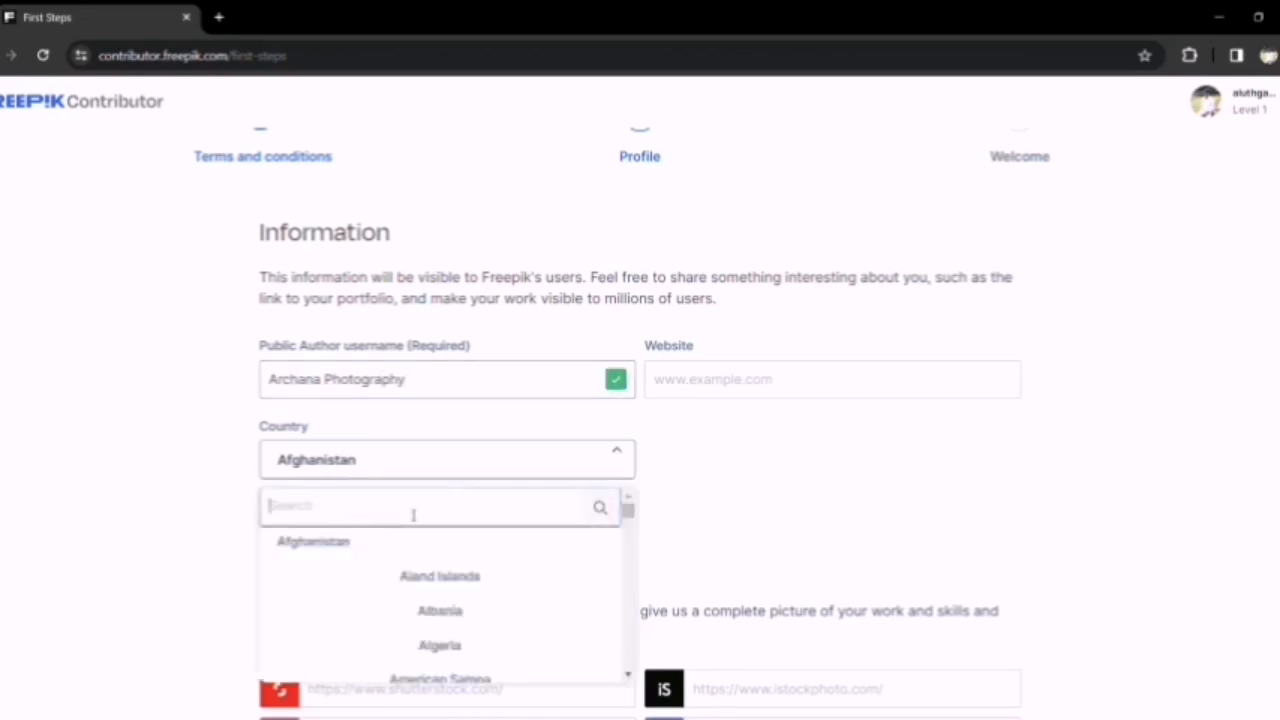
pyautogui.write('sri')
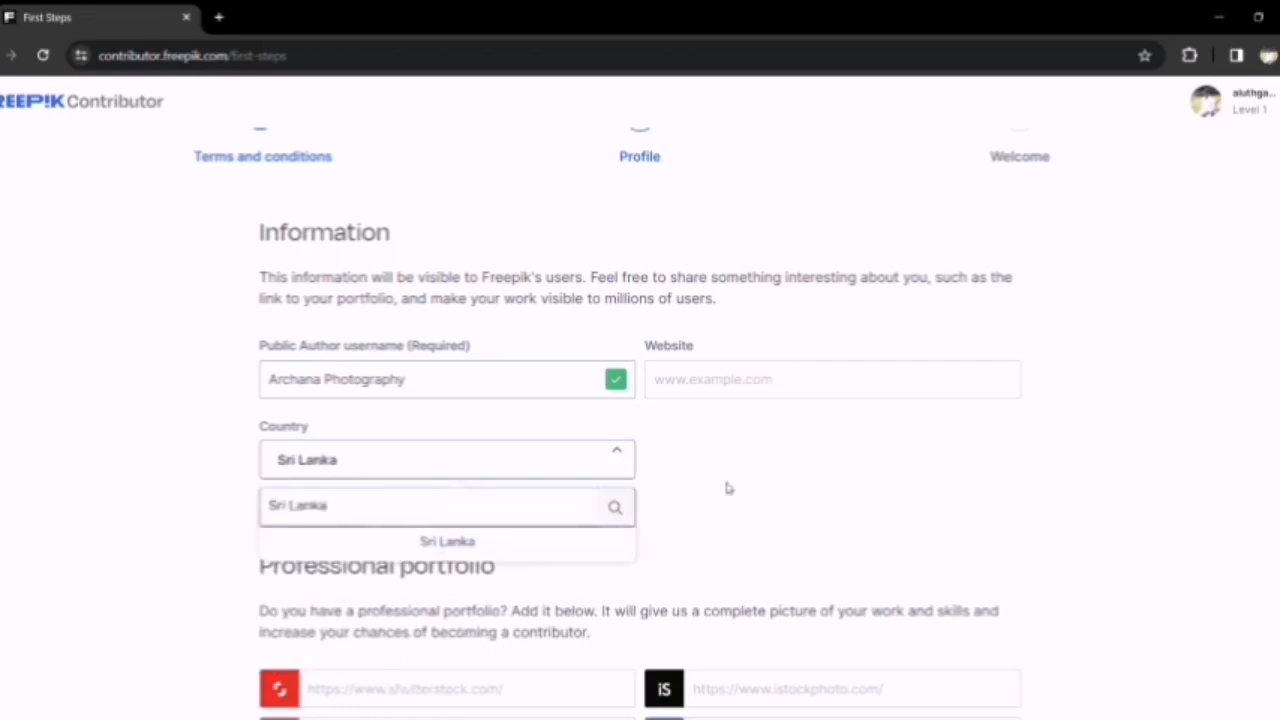
pyautogui.click(448, 540)
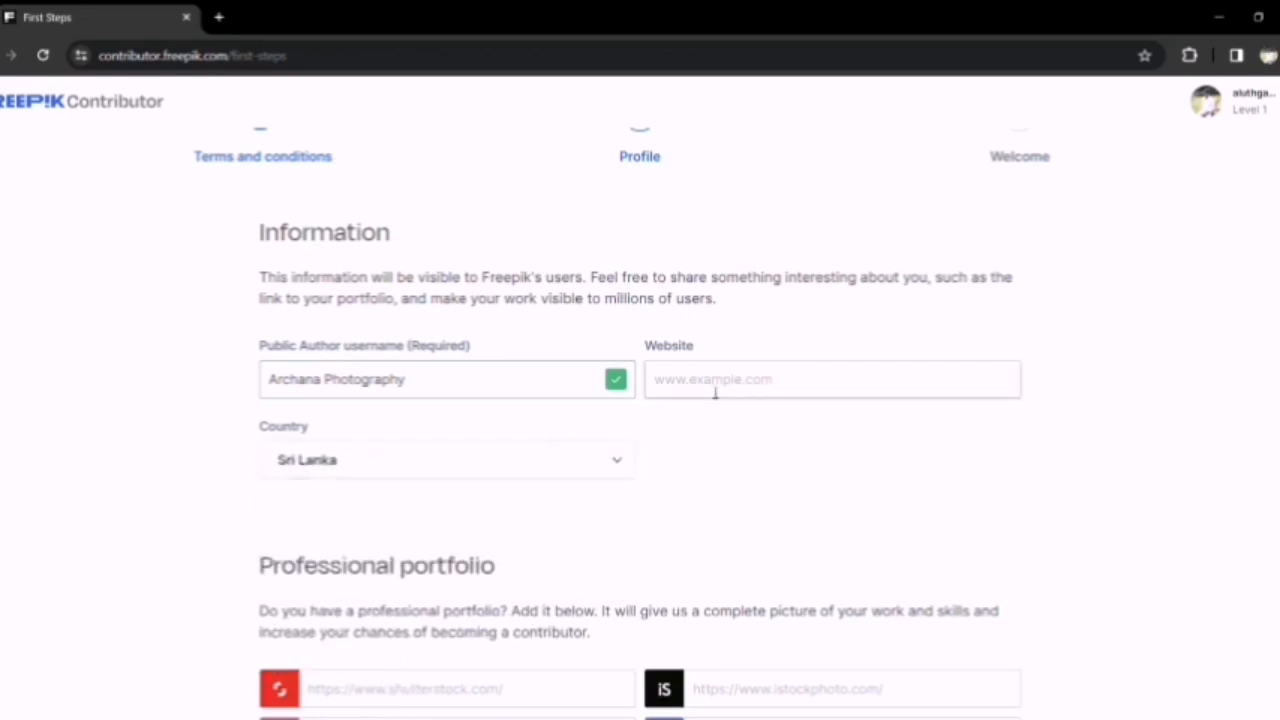
# Save the profile details and continue with Start Uploading on the congratulations page
pyautogui.scroll(-3)
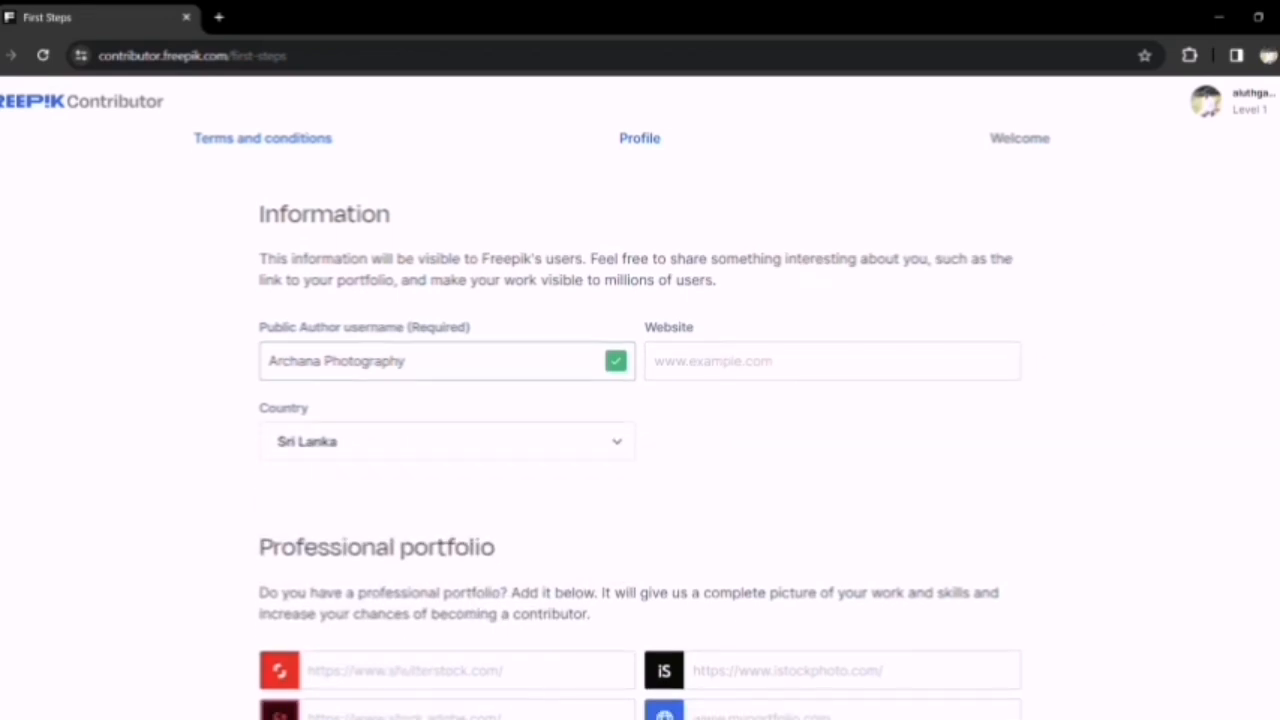
pyautogui.scroll(-3)
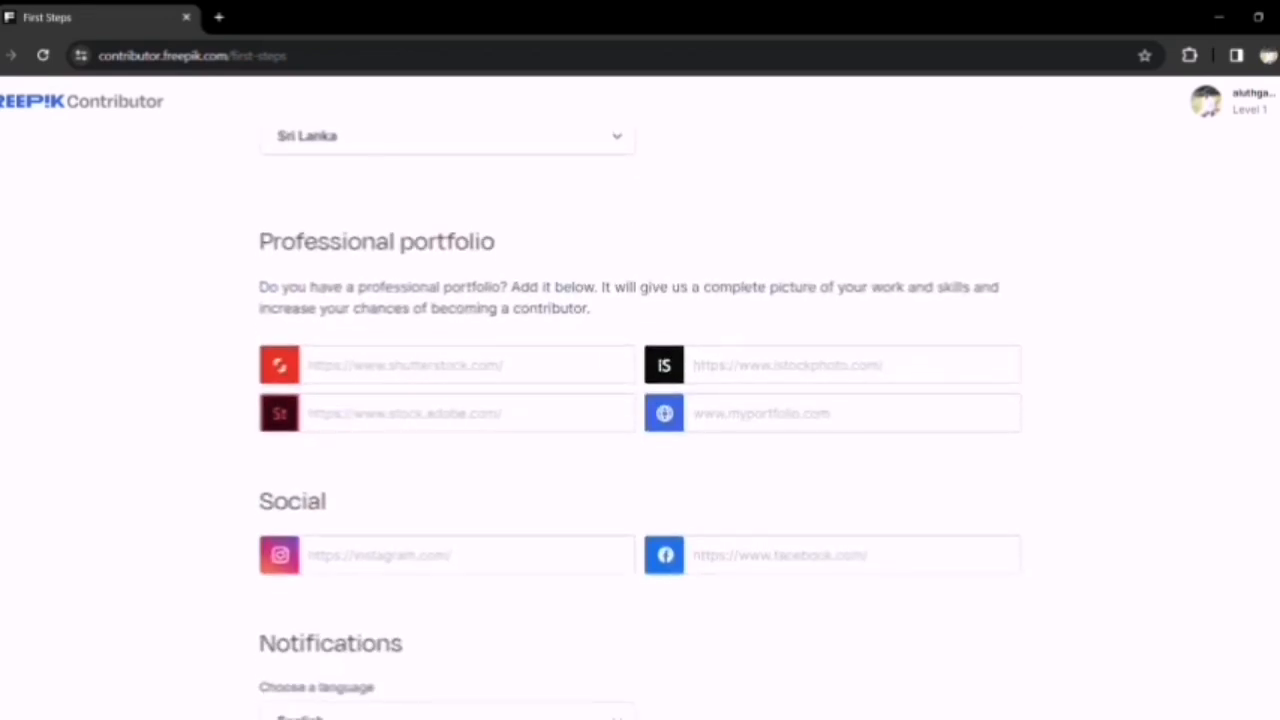
pyautogui.scroll(-3)
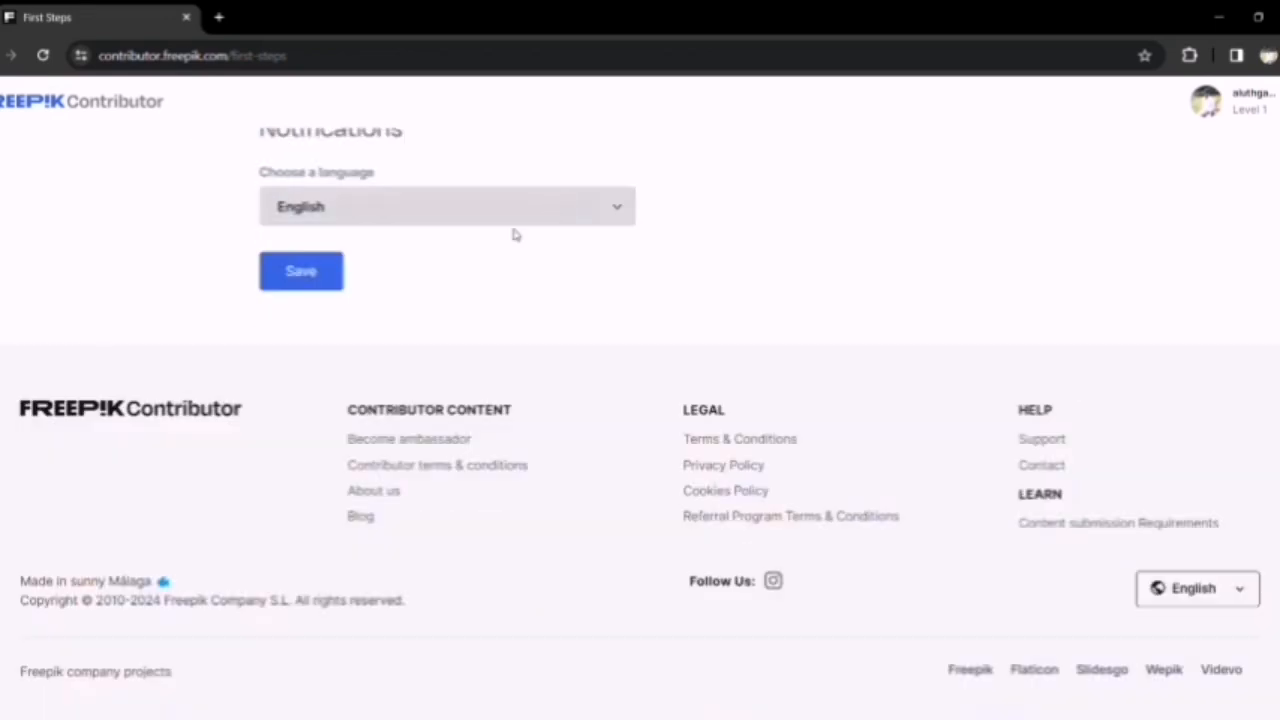
pyautogui.click(300, 270)
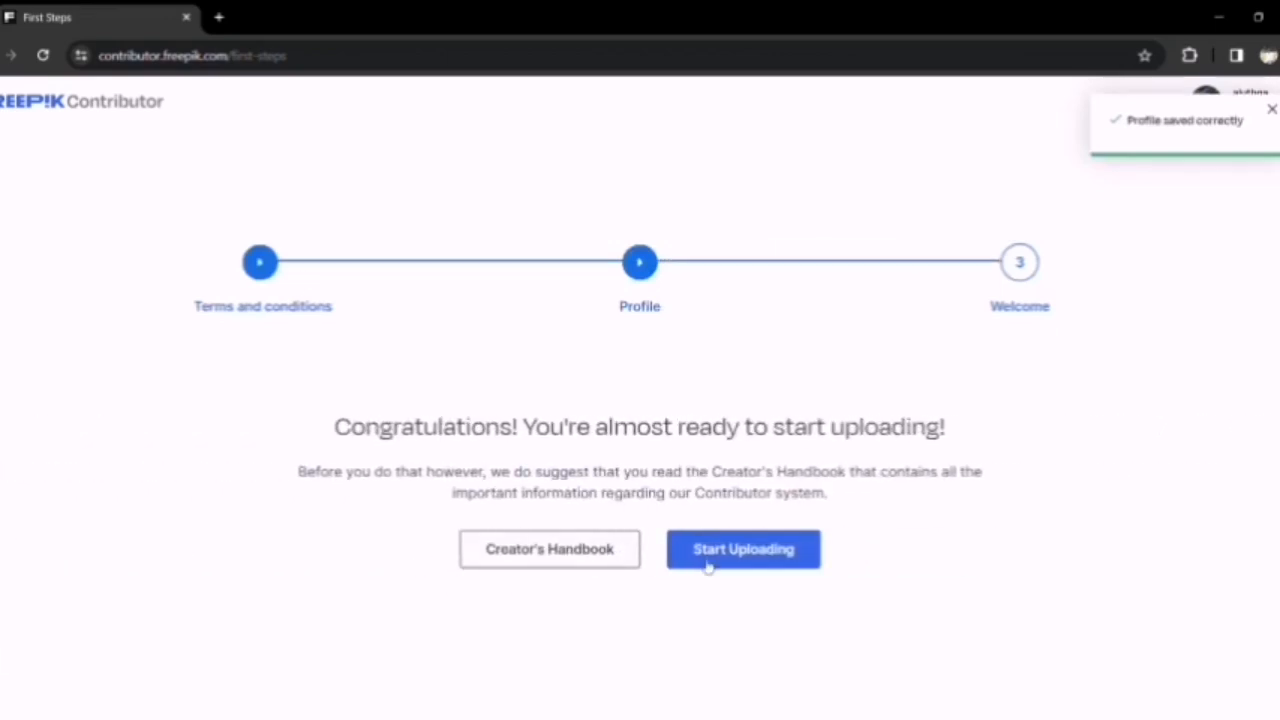
pyautogui.click(744, 548)
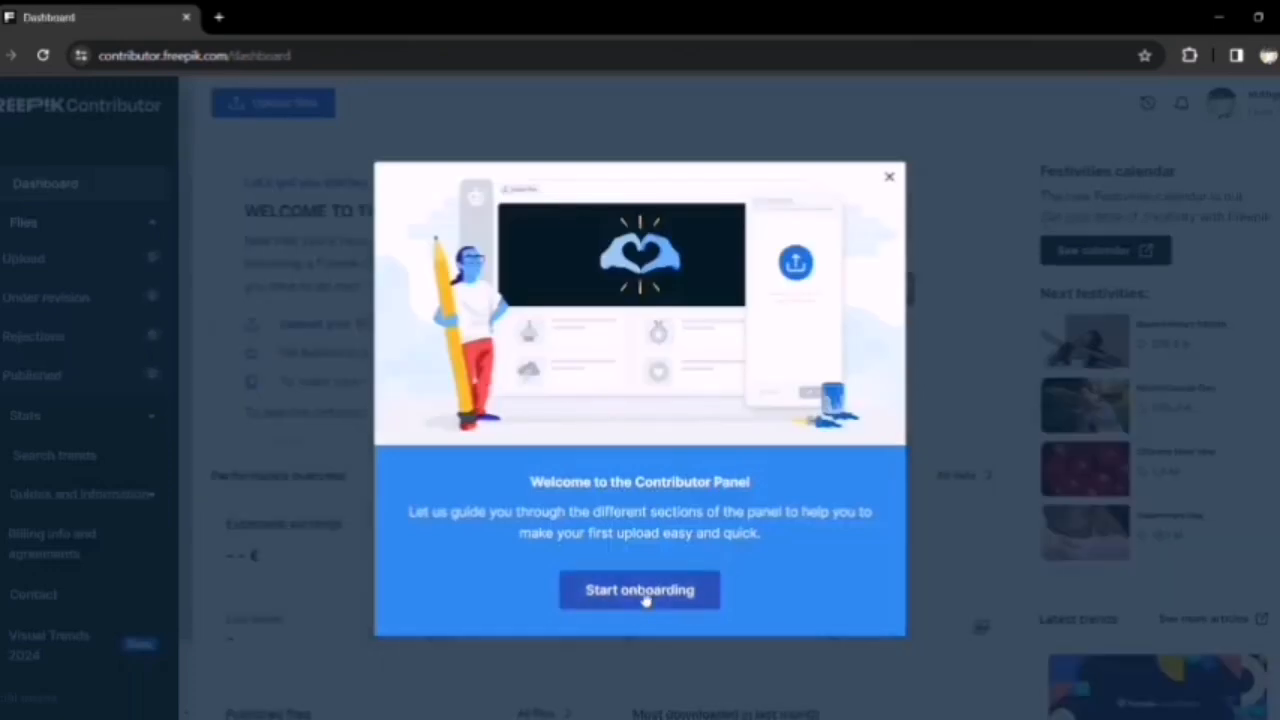
# Start the contributor panel onboarding tour and advance through each of its popups
pyautogui.click(640, 588)
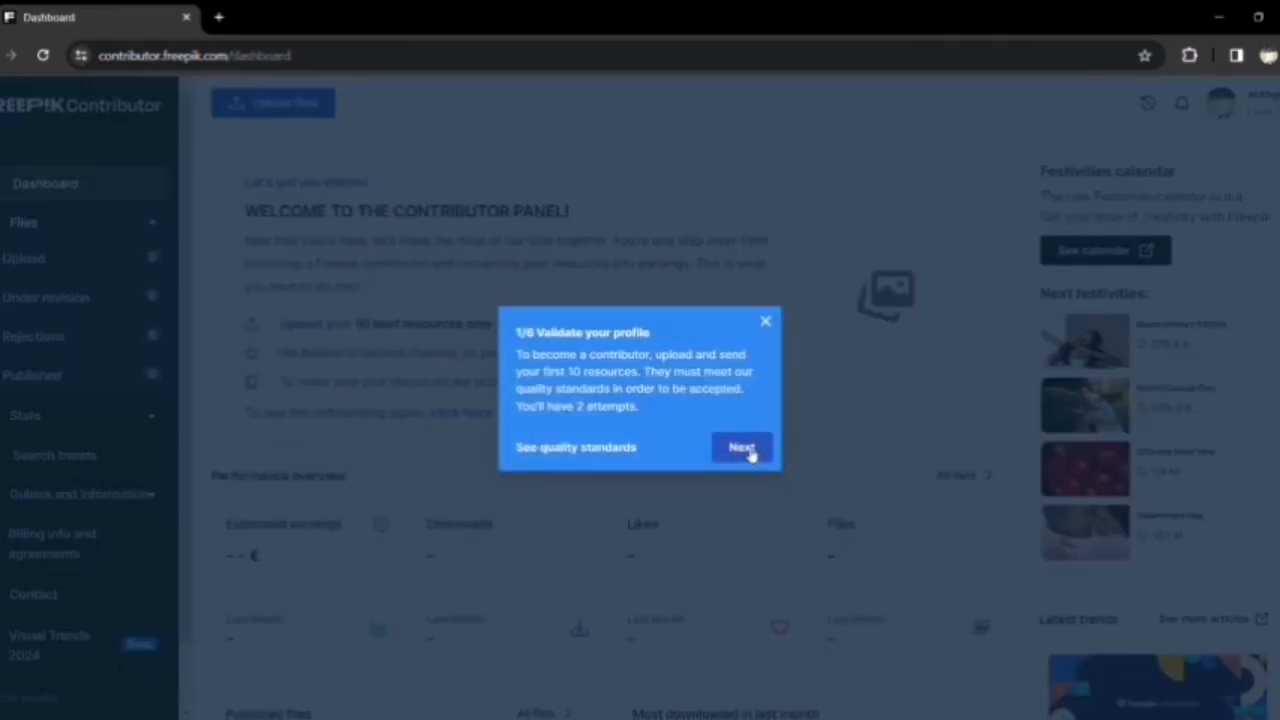
pyautogui.click(740, 448)
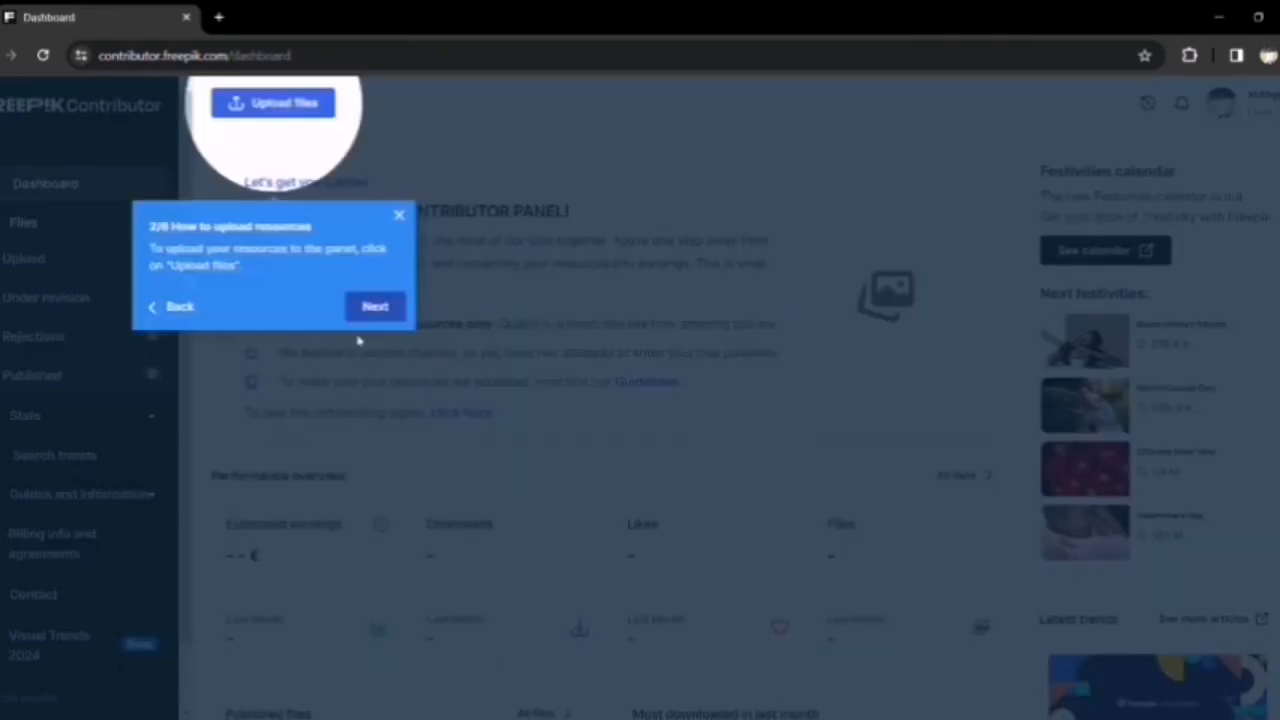
pyautogui.click(376, 306)
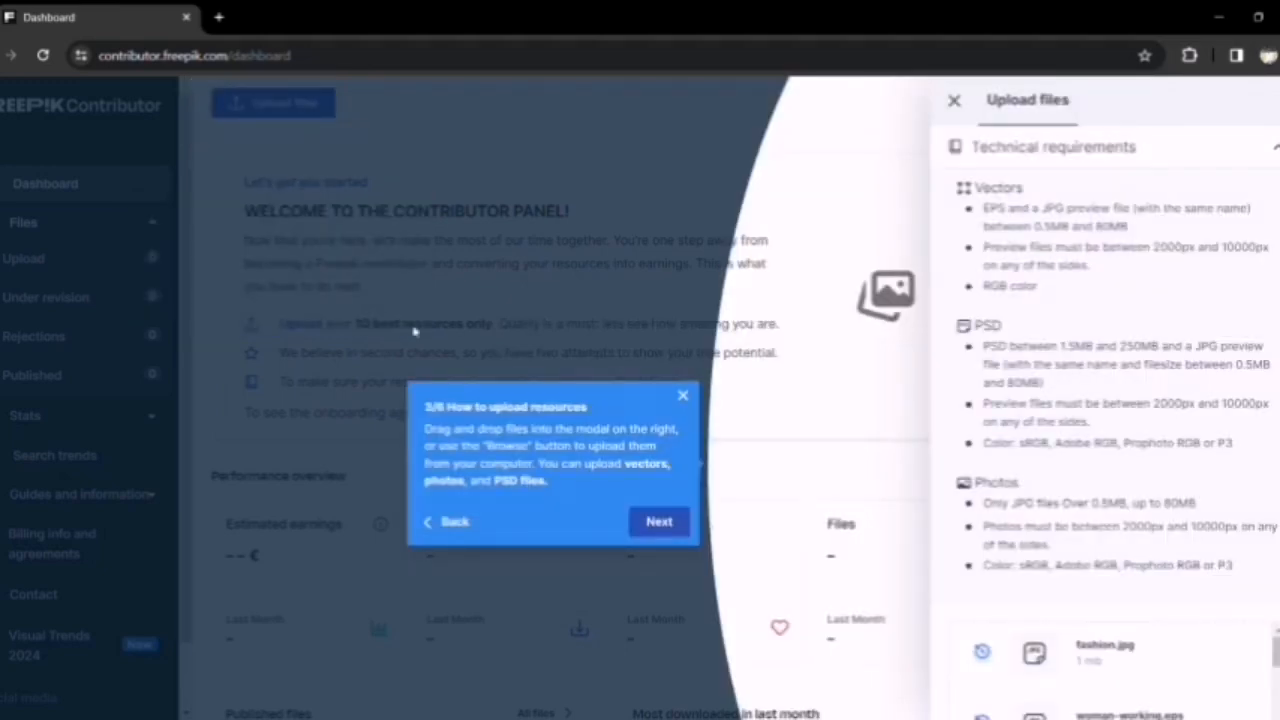
pyautogui.click(658, 520)
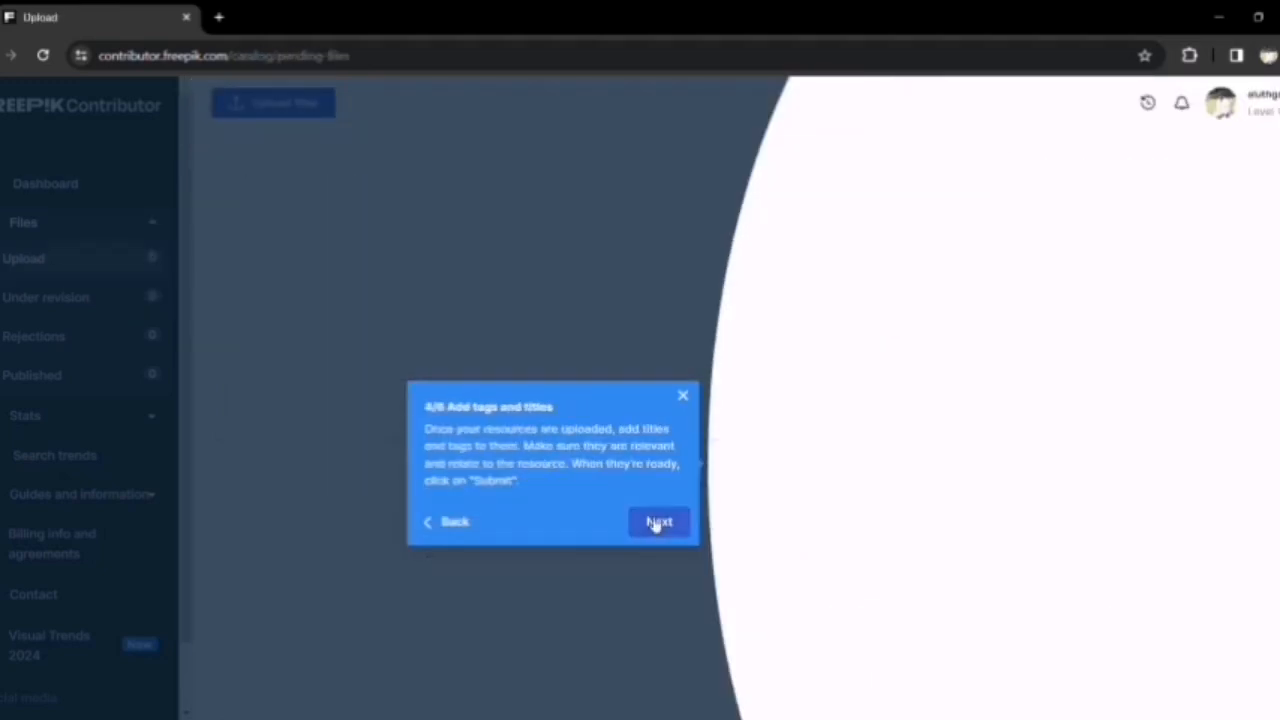
pyautogui.click(658, 520)
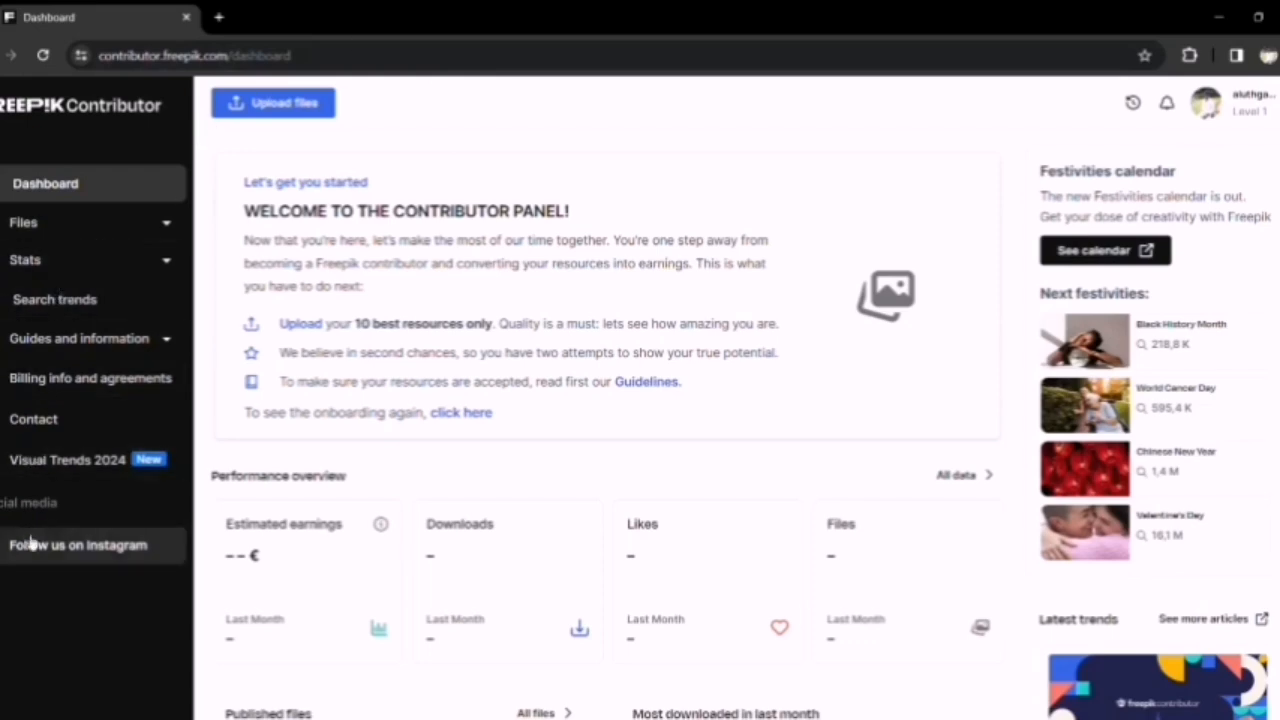
pyautogui.moveTo(56, 300)
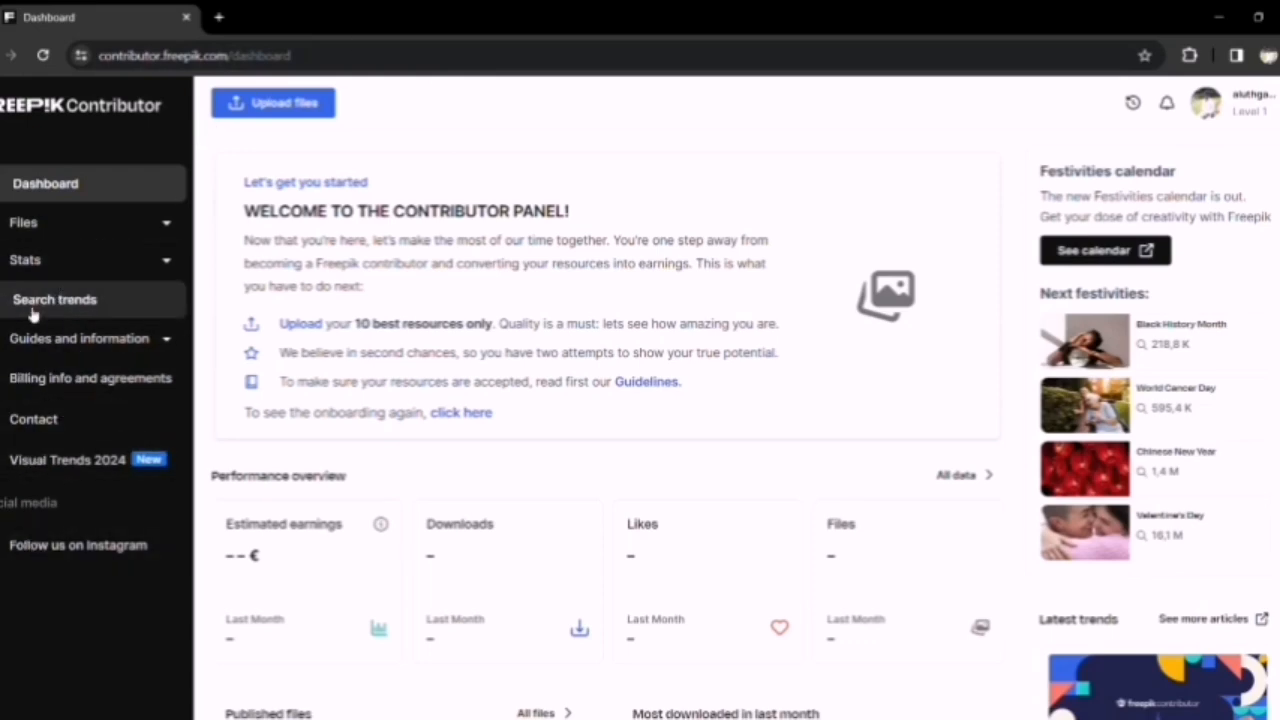
pyautogui.moveTo(80, 320)
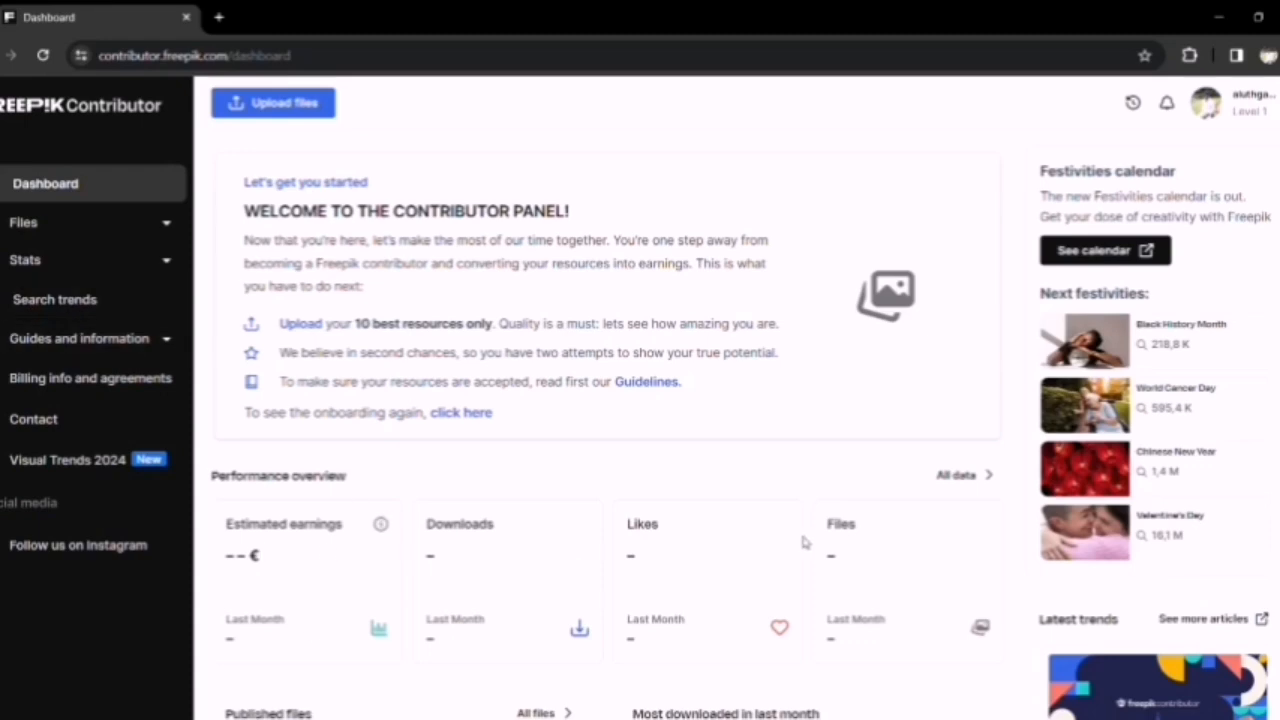
pyautogui.moveTo(620, 640)
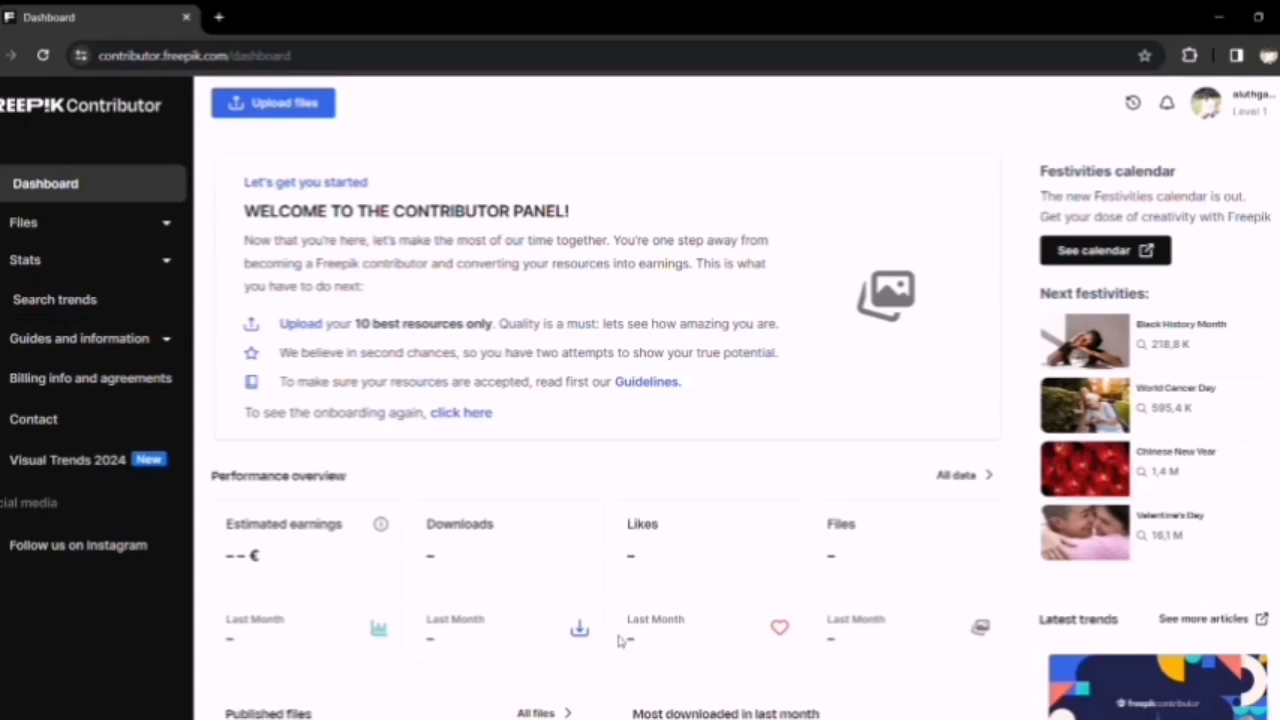
pyautogui.moveTo(338, 458)
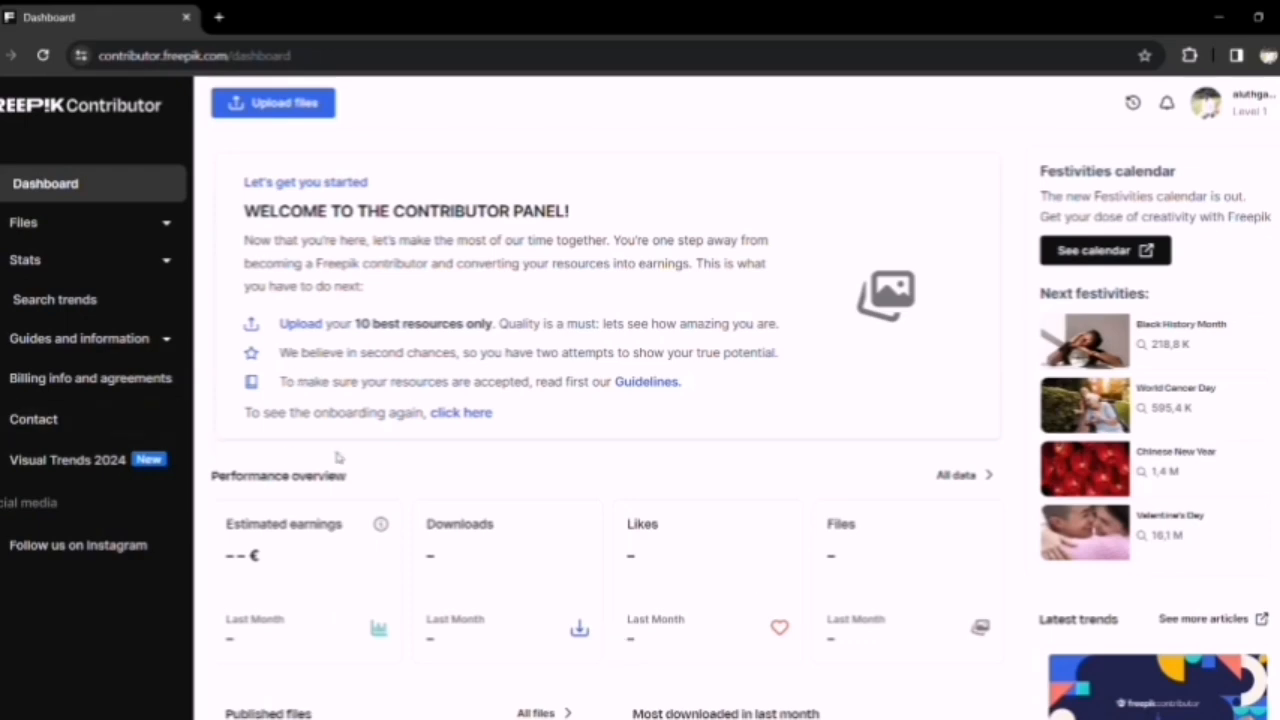
pyautogui.moveTo(352, 372)
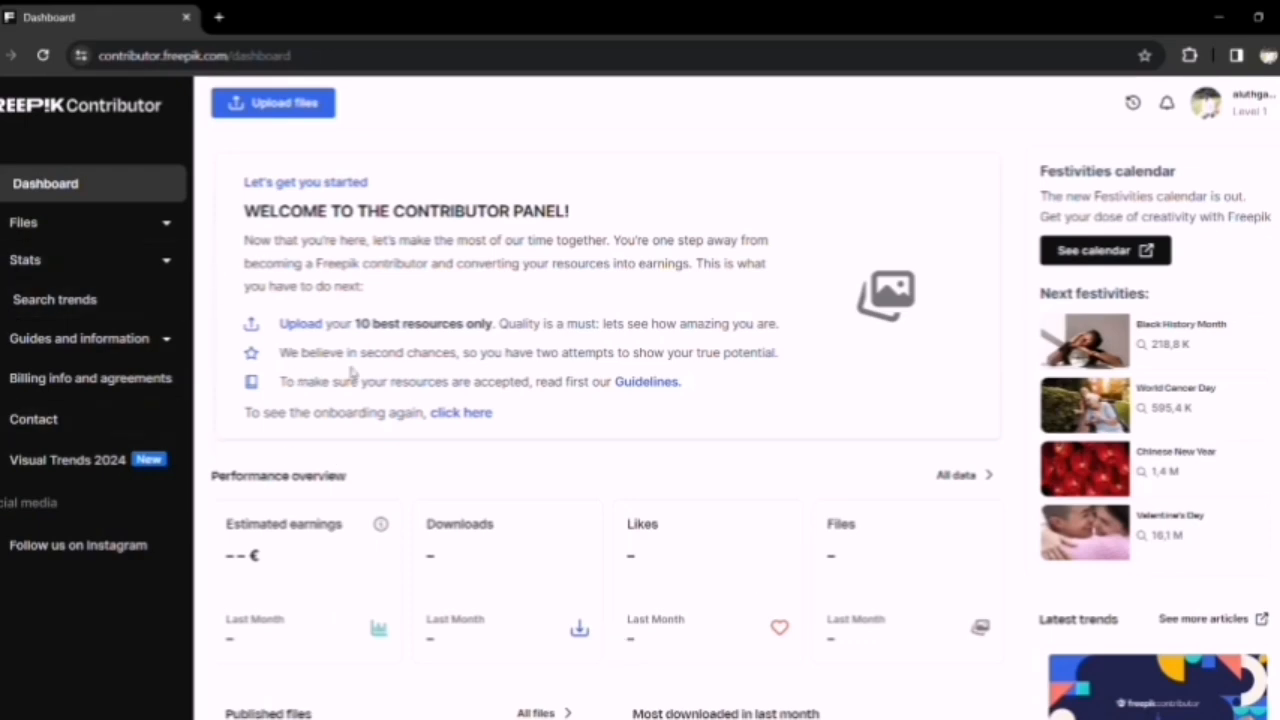
pyautogui.moveTo(1232, 128)
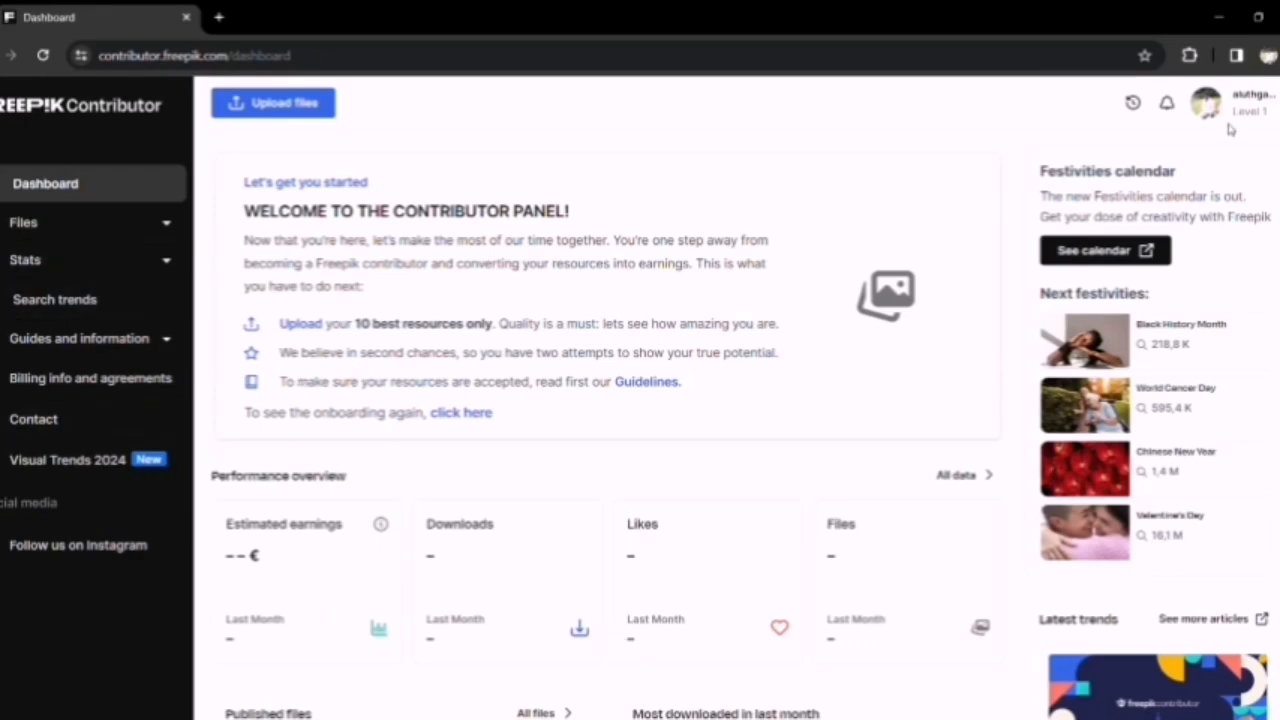
pyautogui.moveTo(1234, 126)
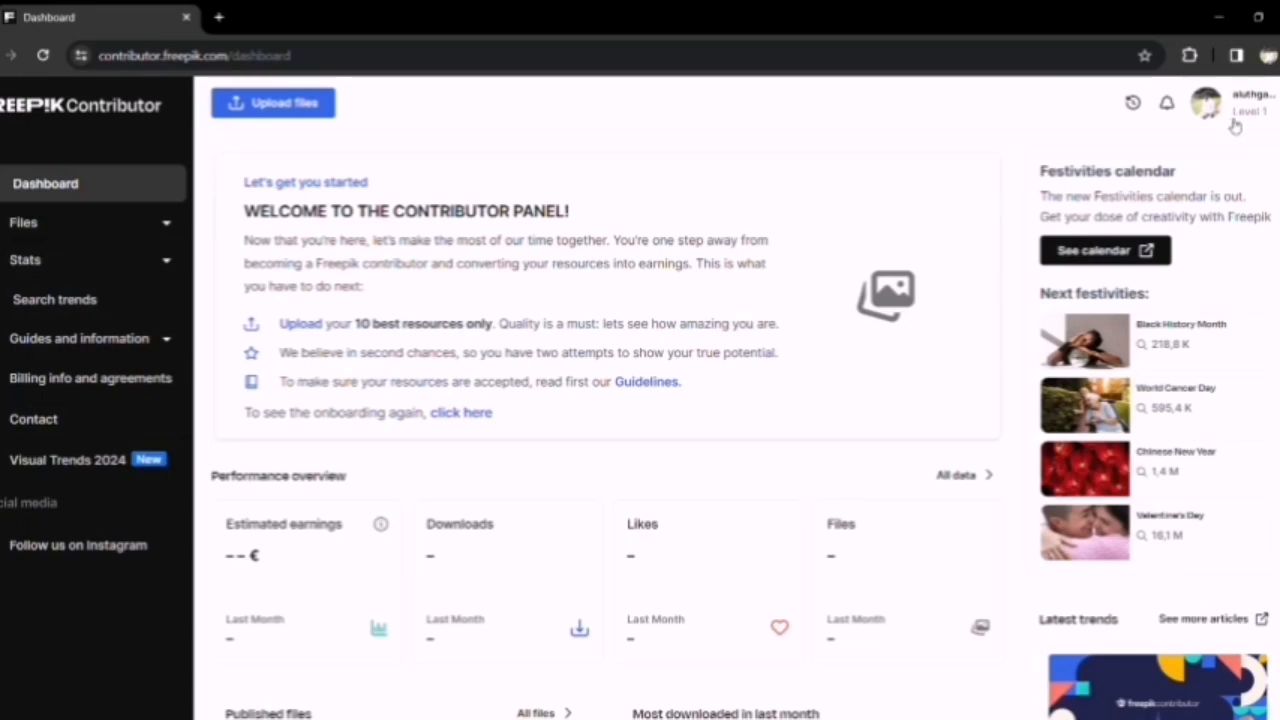
# Open the profile account menu that leads to the Tax Center
pyautogui.click(1206, 102)
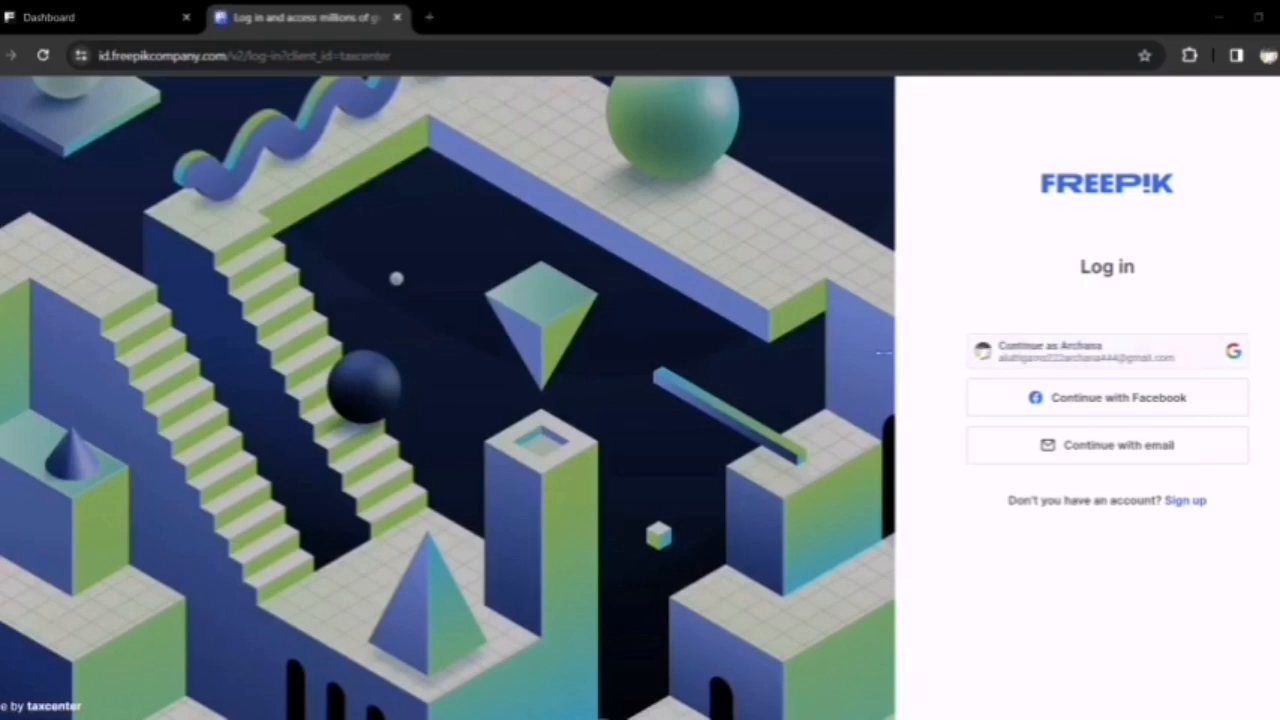
pyautogui.moveTo(728, 404)
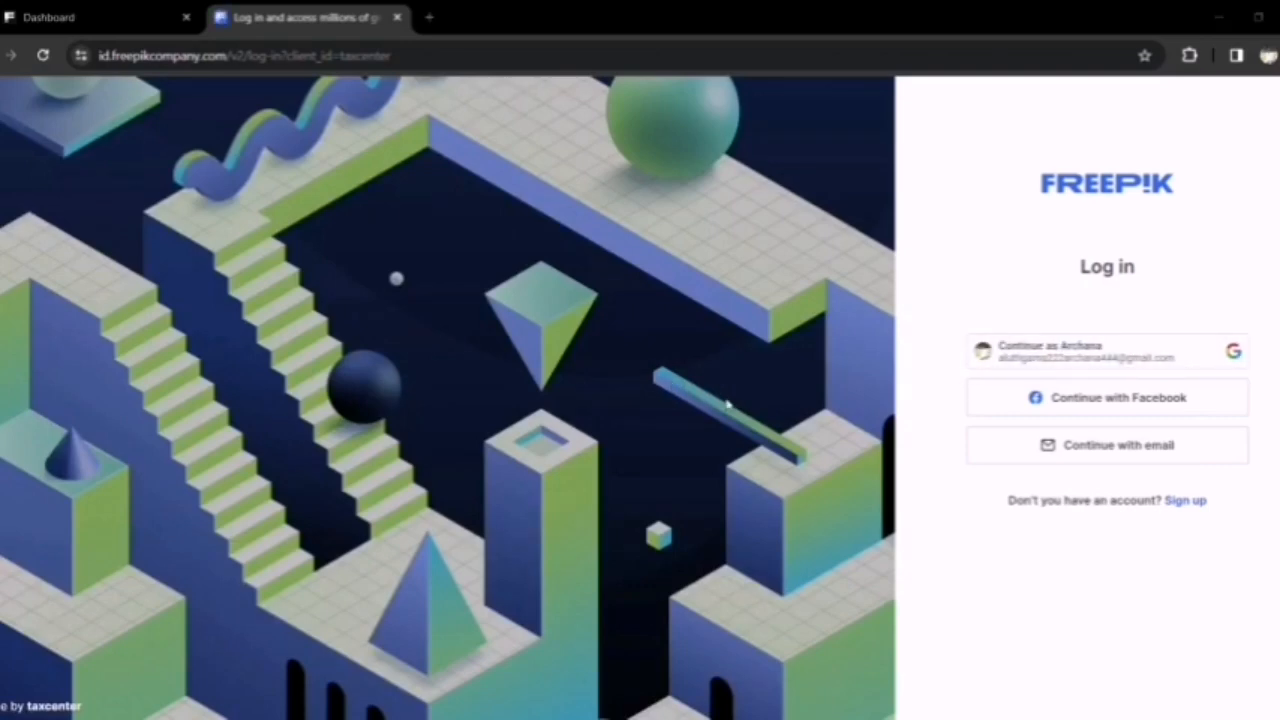
pyautogui.moveTo(732, 408)
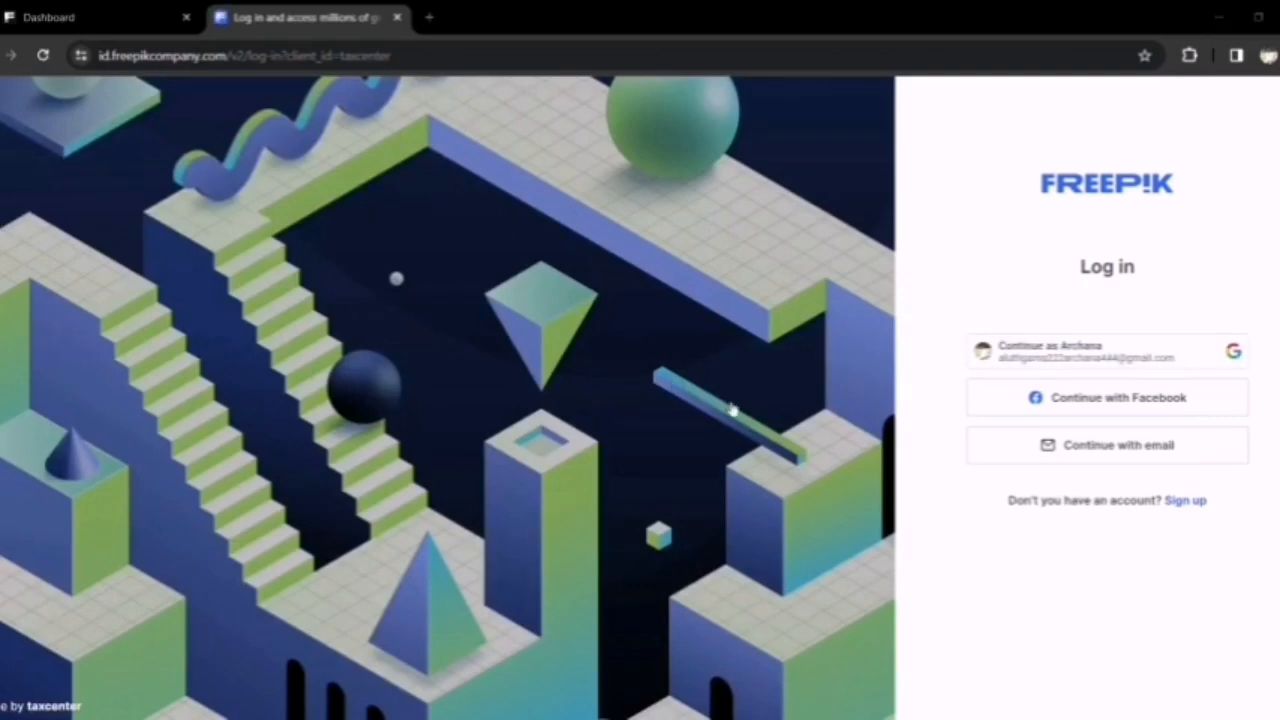
pyautogui.moveTo(780, 388)
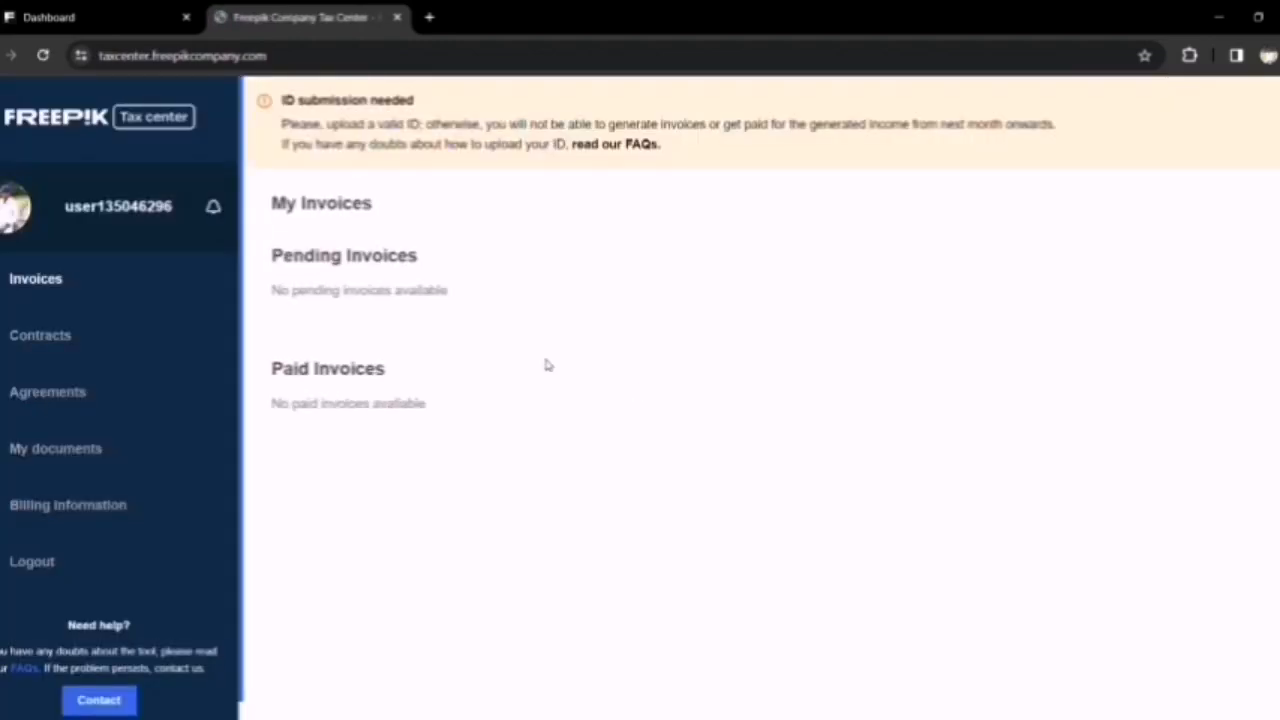
pyautogui.moveTo(430, 360)
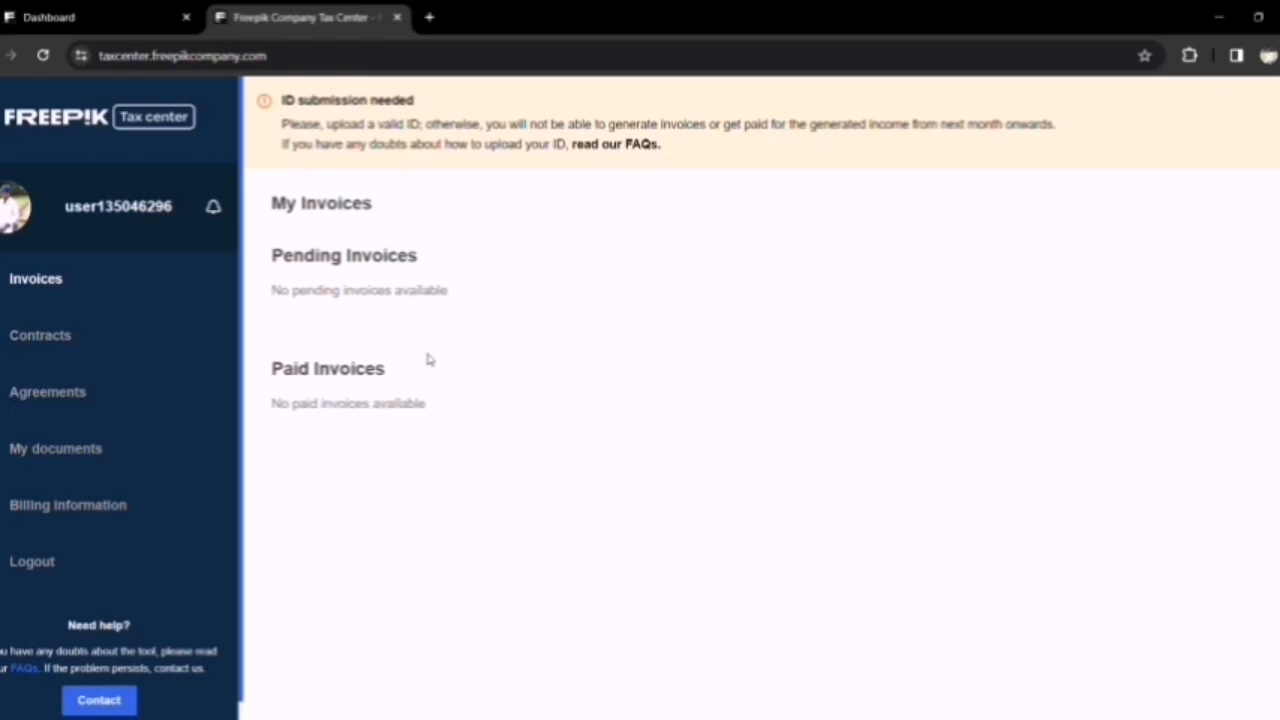
pyautogui.moveTo(434, 360)
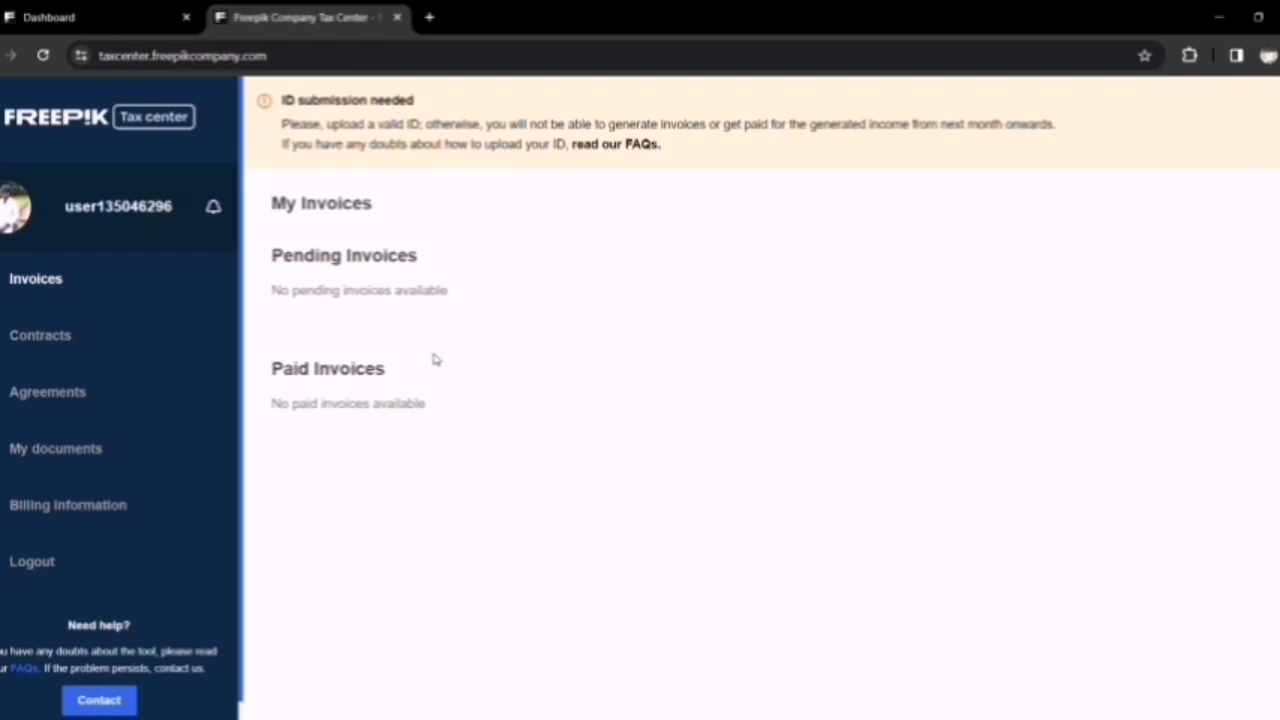
pyautogui.moveTo(92, 434)
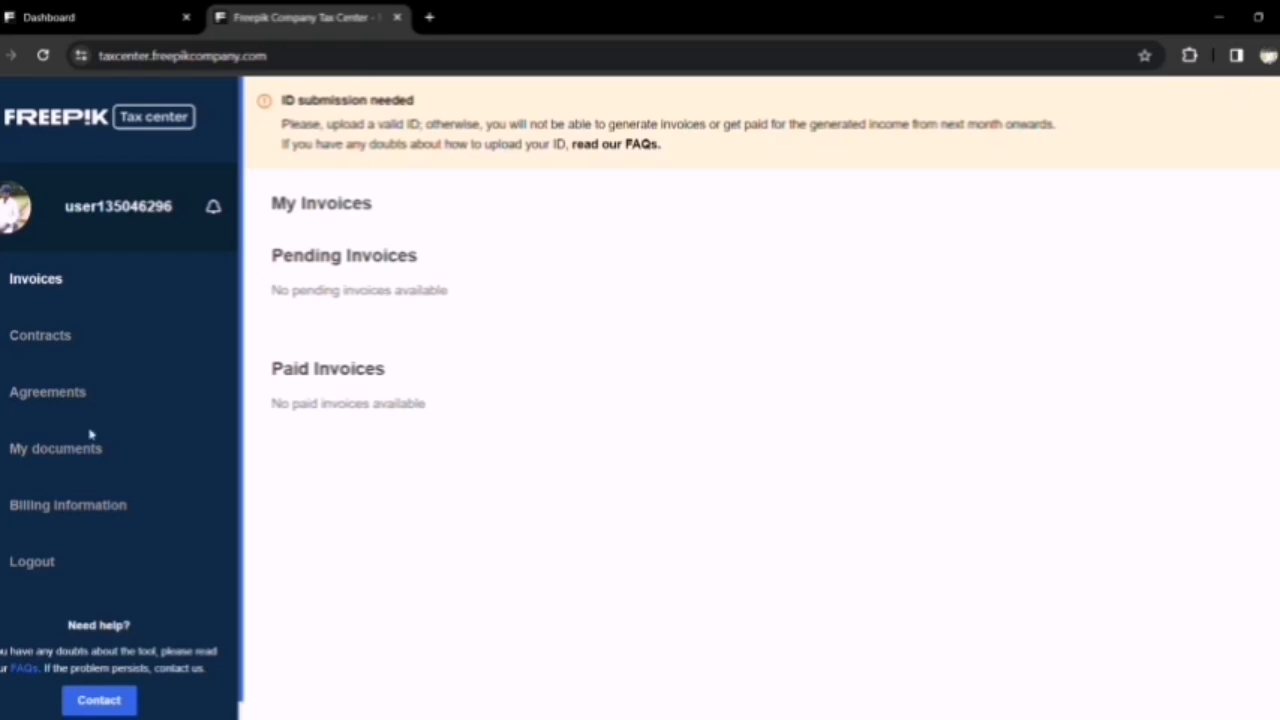
# From My documents, start an ID document upload and set the issue date with No expire on
pyautogui.click(56, 448)
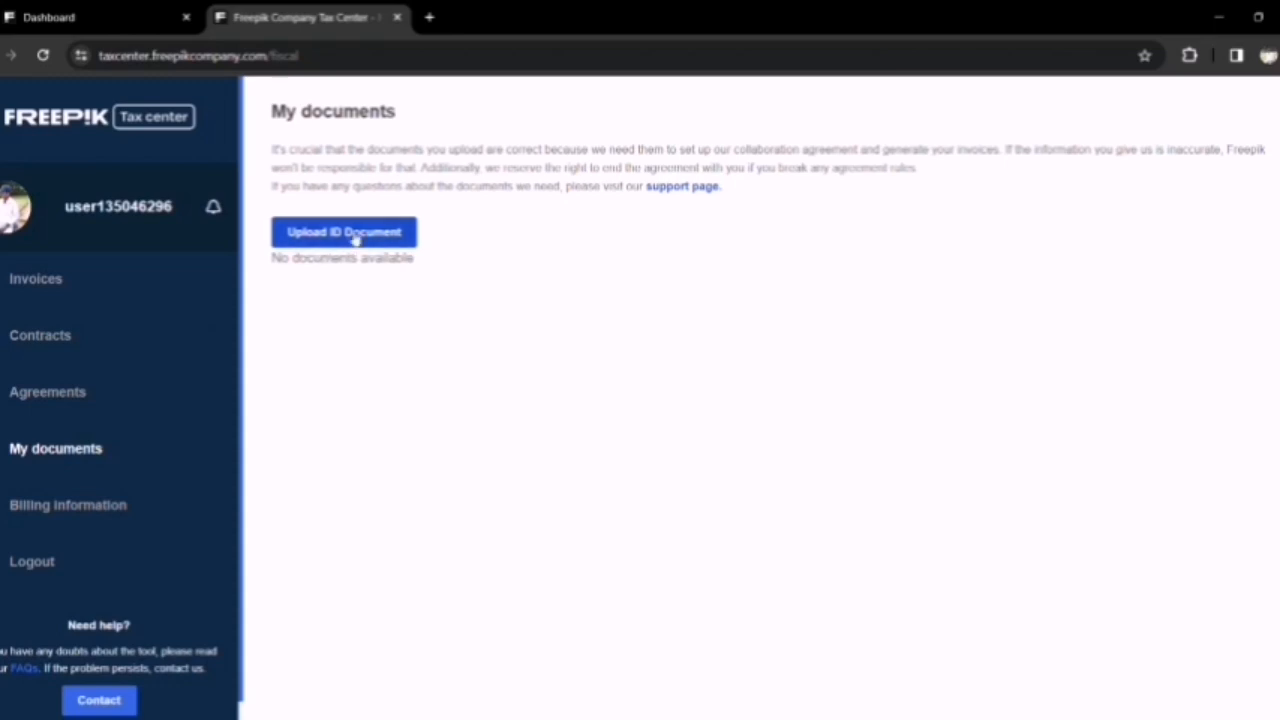
pyautogui.click(344, 232)
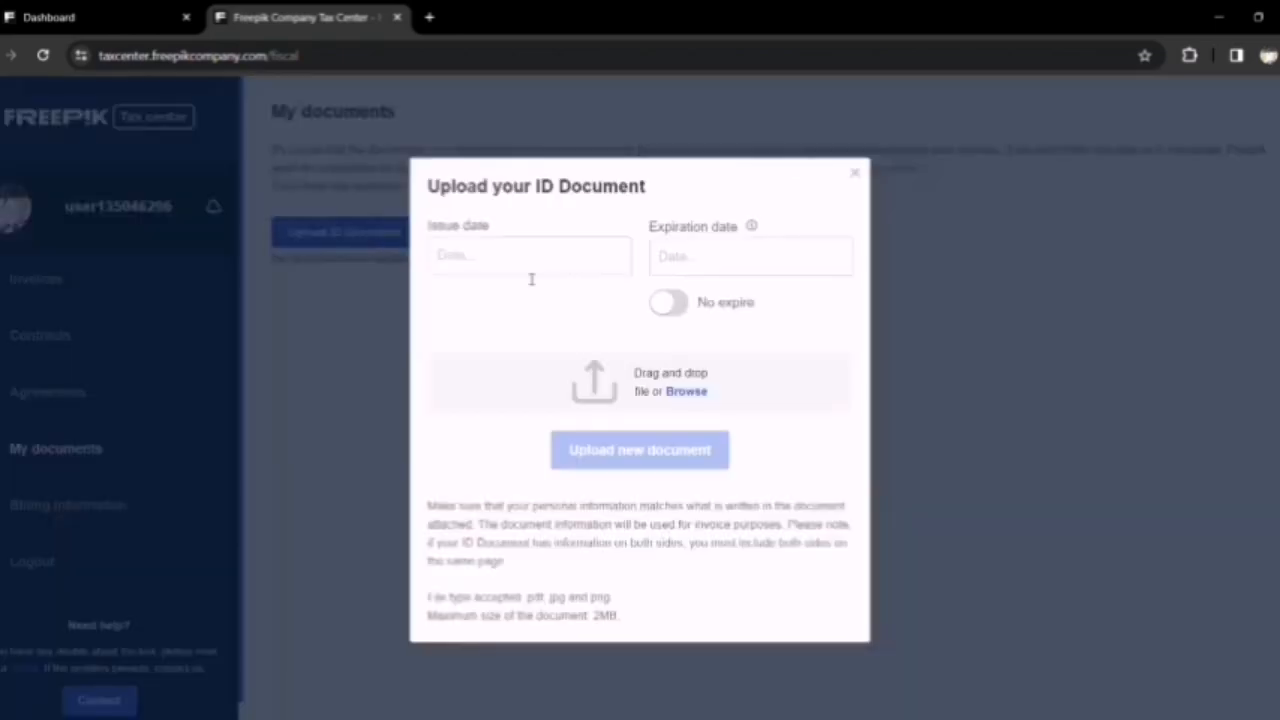
pyautogui.click(528, 256)
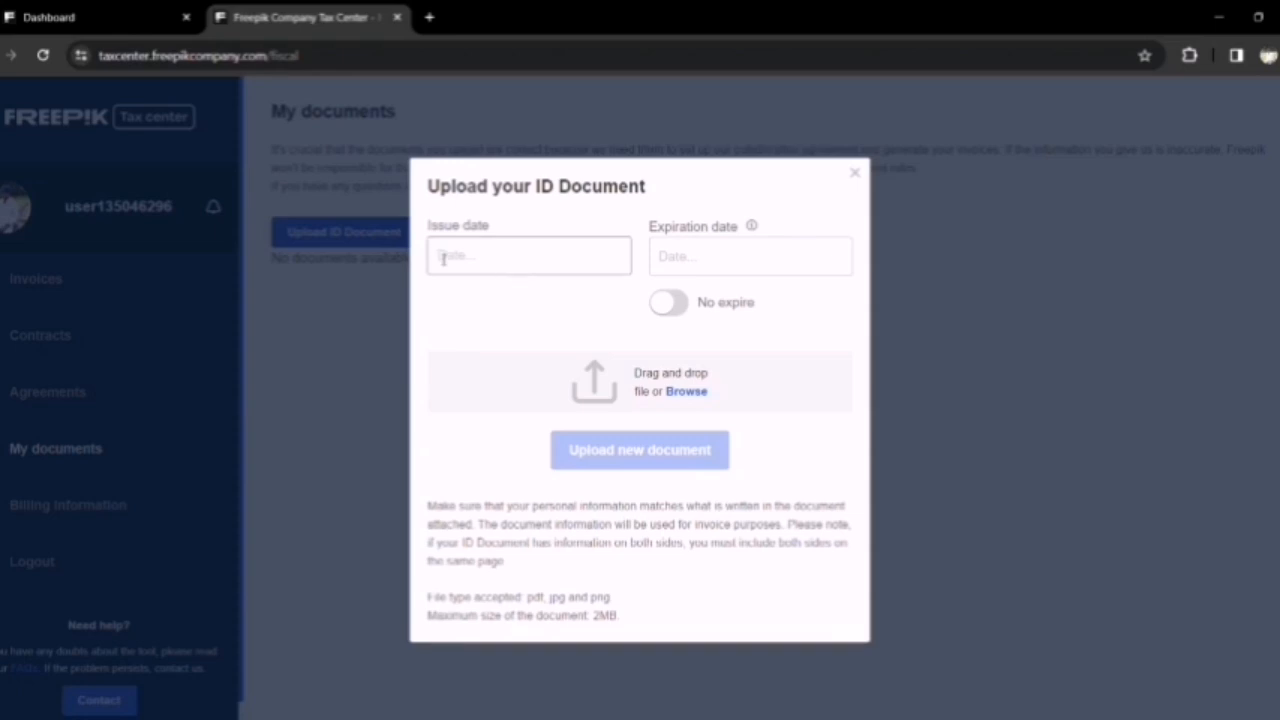
pyautogui.click(748, 256)
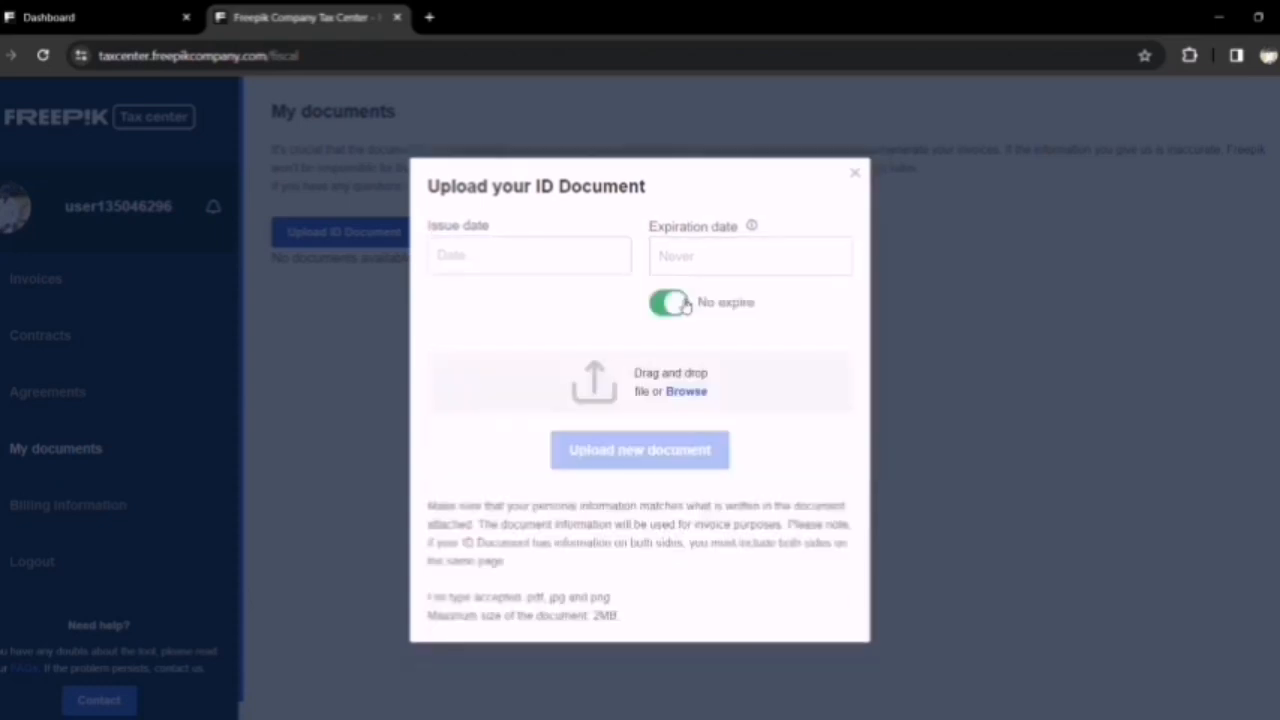
pyautogui.moveTo(614, 384)
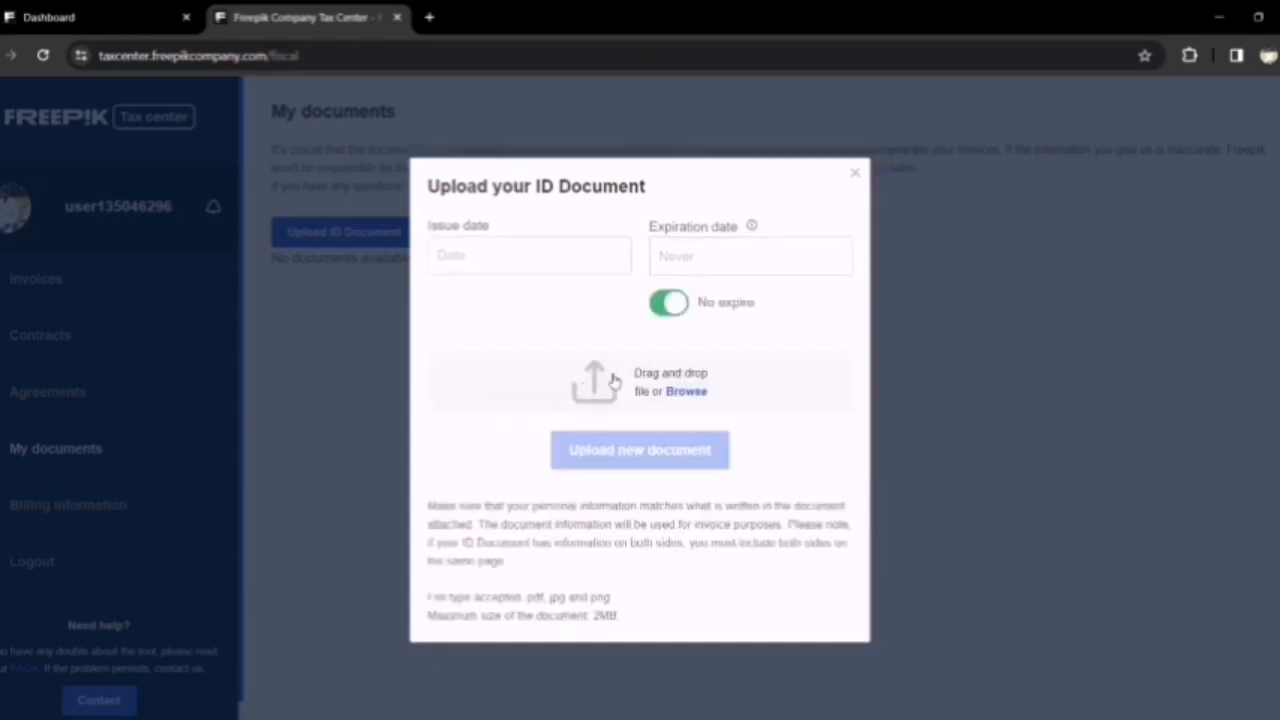
pyautogui.moveTo(1216, 96)
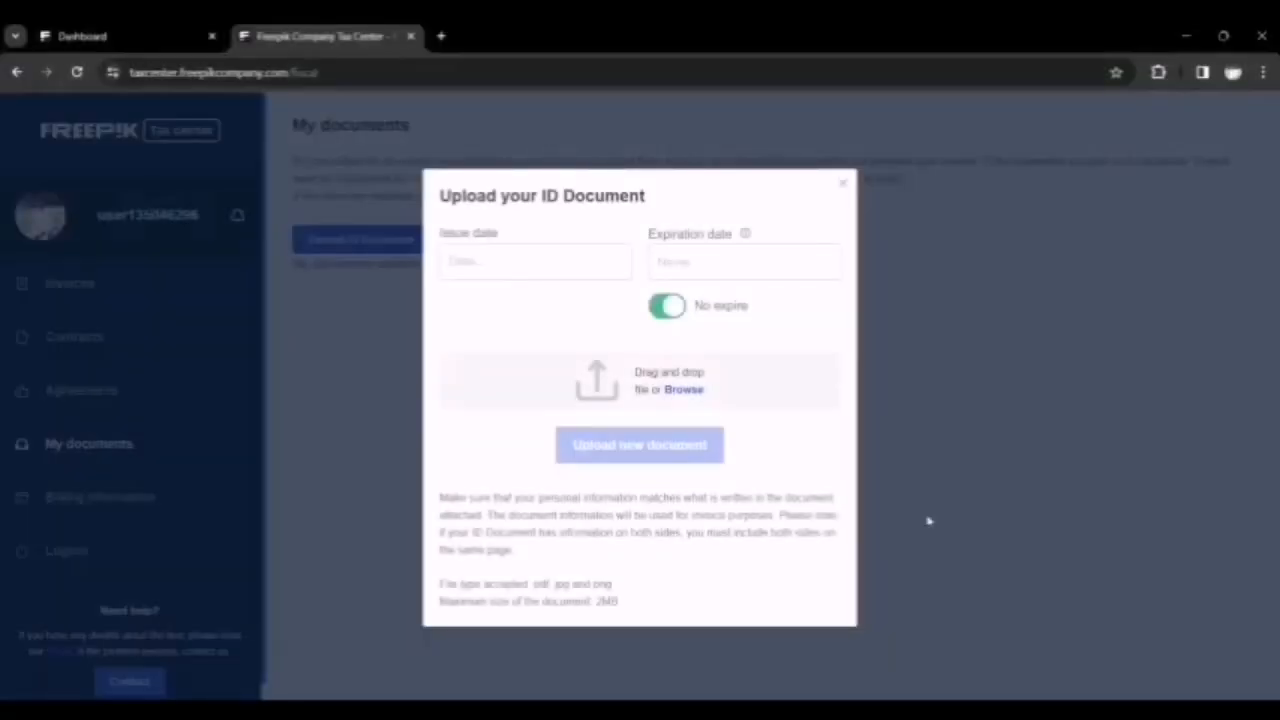
pyautogui.moveTo(756, 428)
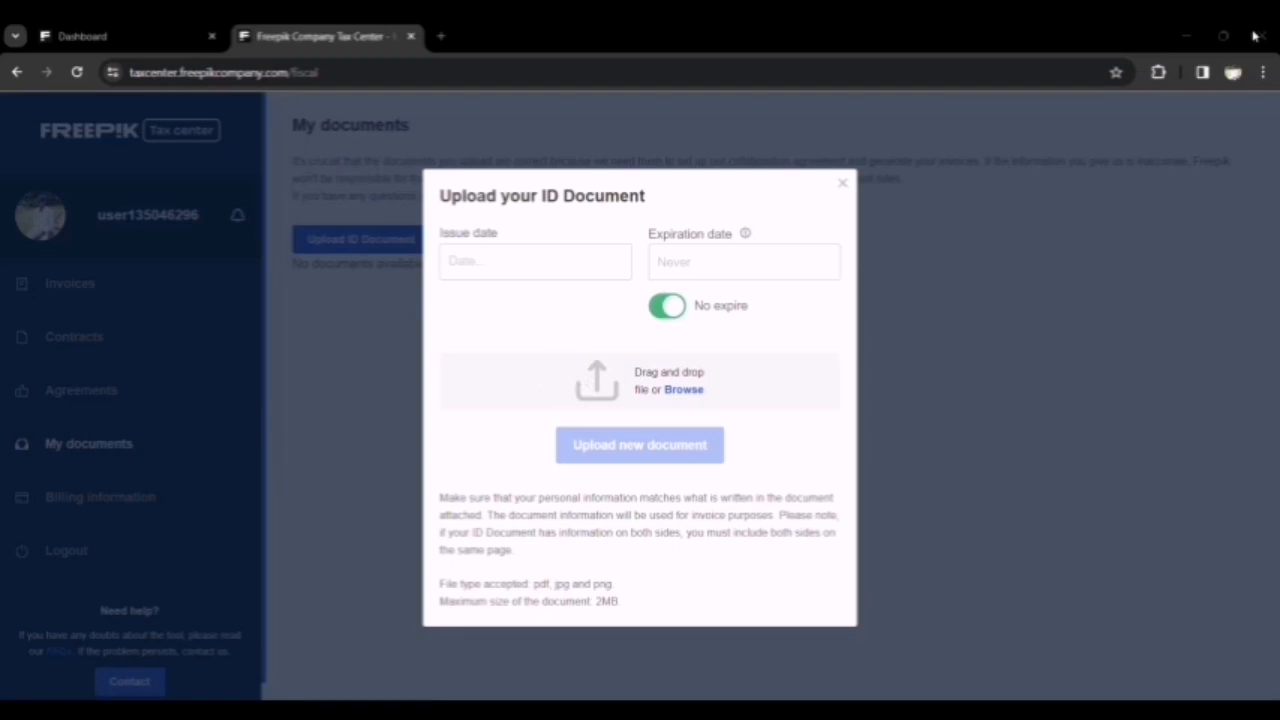
# Set the ID document issue date to 2022-08-16, then dismiss the upload window without a file
pyautogui.click(536, 260)
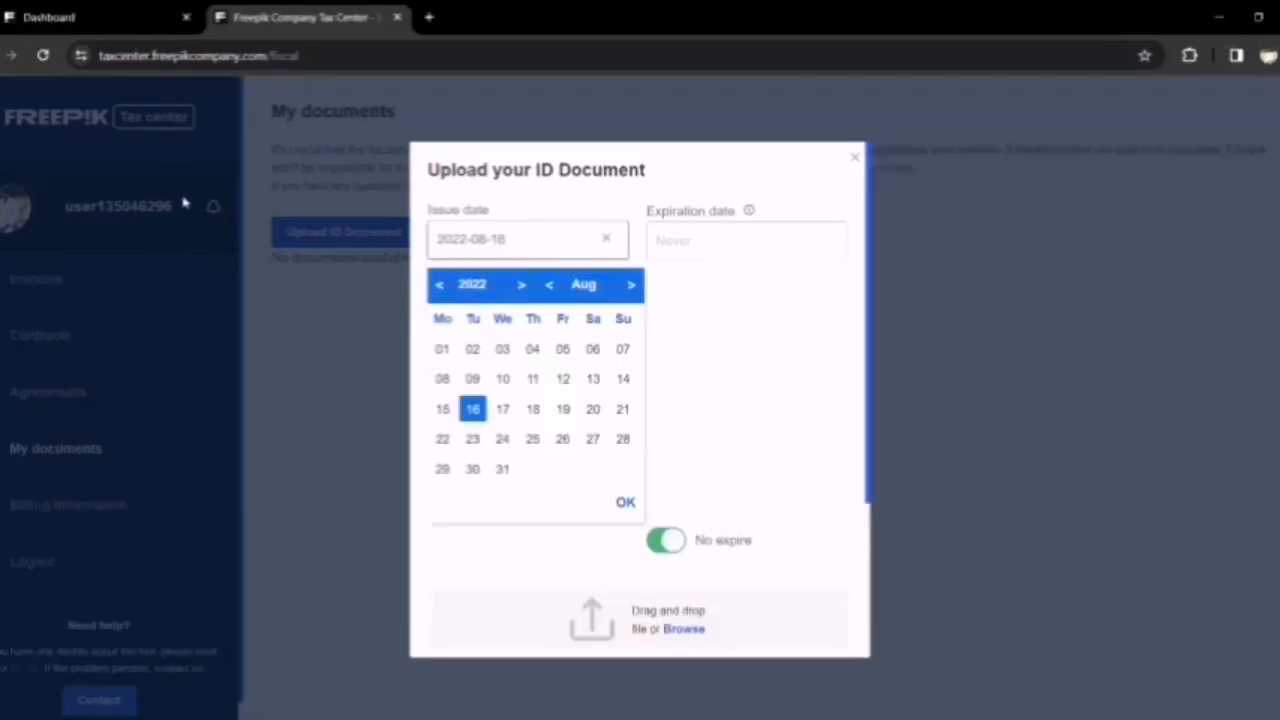
pyautogui.moveTo(728, 338)
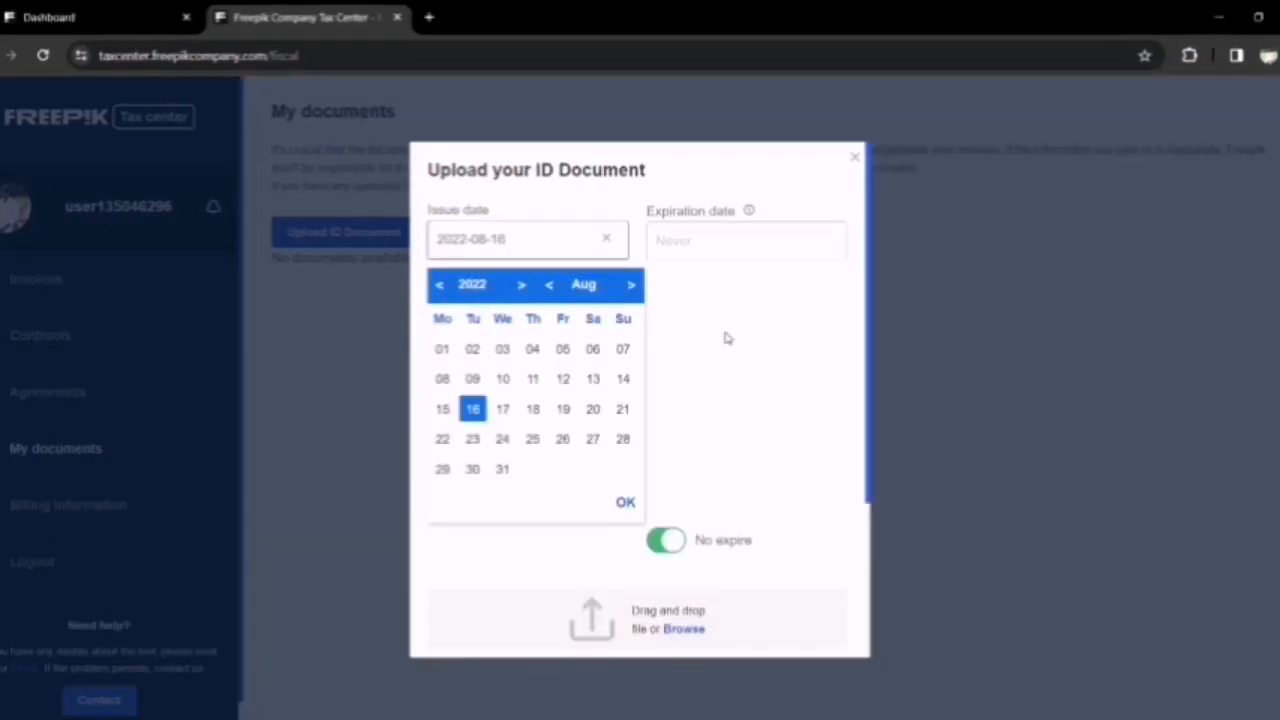
pyautogui.click(624, 502)
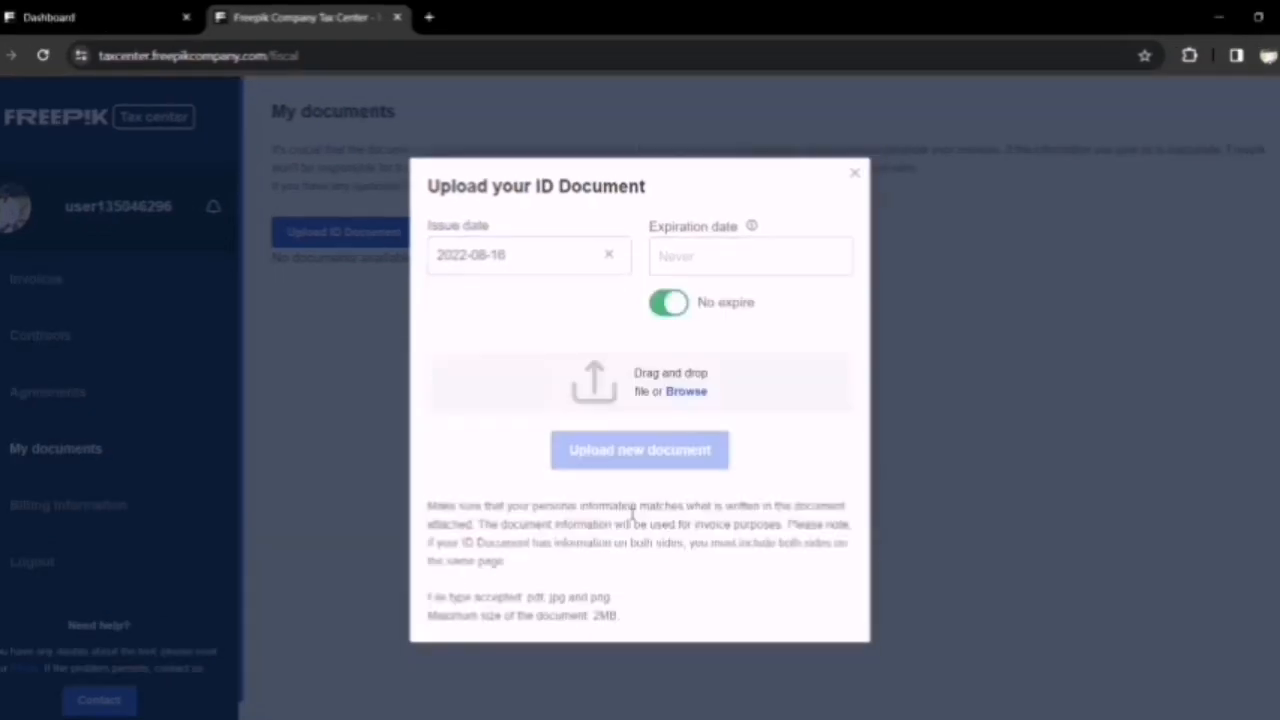
pyautogui.moveTo(686, 390)
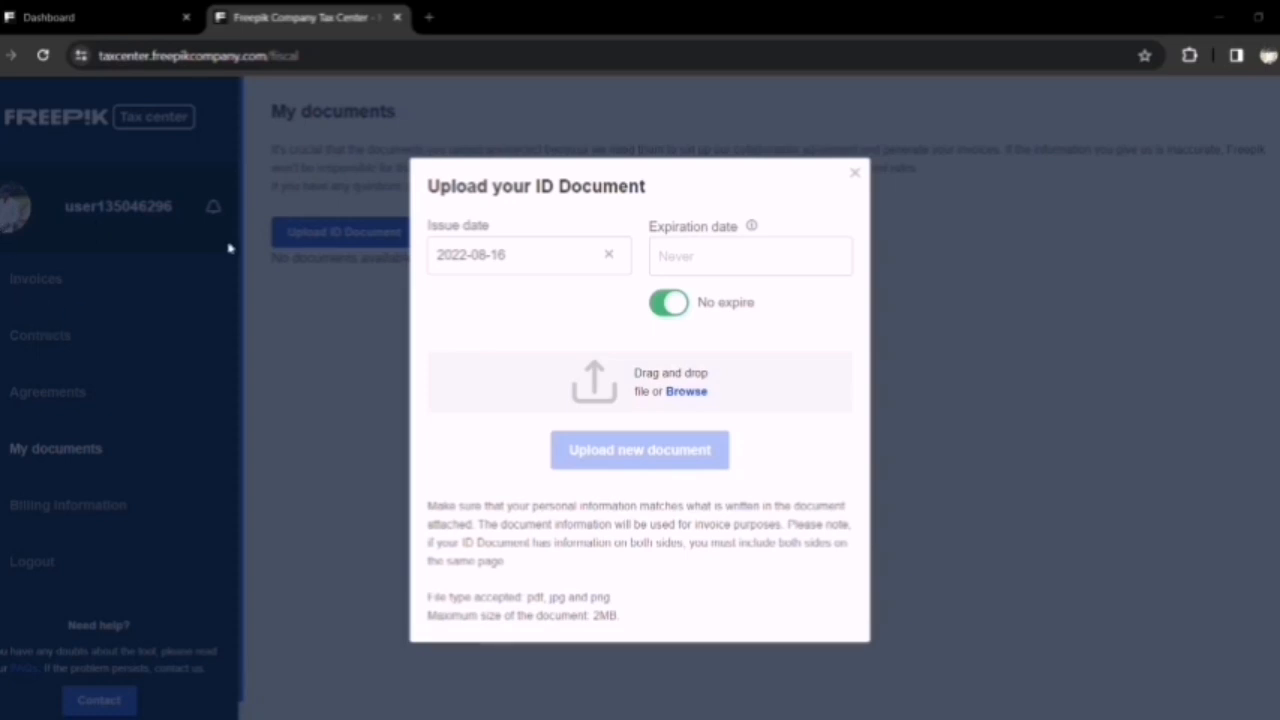
pyautogui.moveTo(336, 272)
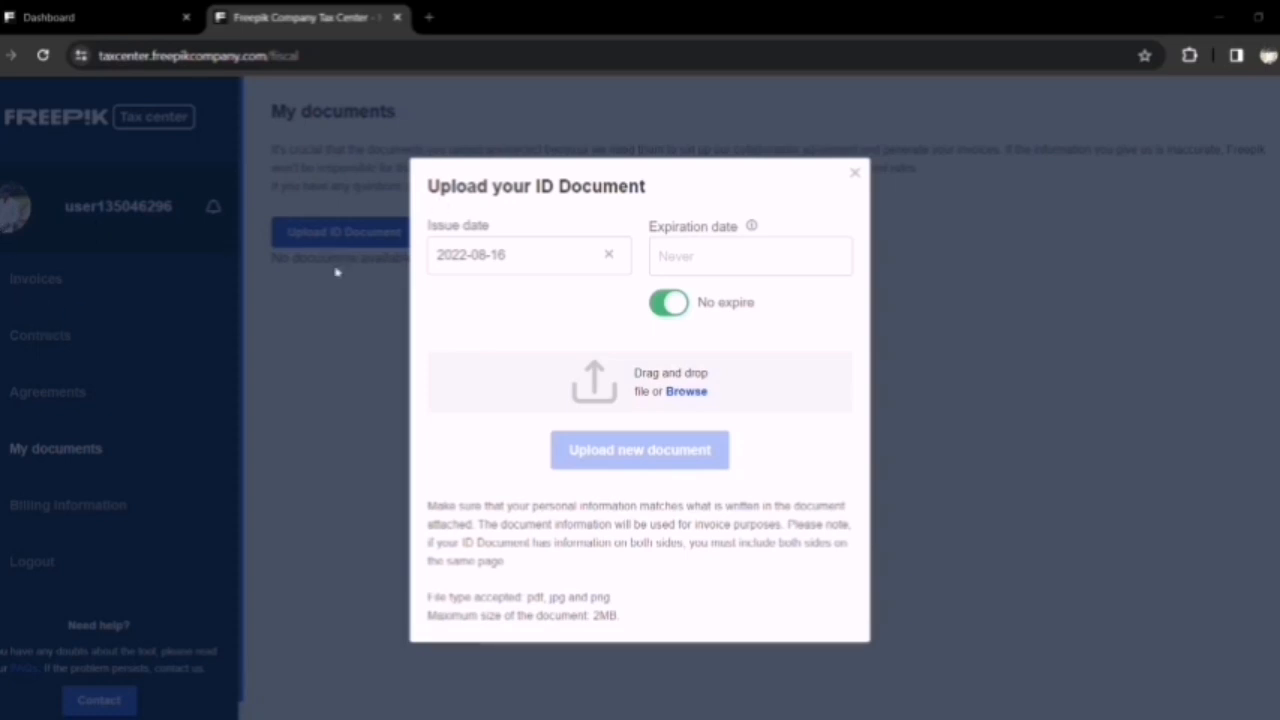
pyautogui.moveTo(324, 290)
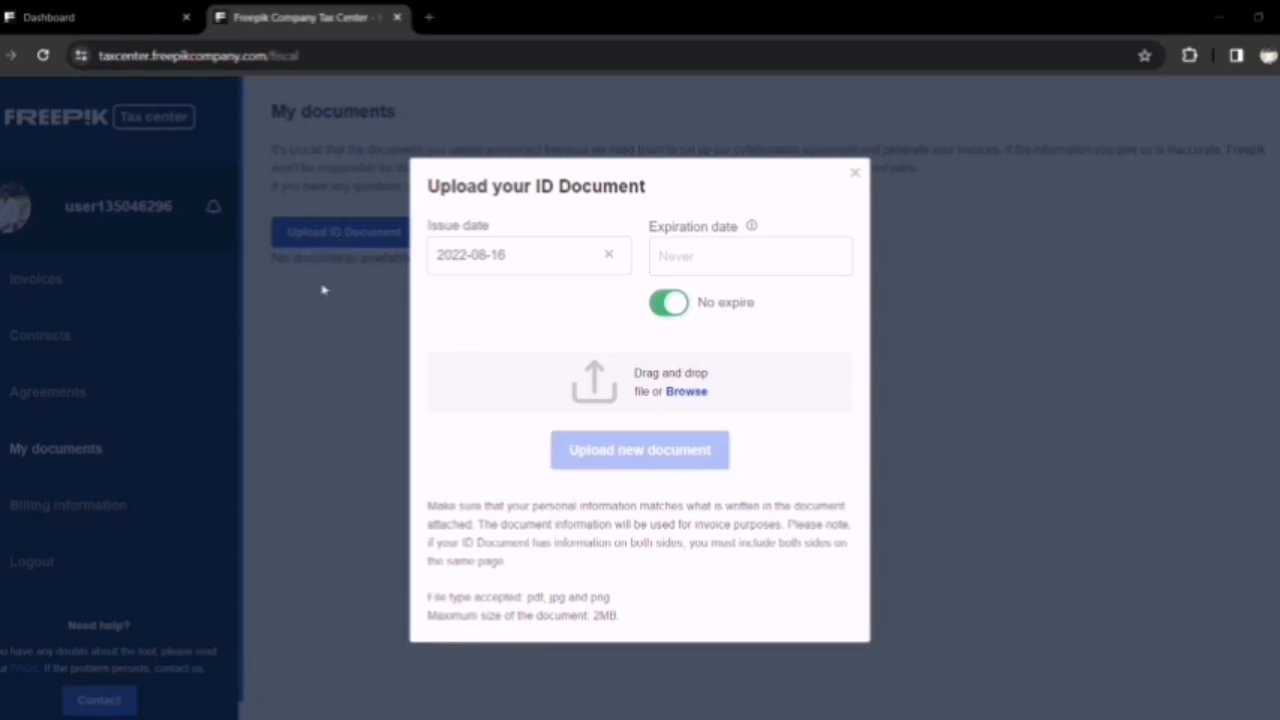
pyautogui.moveTo(490, 392)
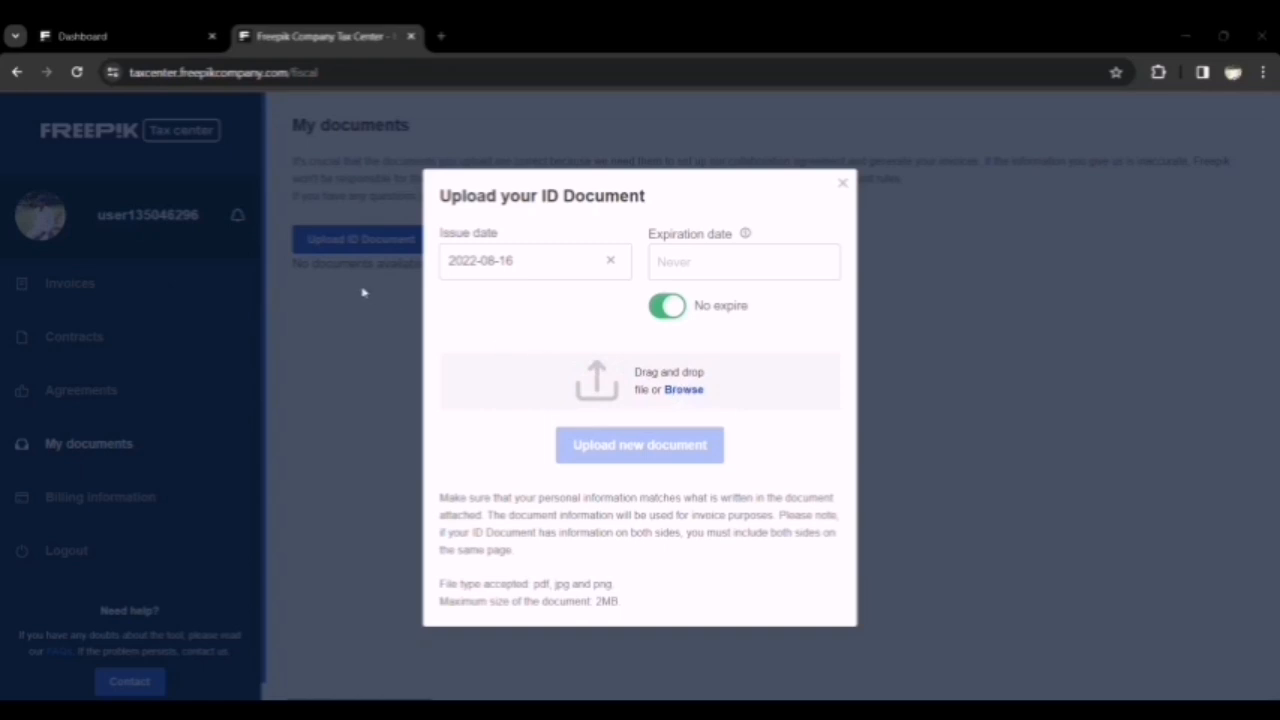
pyautogui.moveTo(200, 292)
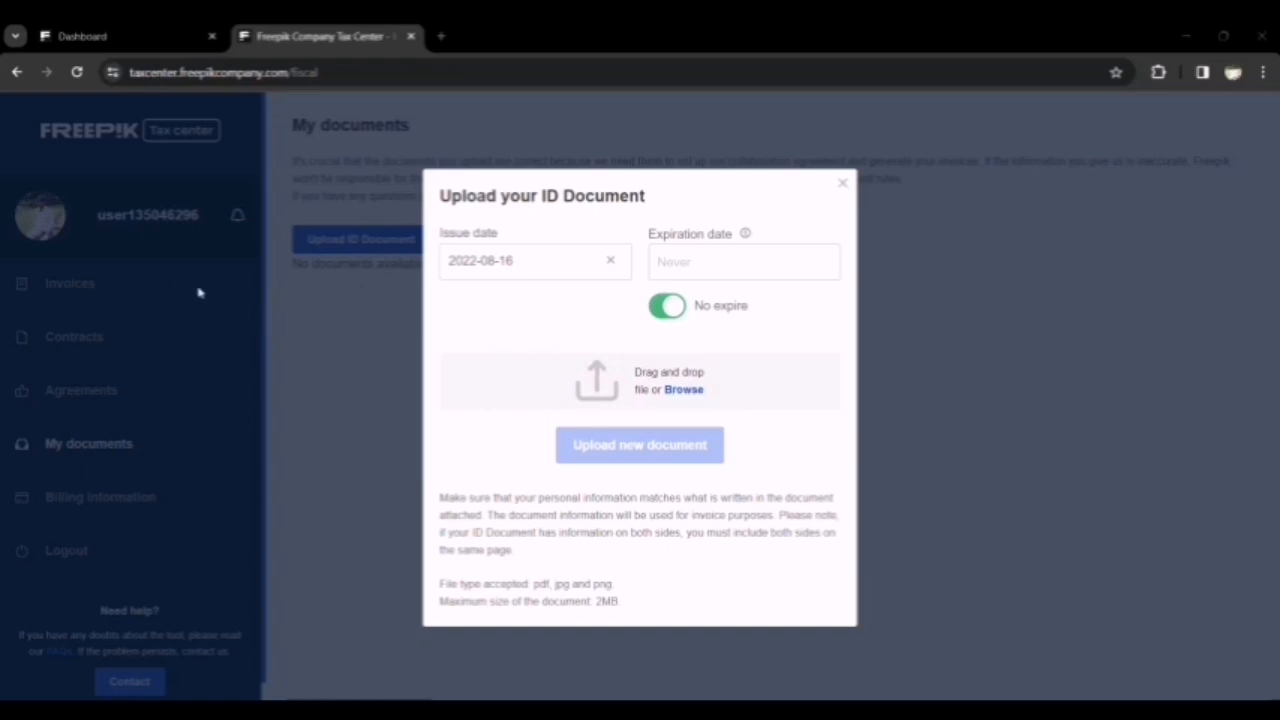
pyautogui.moveTo(268, 308)
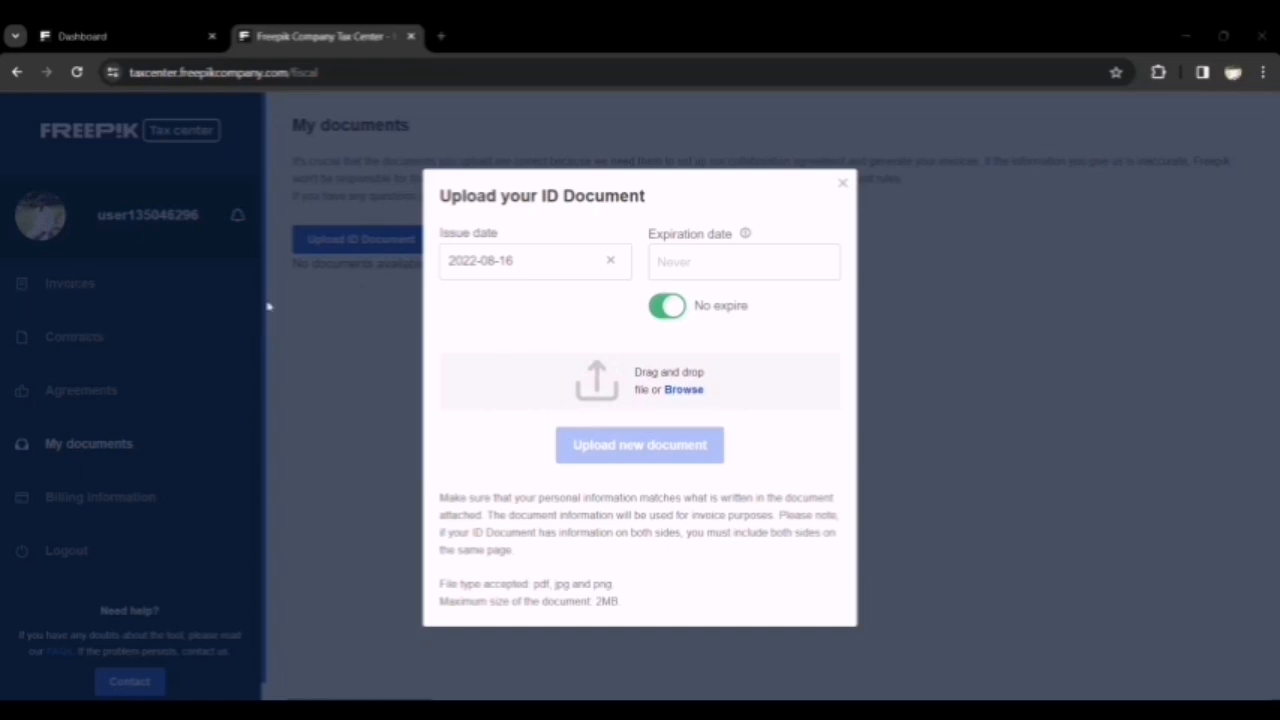
pyautogui.moveTo(180, 186)
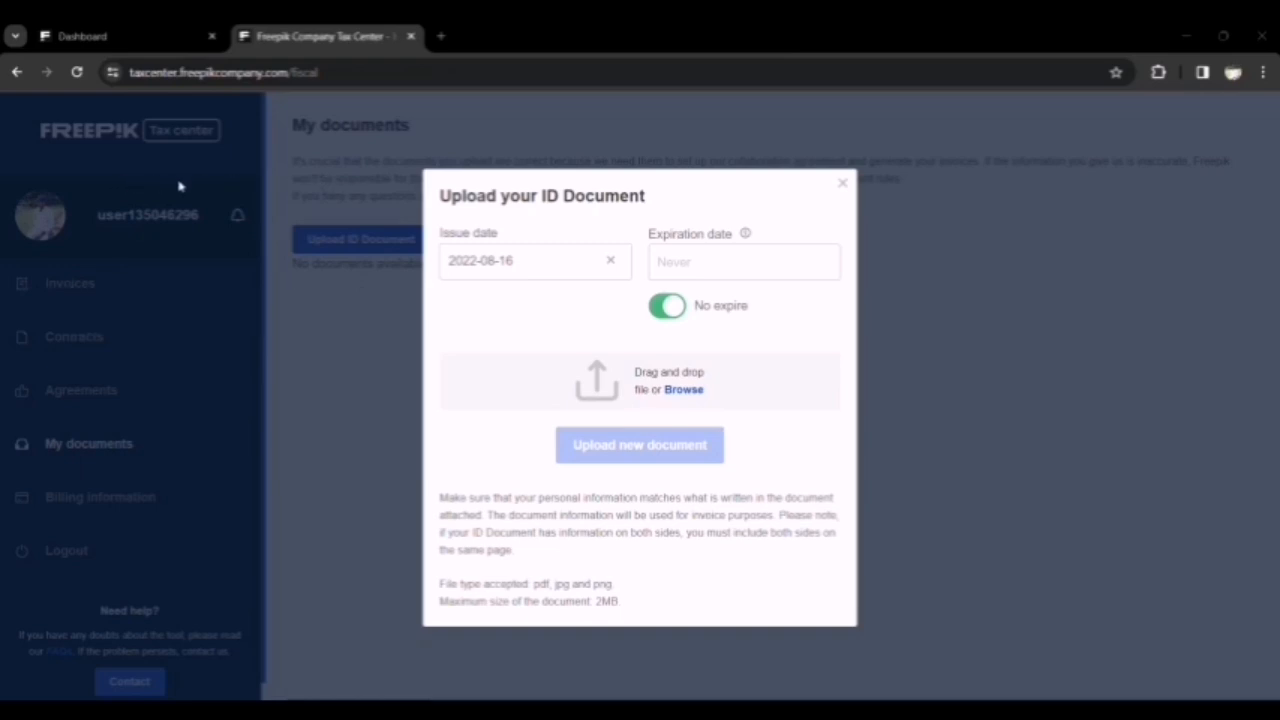
pyautogui.moveTo(546, 276)
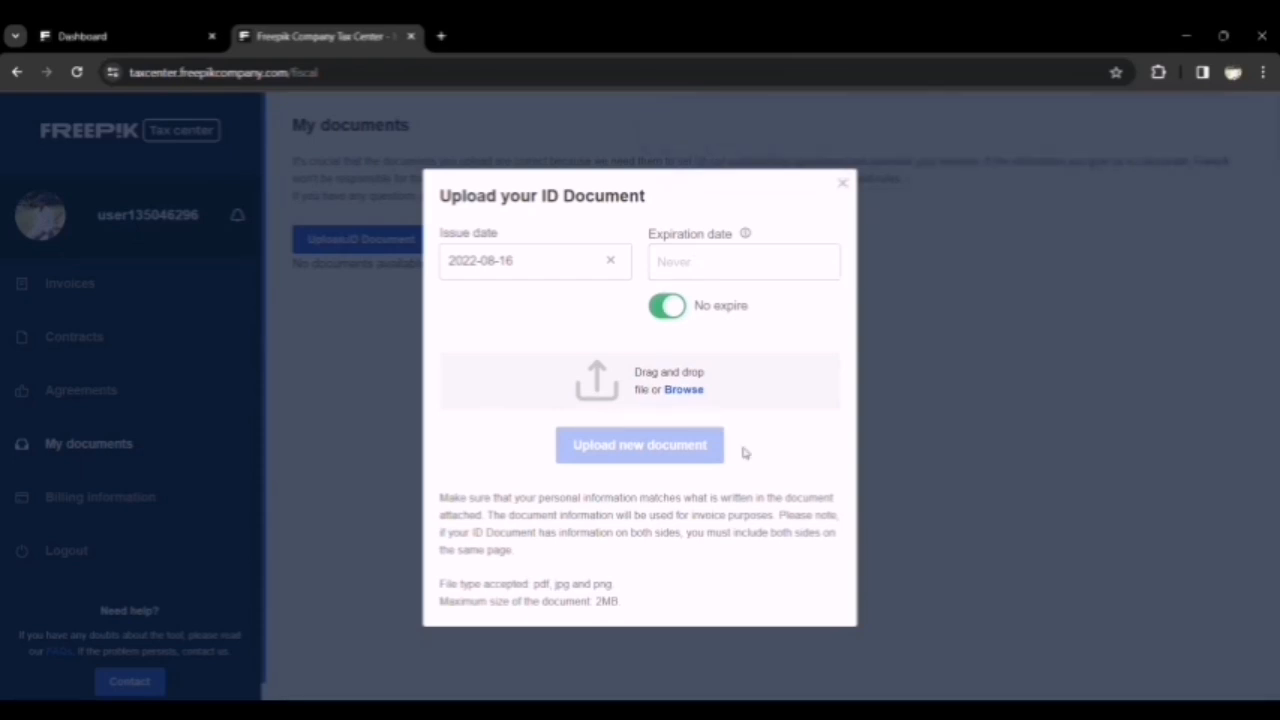
pyautogui.moveTo(688, 410)
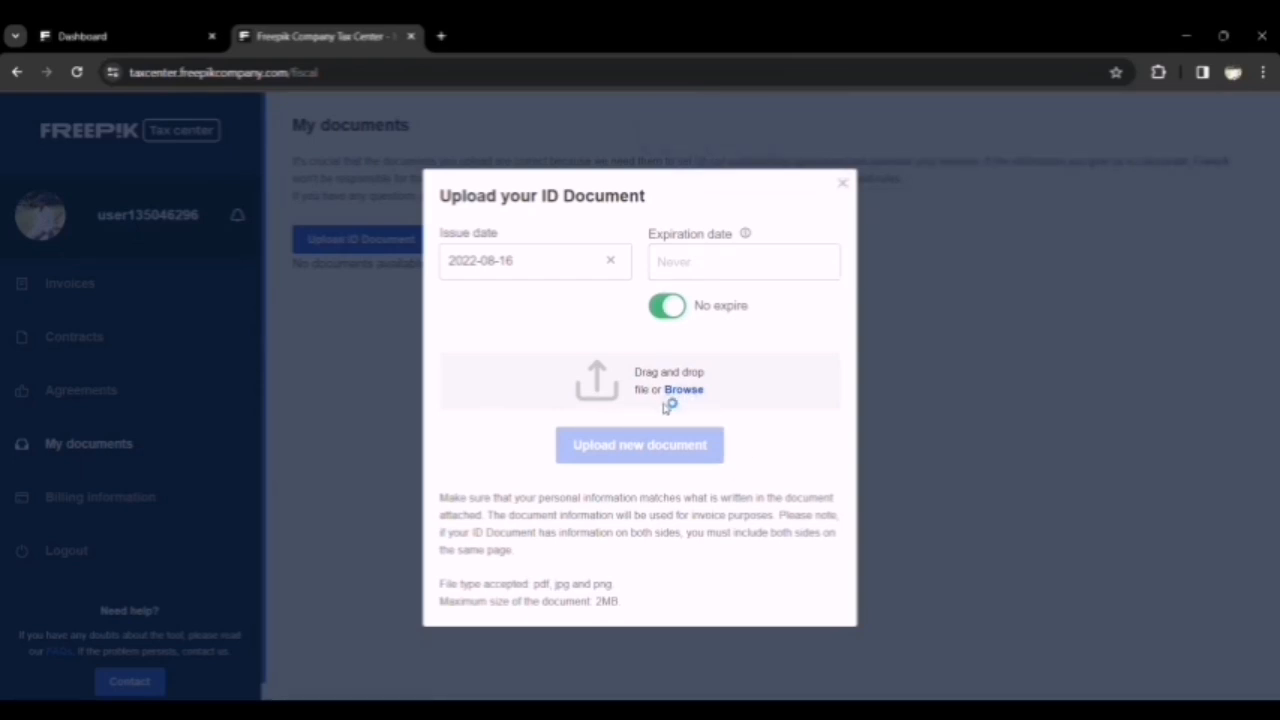
pyautogui.moveTo(584, 306)
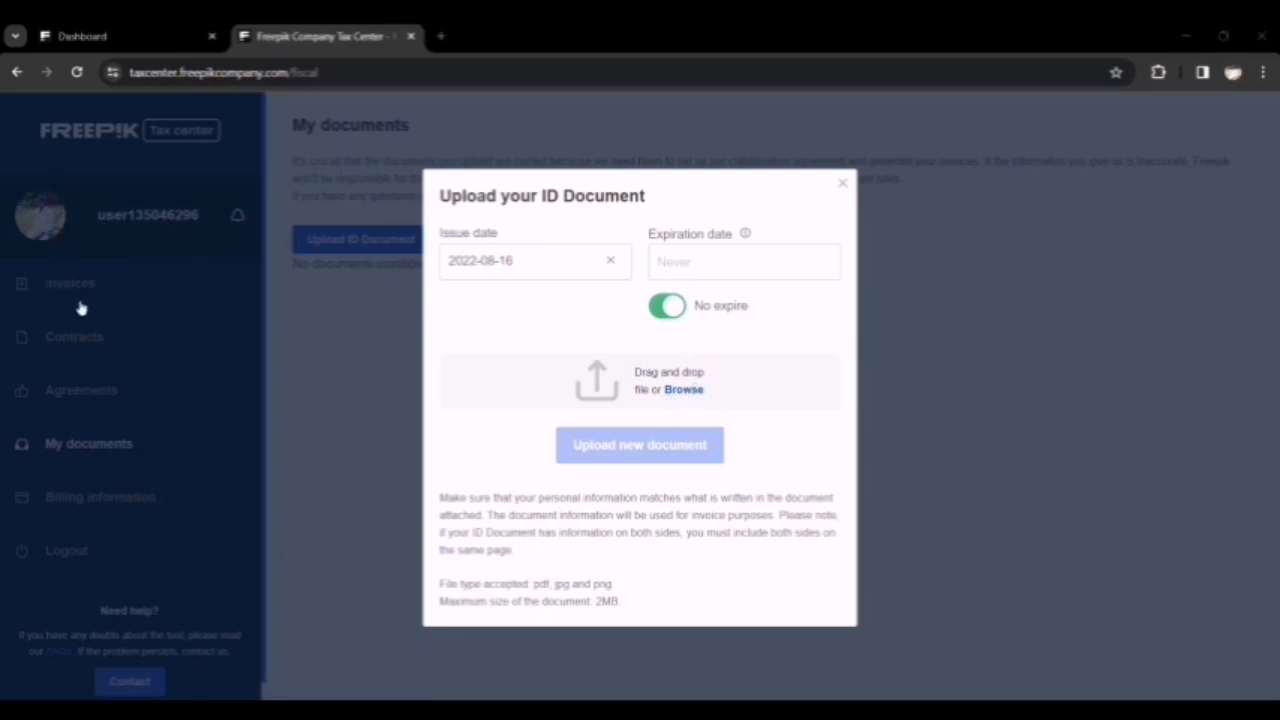
pyautogui.moveTo(348, 272)
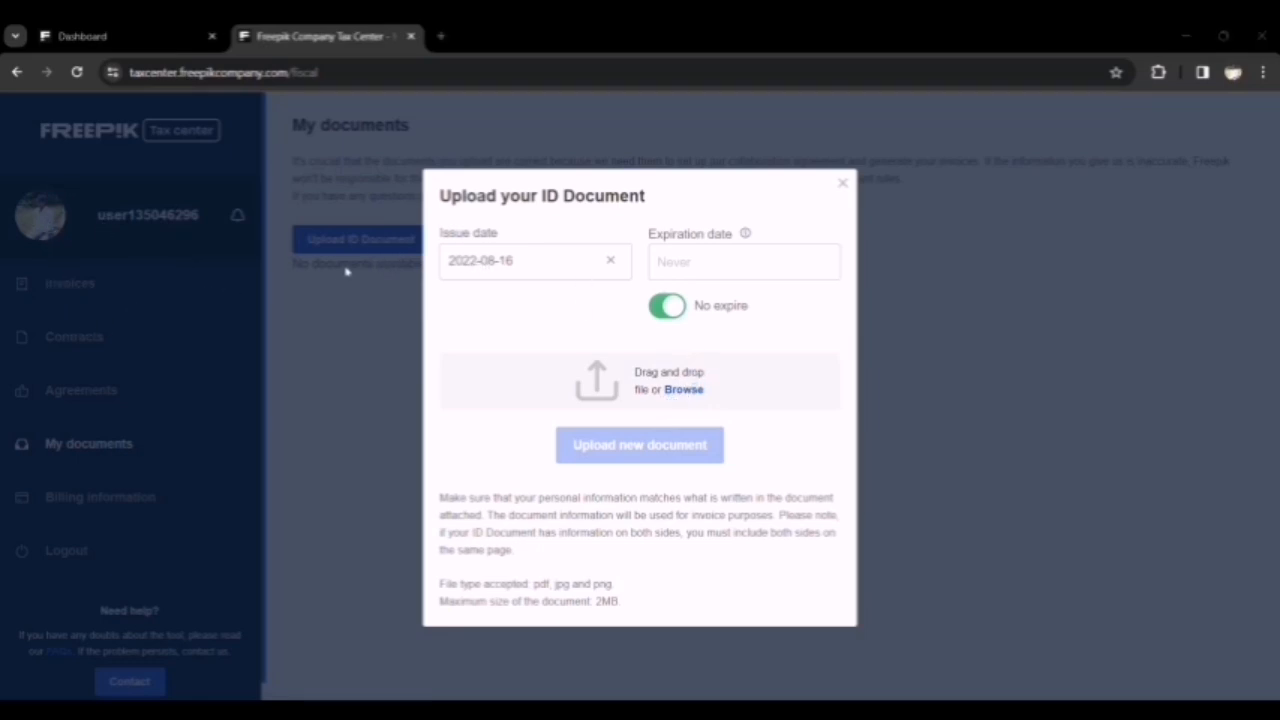
pyautogui.moveTo(240, 192)
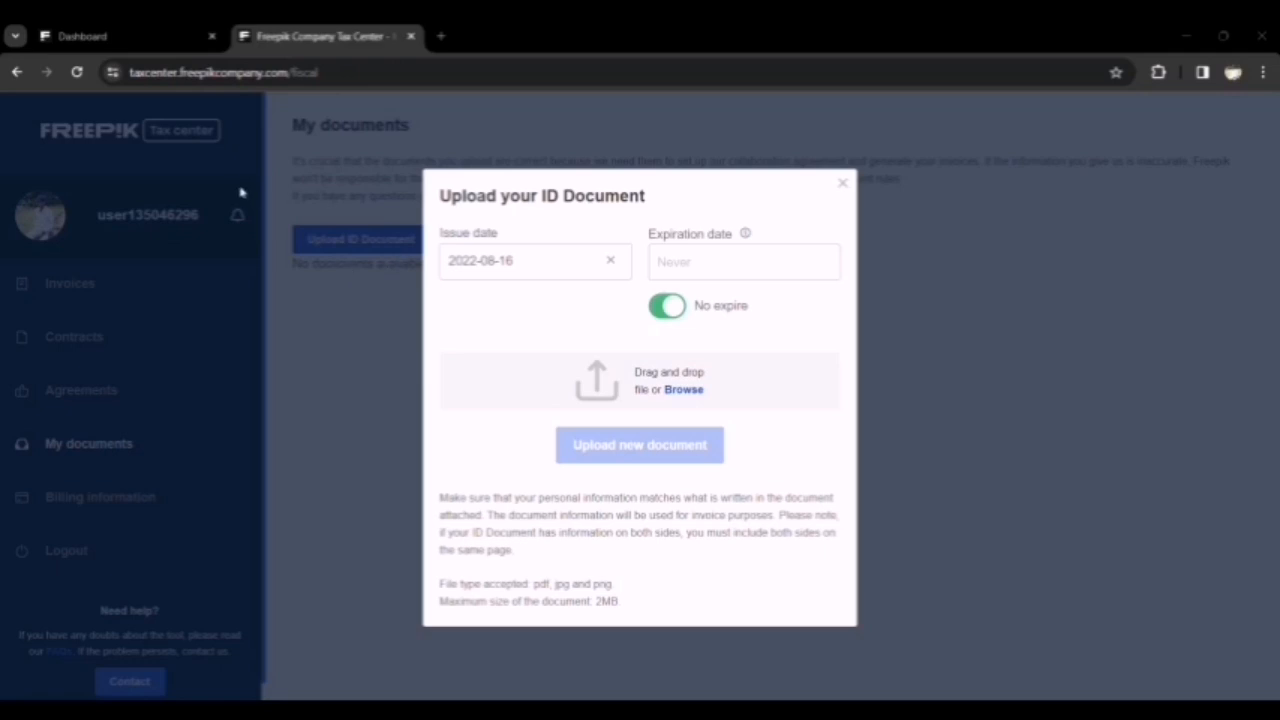
pyautogui.moveTo(604, 368)
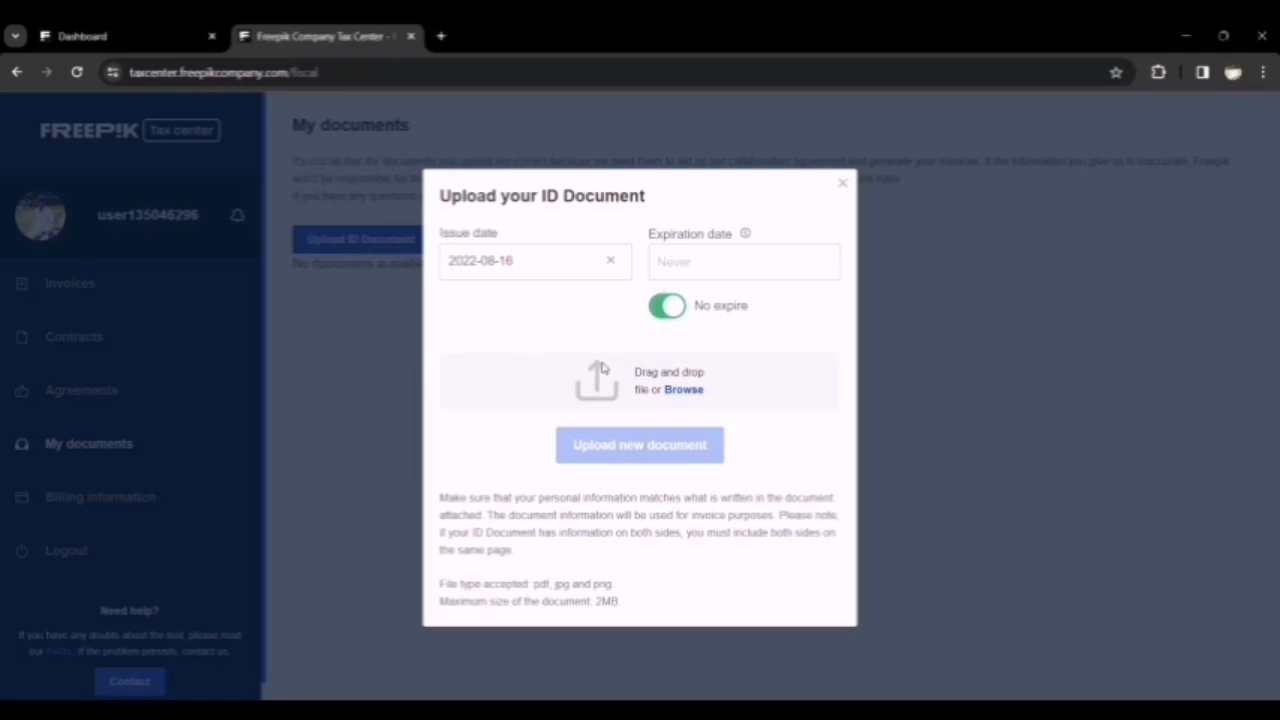
pyautogui.moveTo(600, 368)
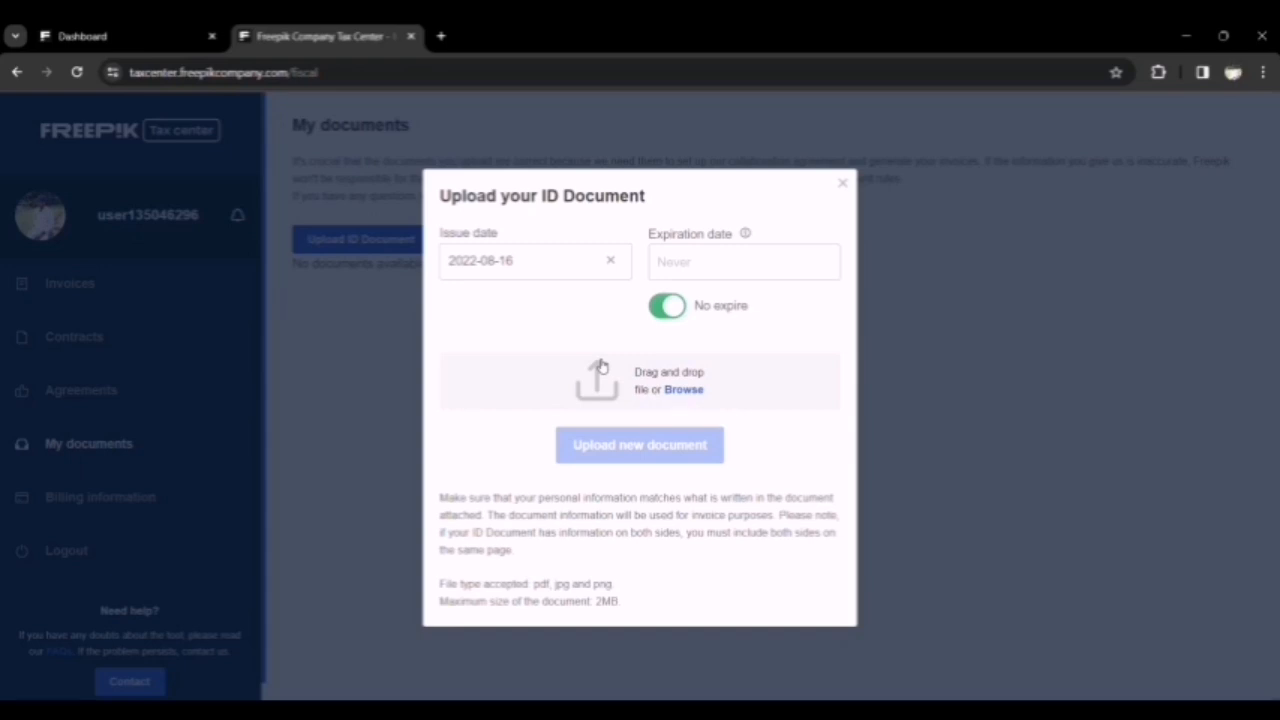
pyautogui.moveTo(640, 446)
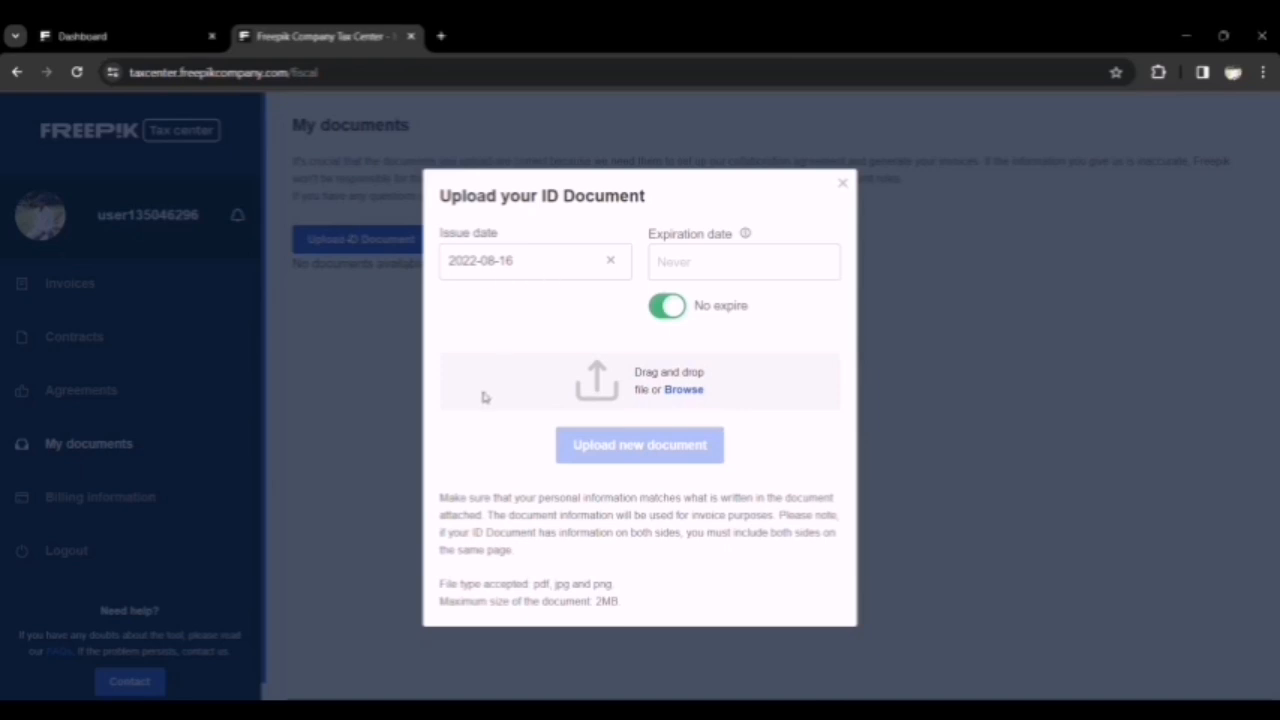
pyautogui.moveTo(672, 404)
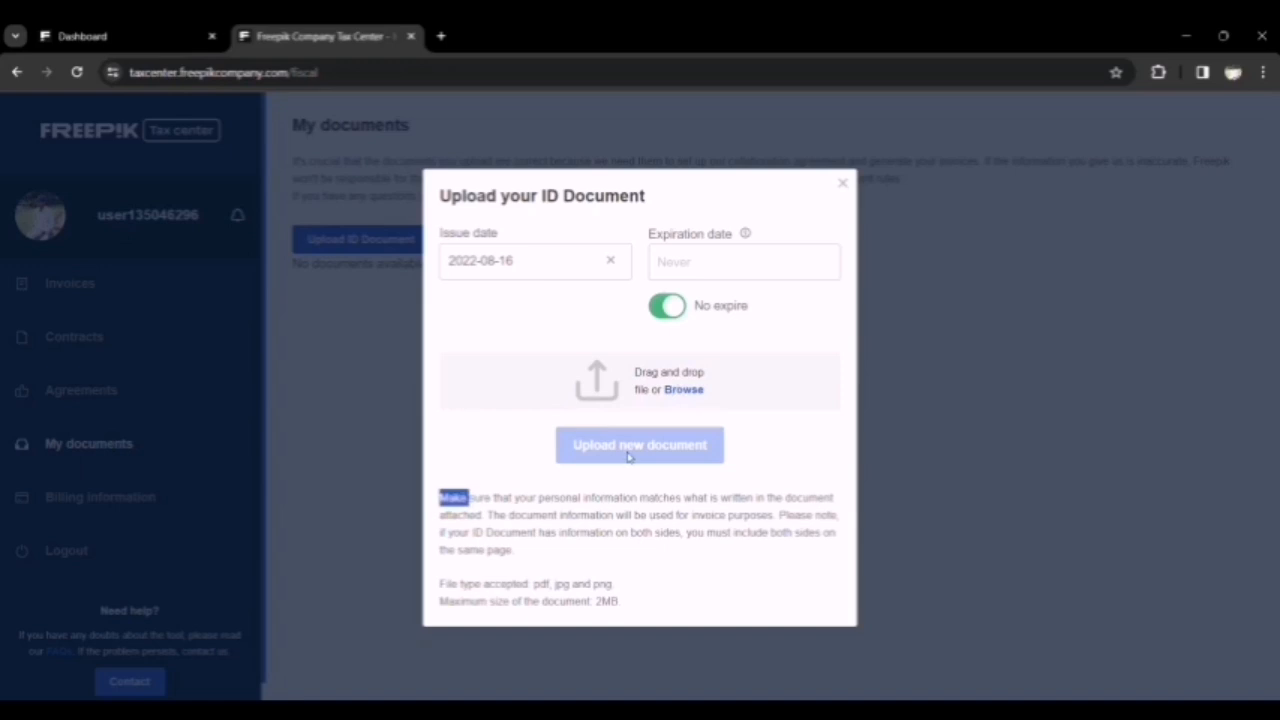
pyautogui.click(640, 444)
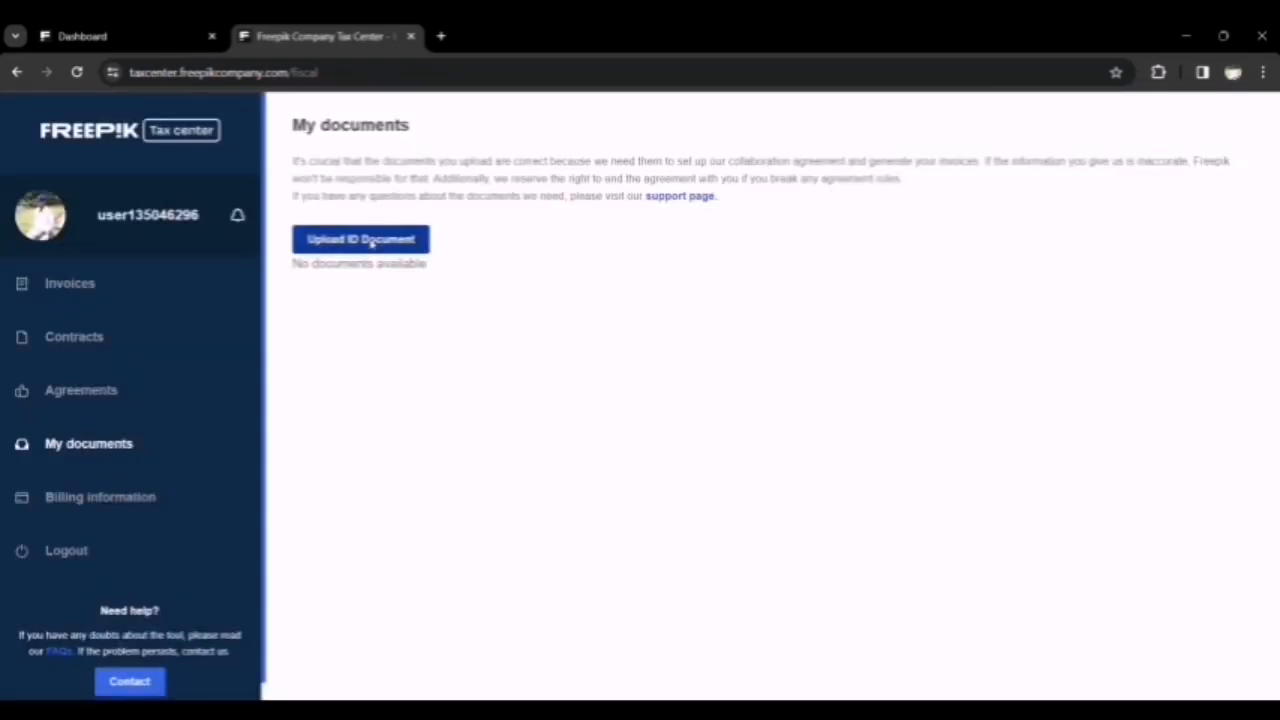
# Reopen the ID upload and attach IMG_20231022_194335.jpg, issue date 2022-08-16 kept
pyautogui.click(360, 240)
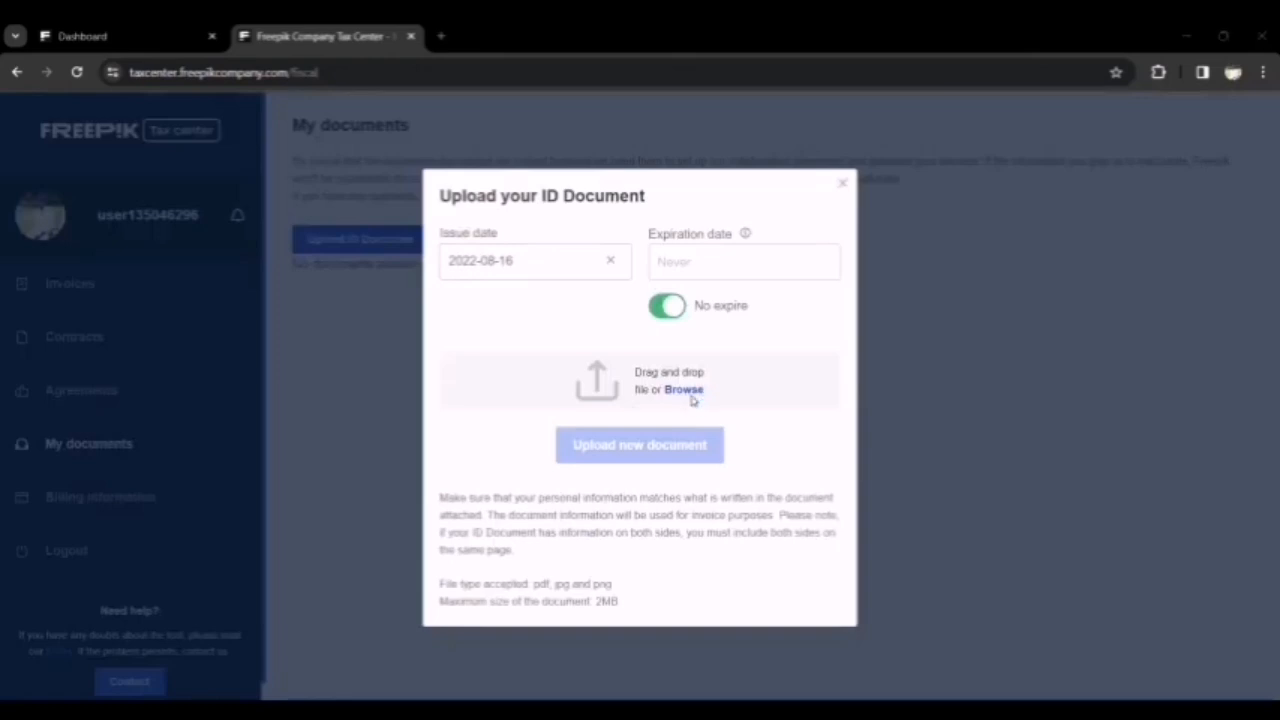
pyautogui.moveTo(256, 204)
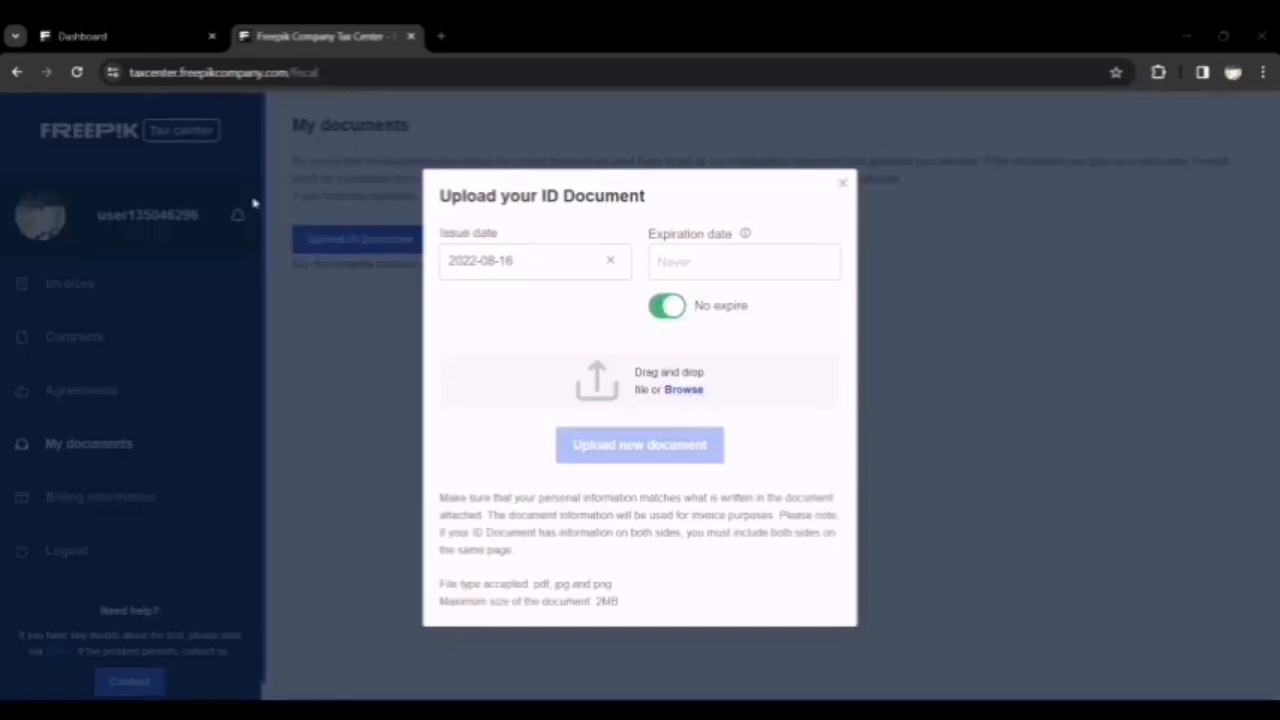
pyautogui.moveTo(184, 176)
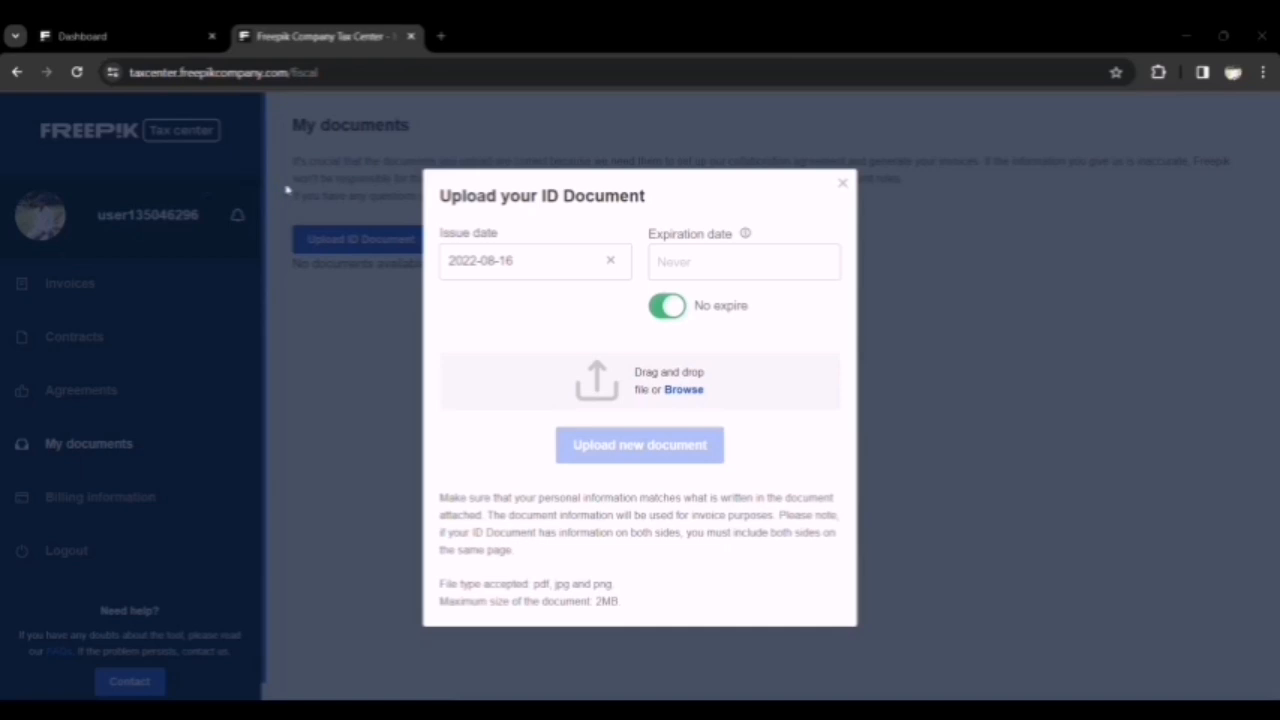
pyautogui.moveTo(572, 276)
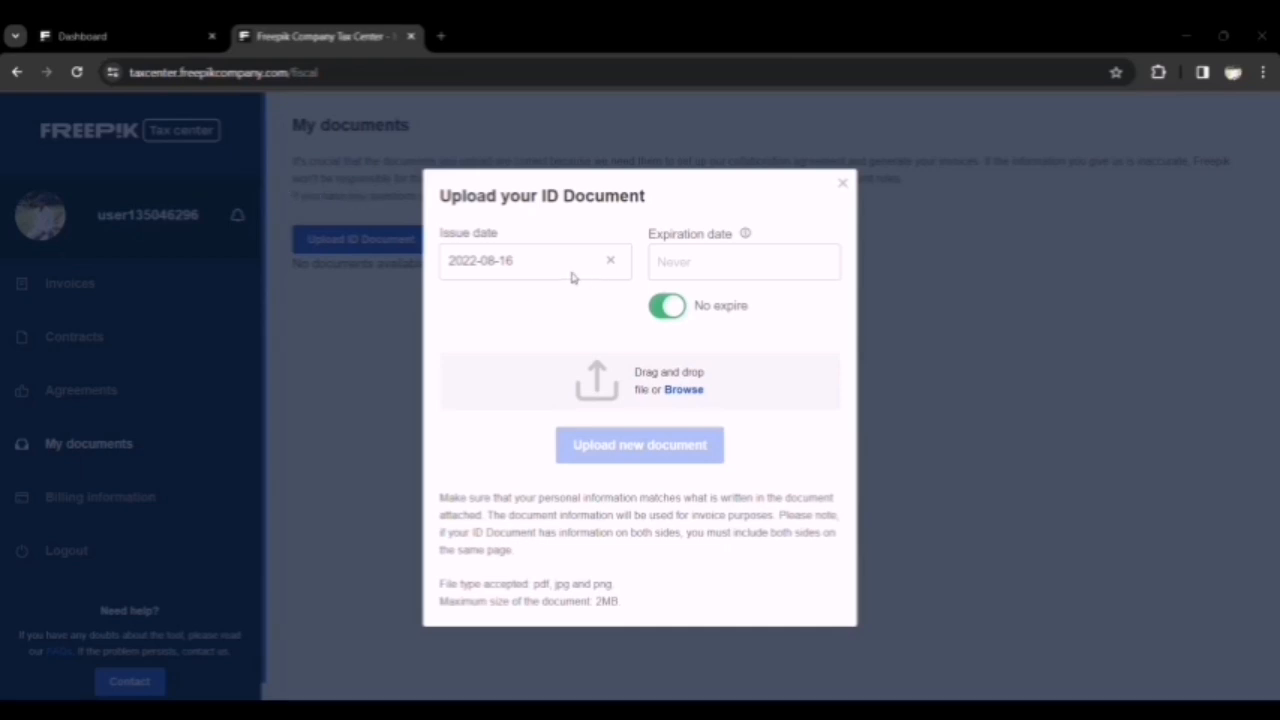
pyautogui.moveTo(884, 304)
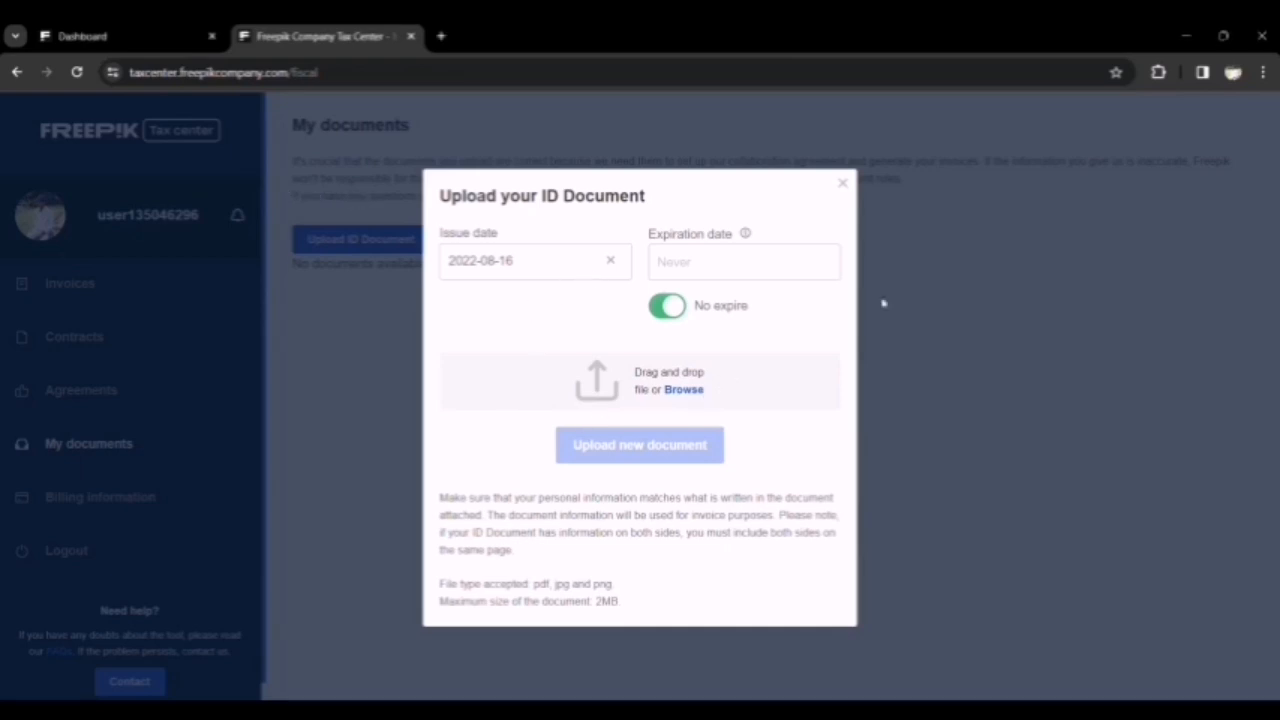
pyautogui.moveTo(678, 376)
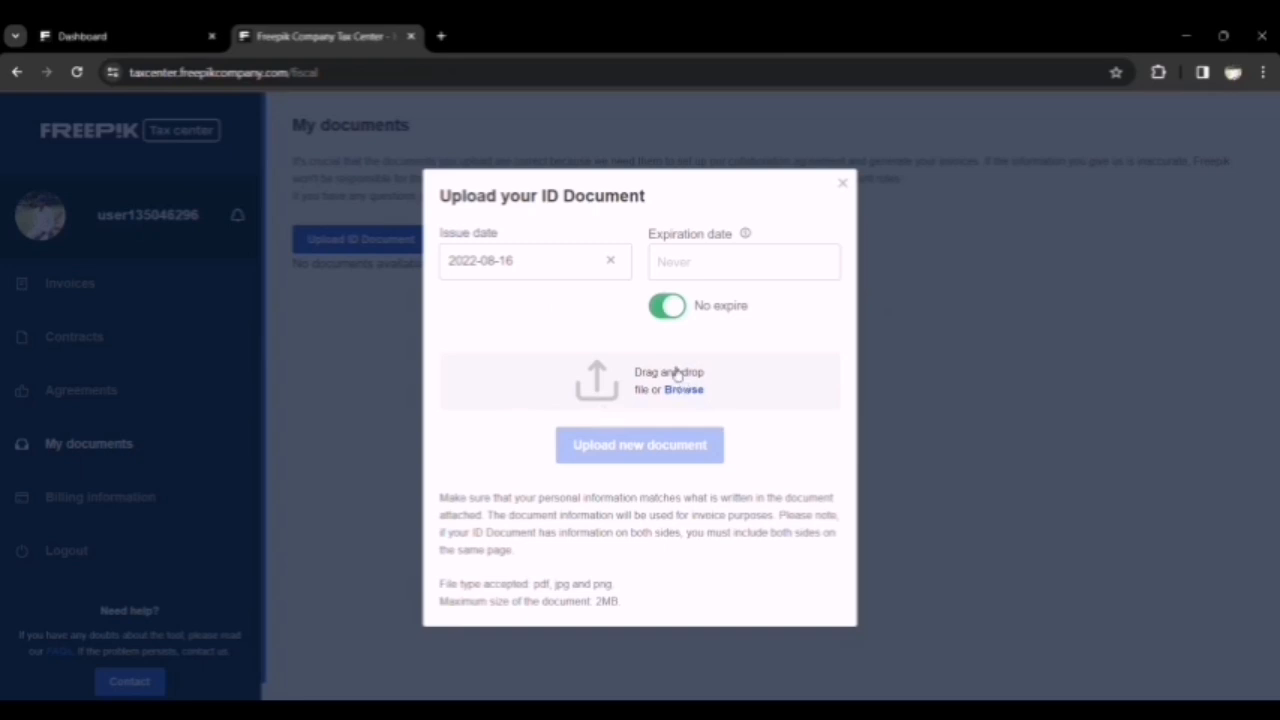
pyautogui.click(684, 388)
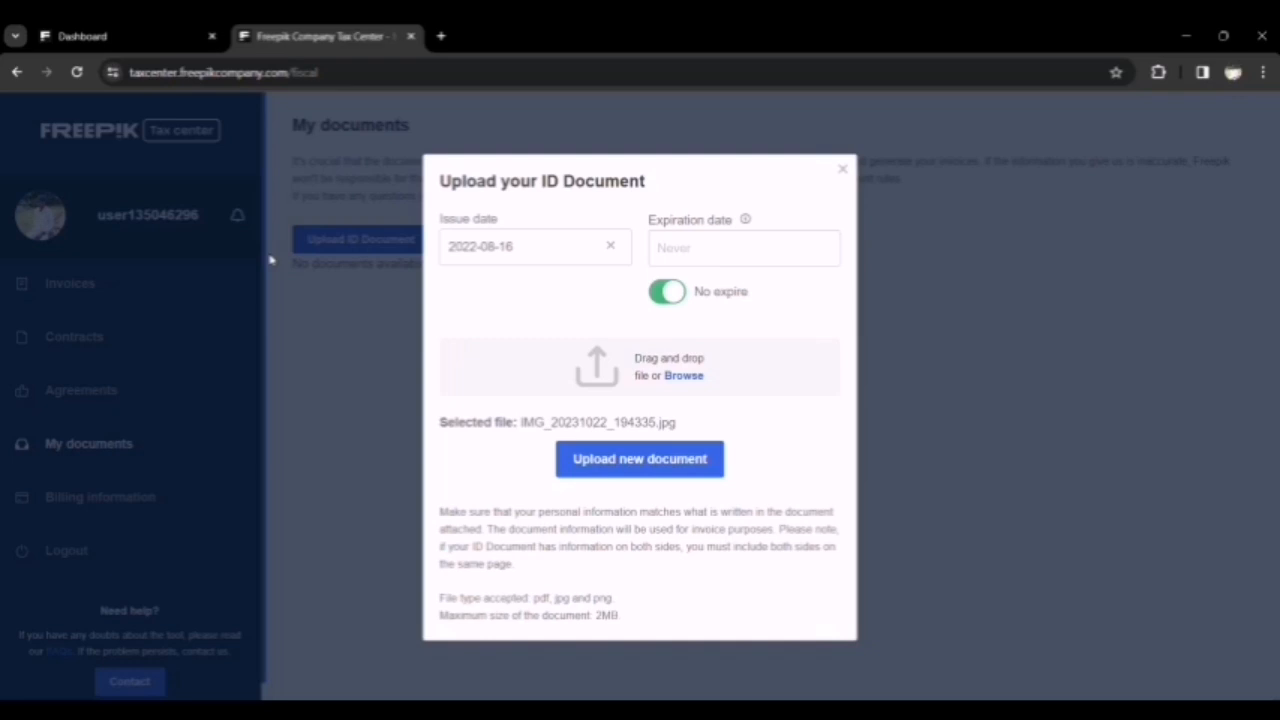
pyautogui.moveTo(192, 130)
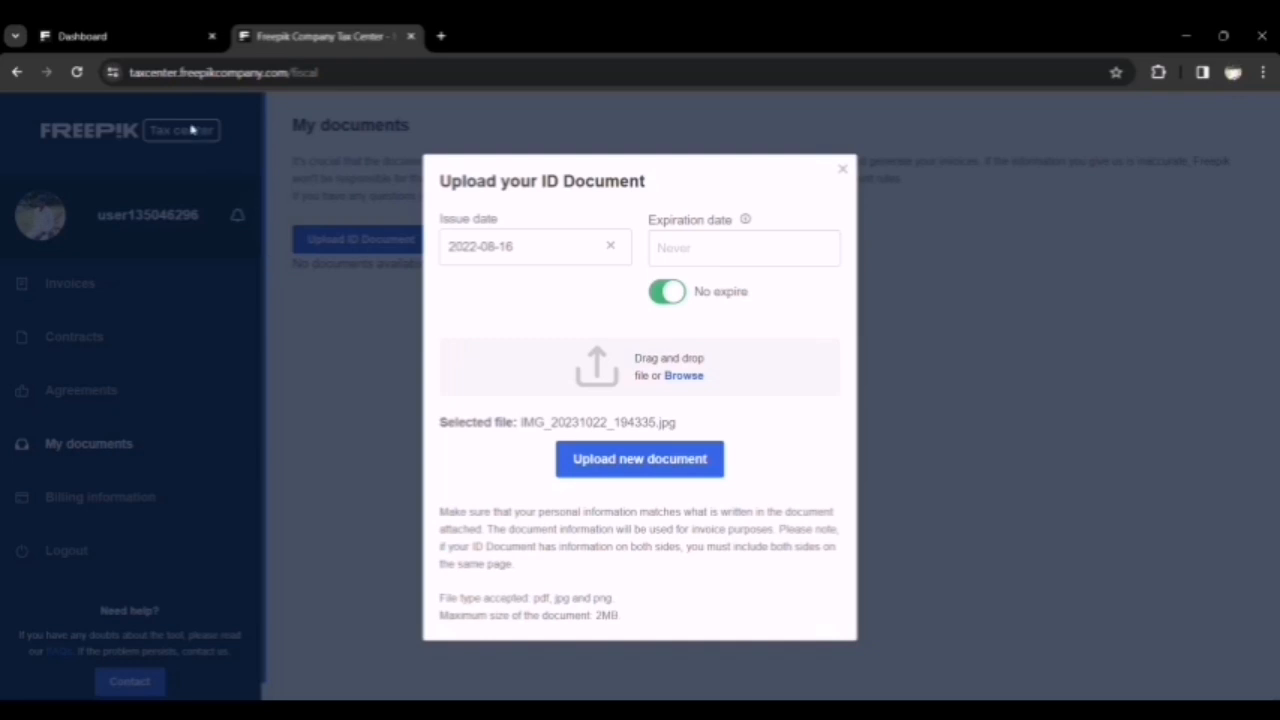
pyautogui.moveTo(196, 130)
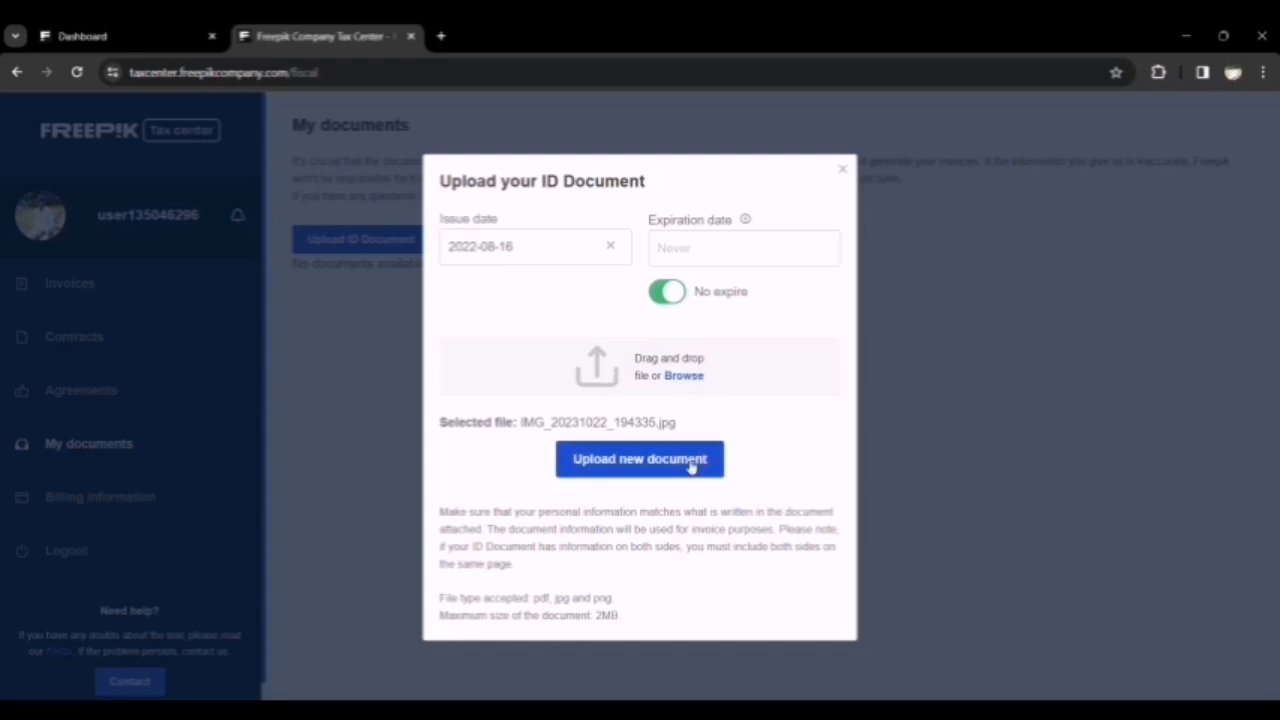
# Upload the attached ID document and go to the Billing information page
pyautogui.click(640, 458)
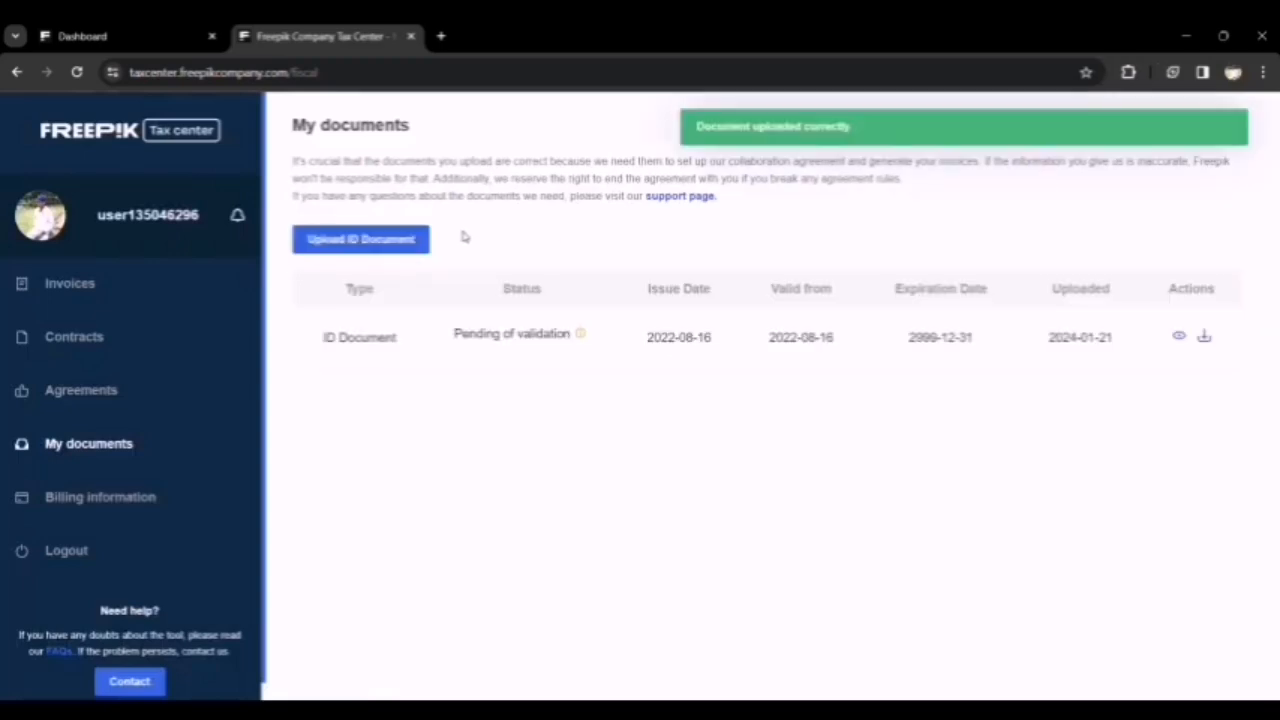
pyautogui.moveTo(582, 352)
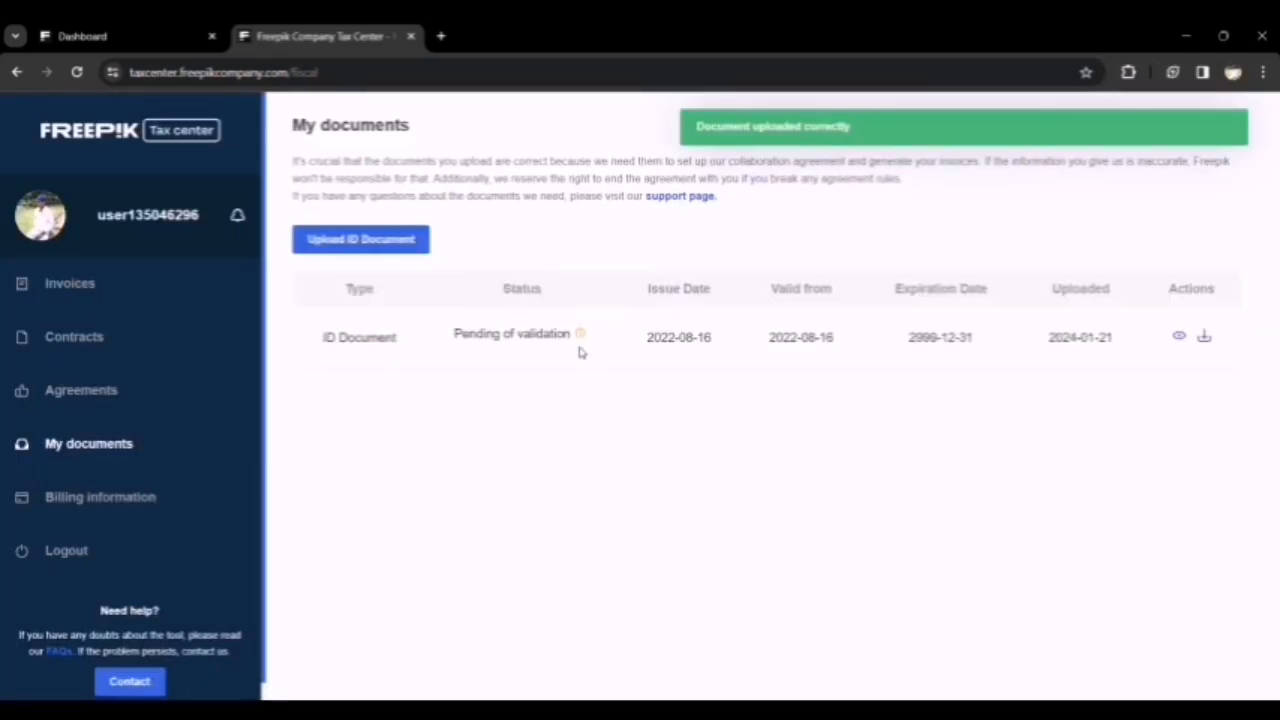
pyautogui.moveTo(320, 468)
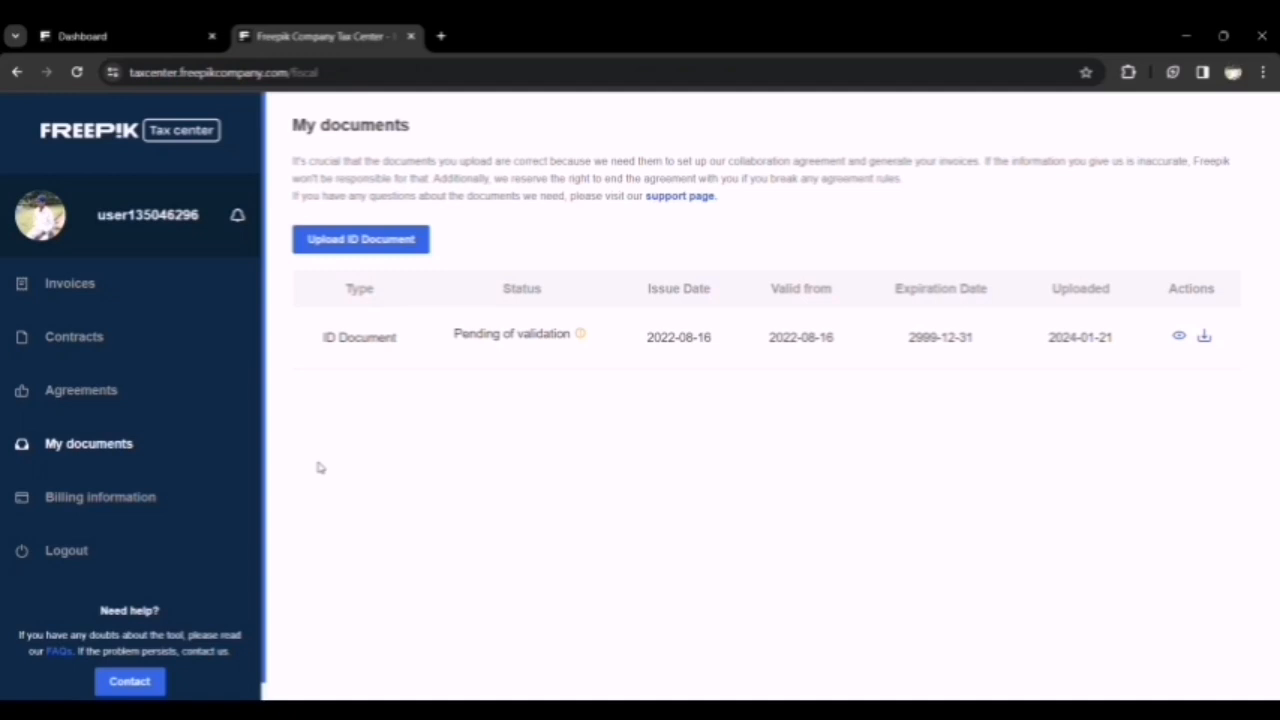
pyautogui.moveTo(332, 376)
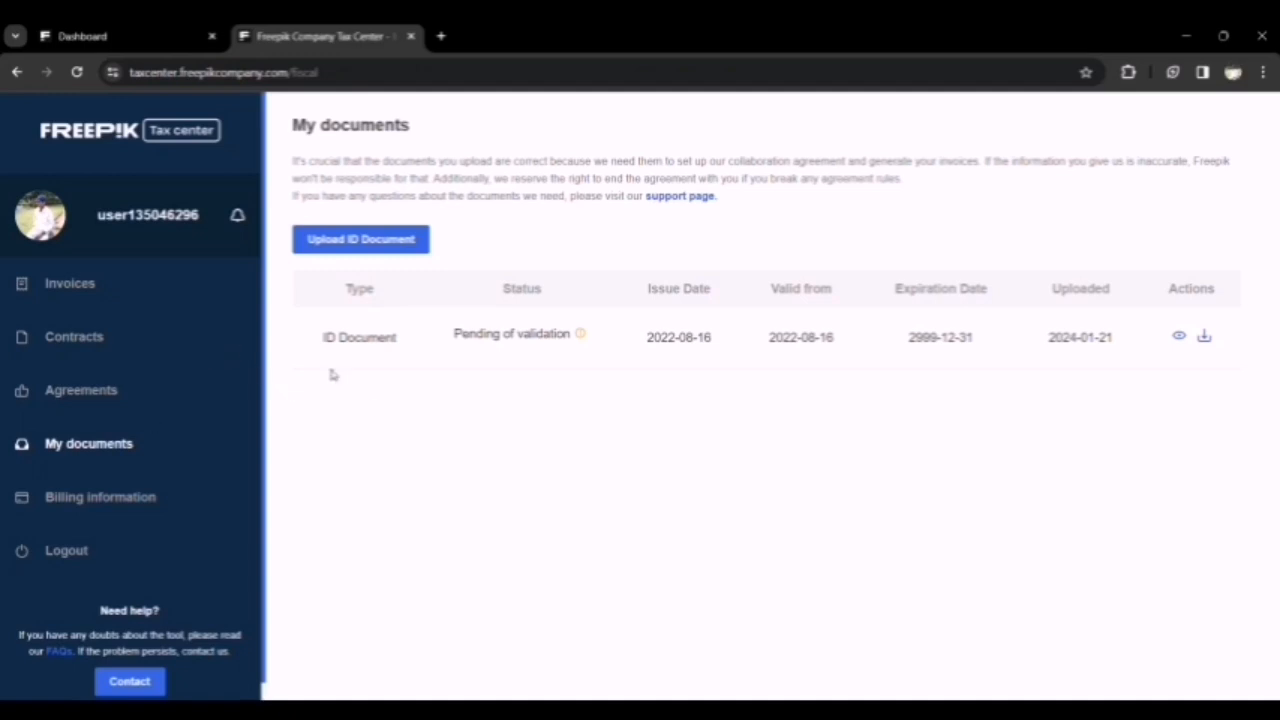
pyautogui.moveTo(316, 310)
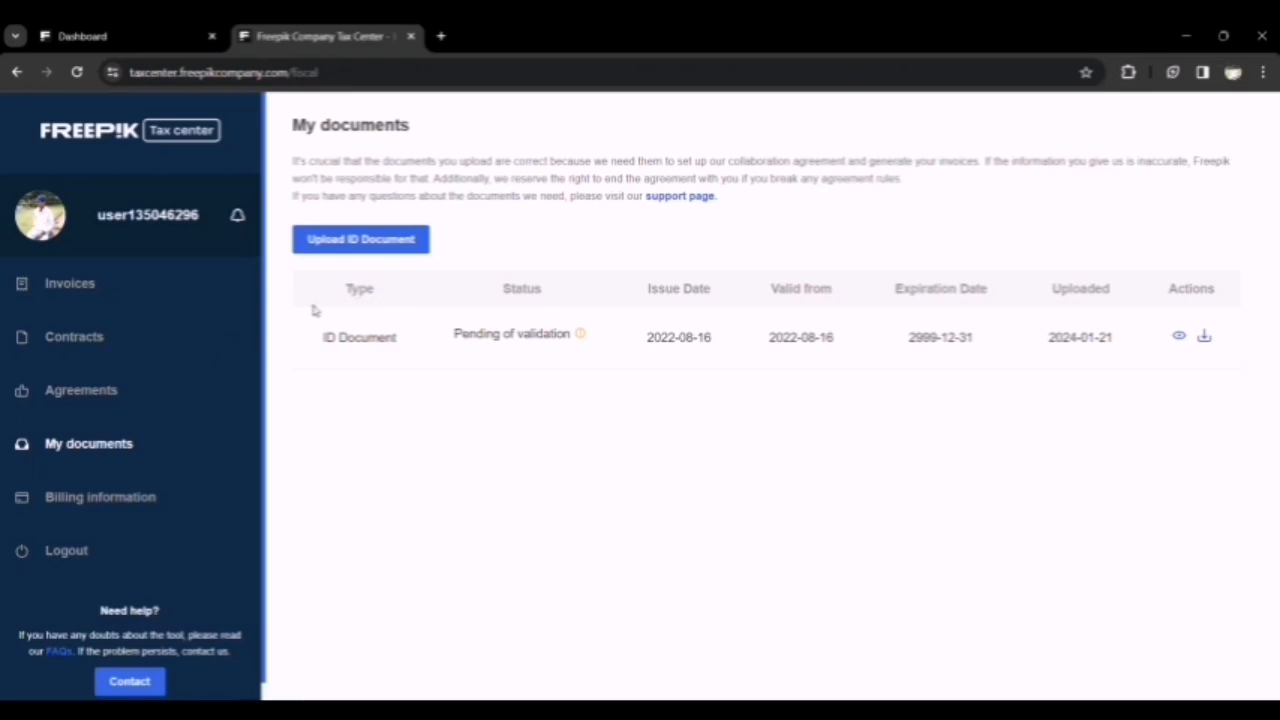
pyautogui.click(100, 496)
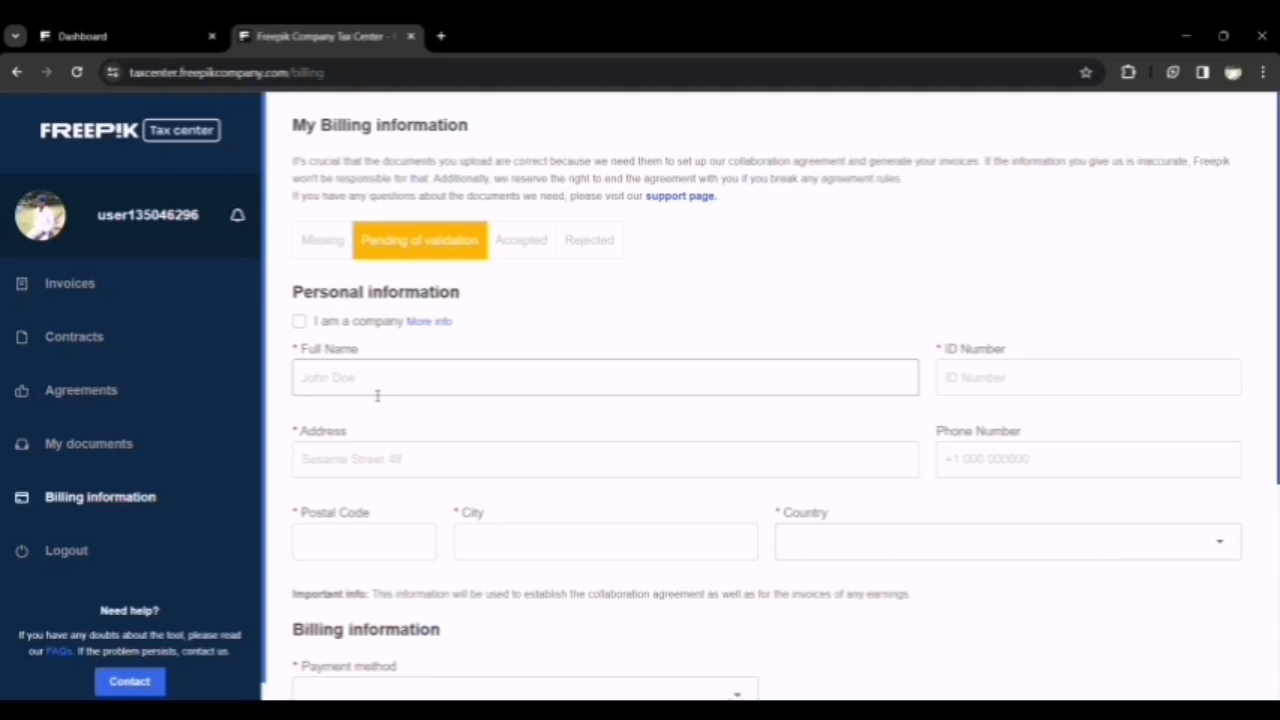
pyautogui.click(604, 376)
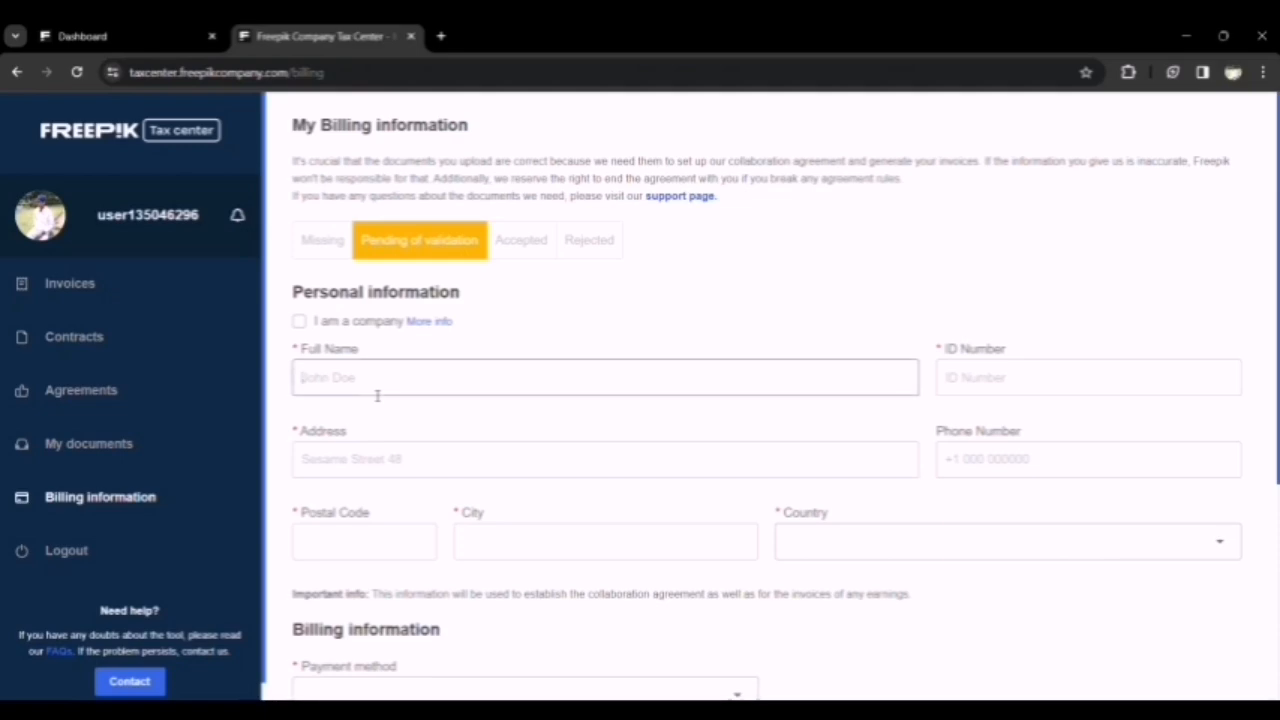
pyautogui.moveTo(468, 376)
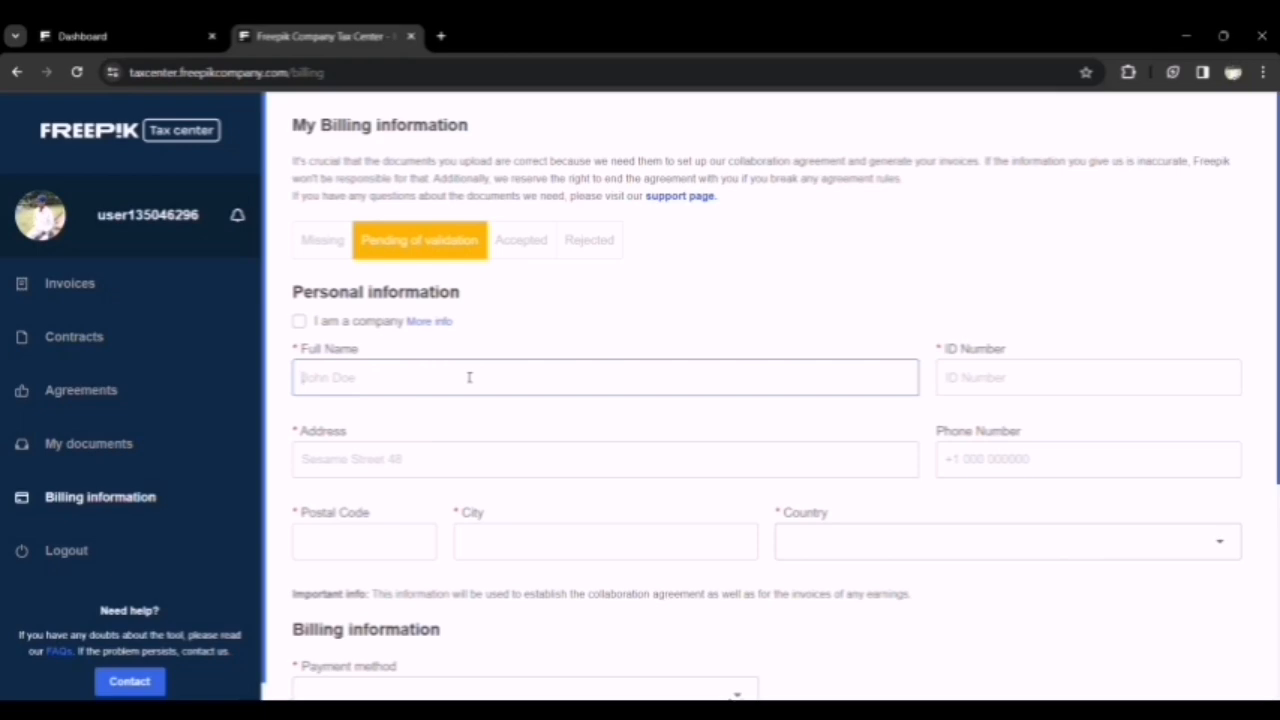
pyautogui.moveTo(482, 384)
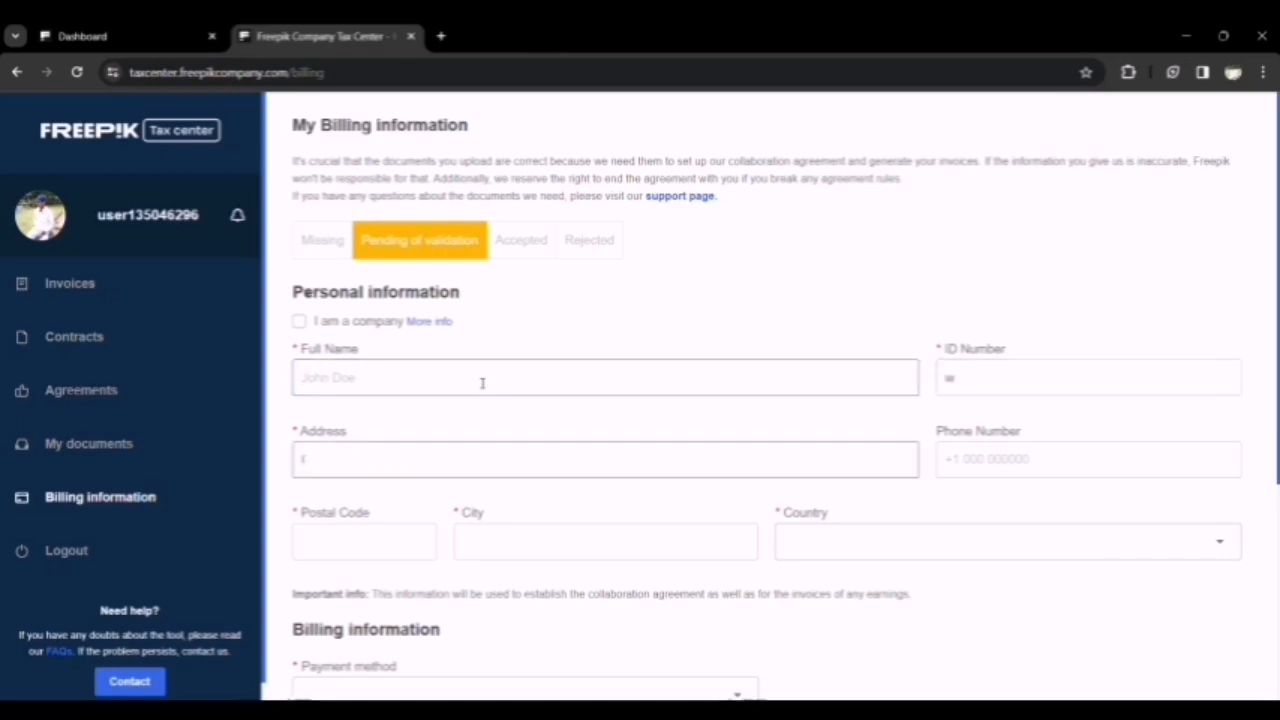
pyautogui.write('Sesame Street 48')
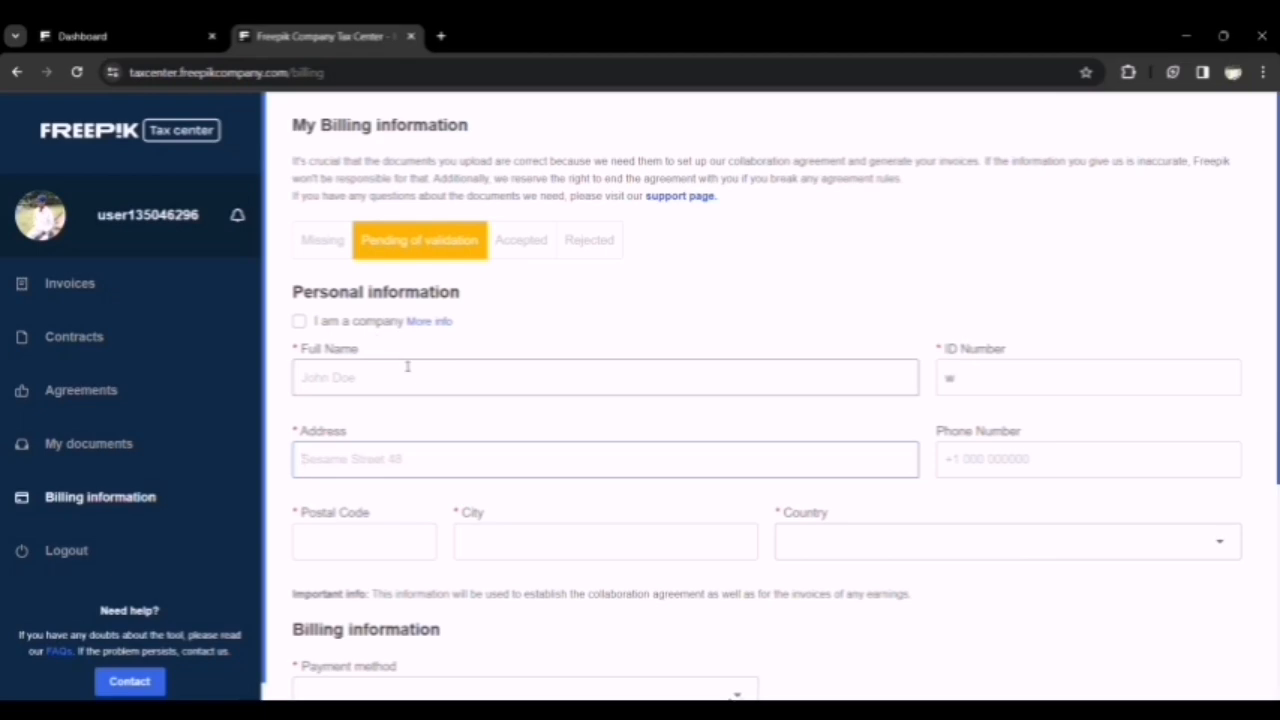
pyautogui.click(604, 376)
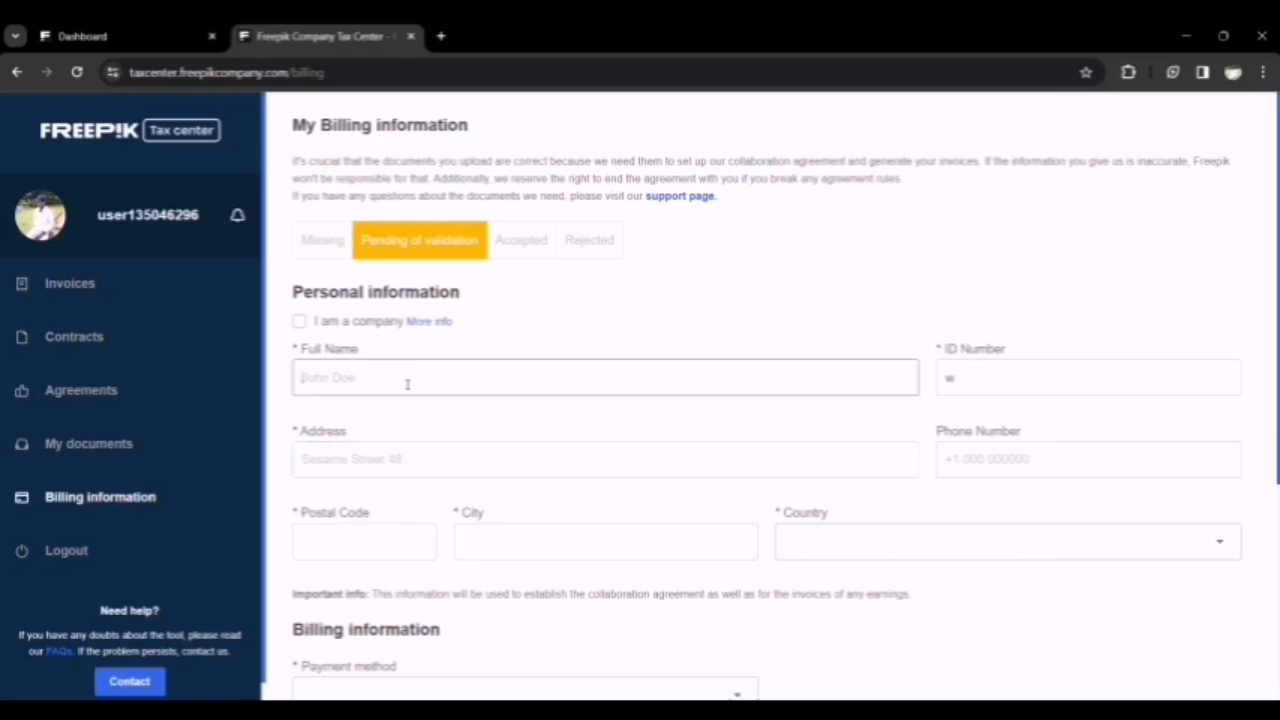
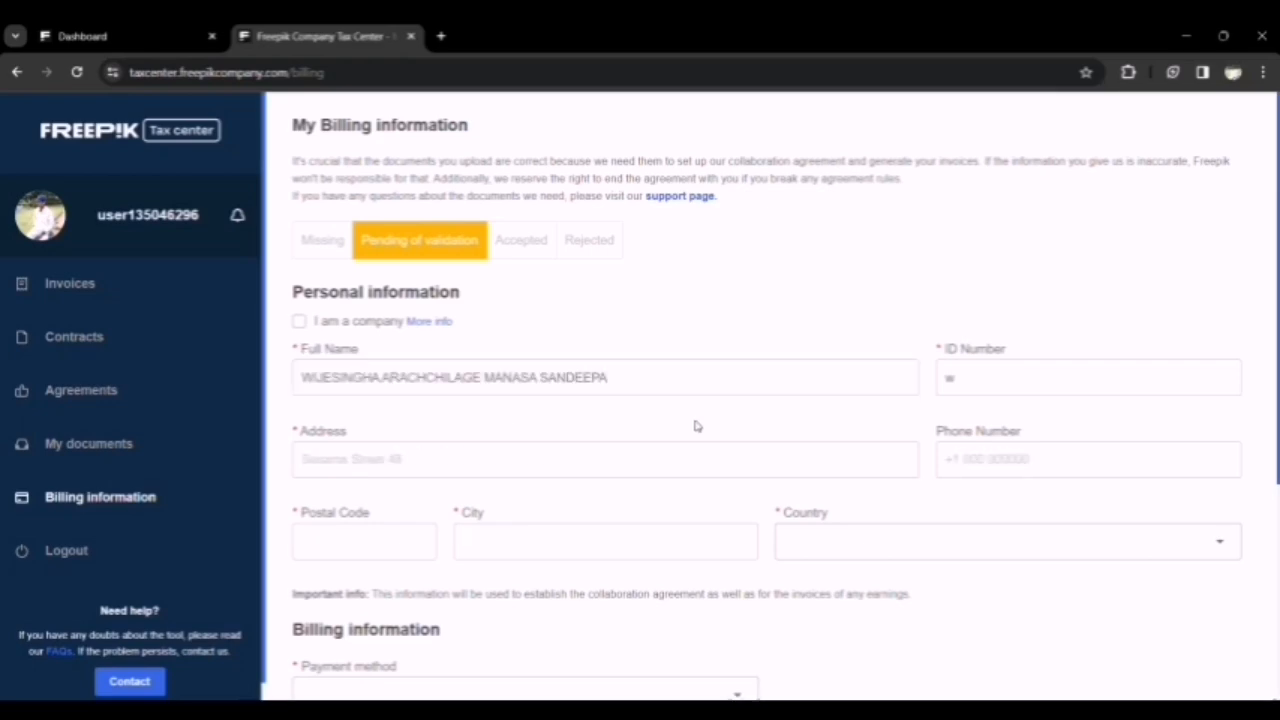
pyautogui.click(604, 458)
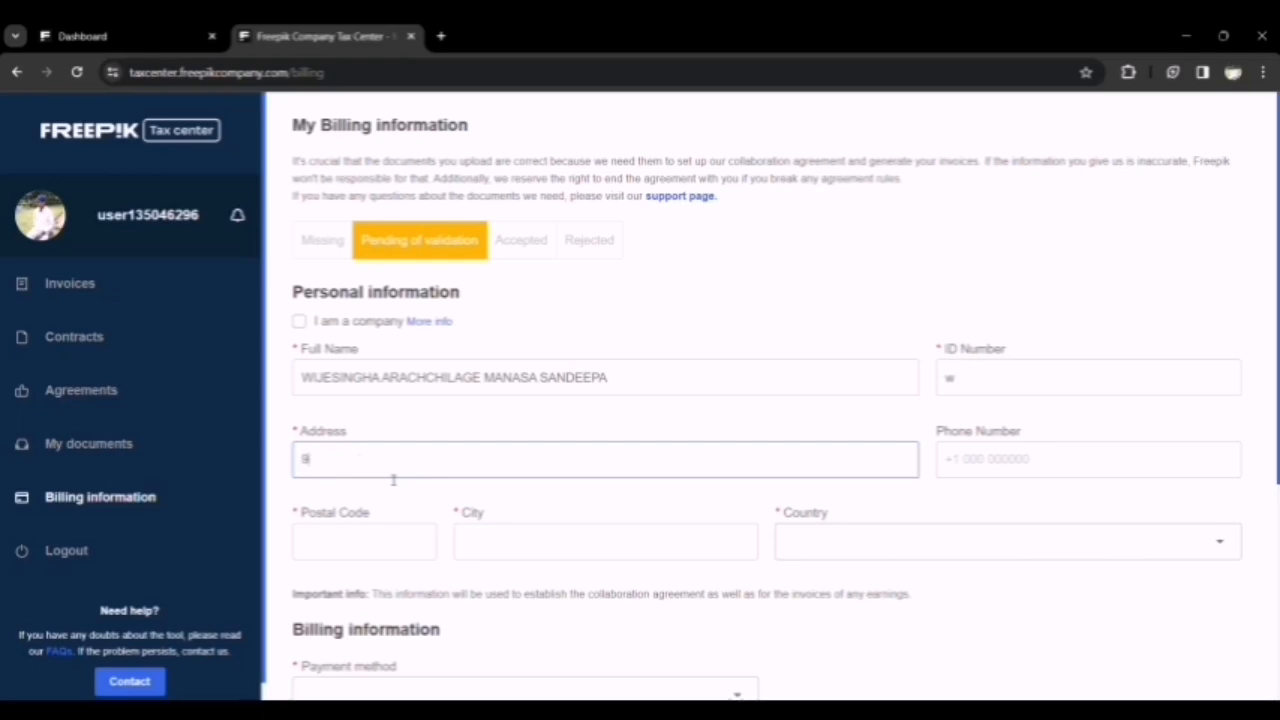
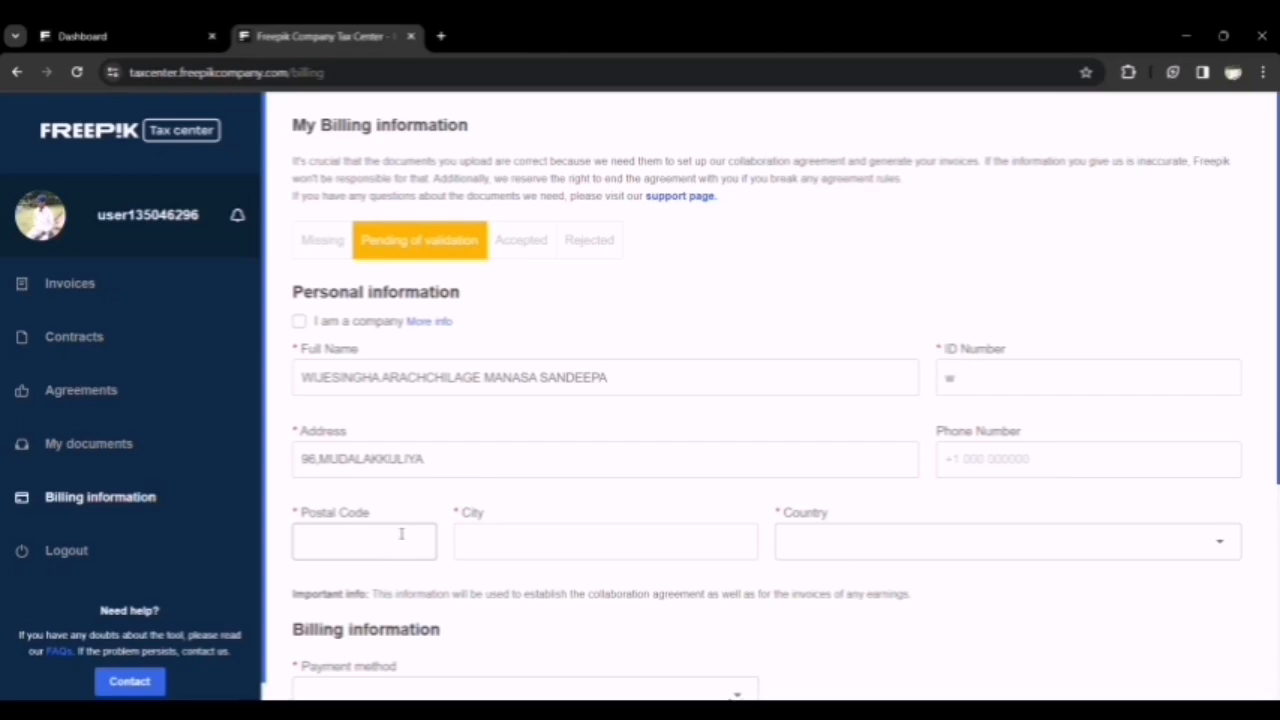
pyautogui.click(604, 540)
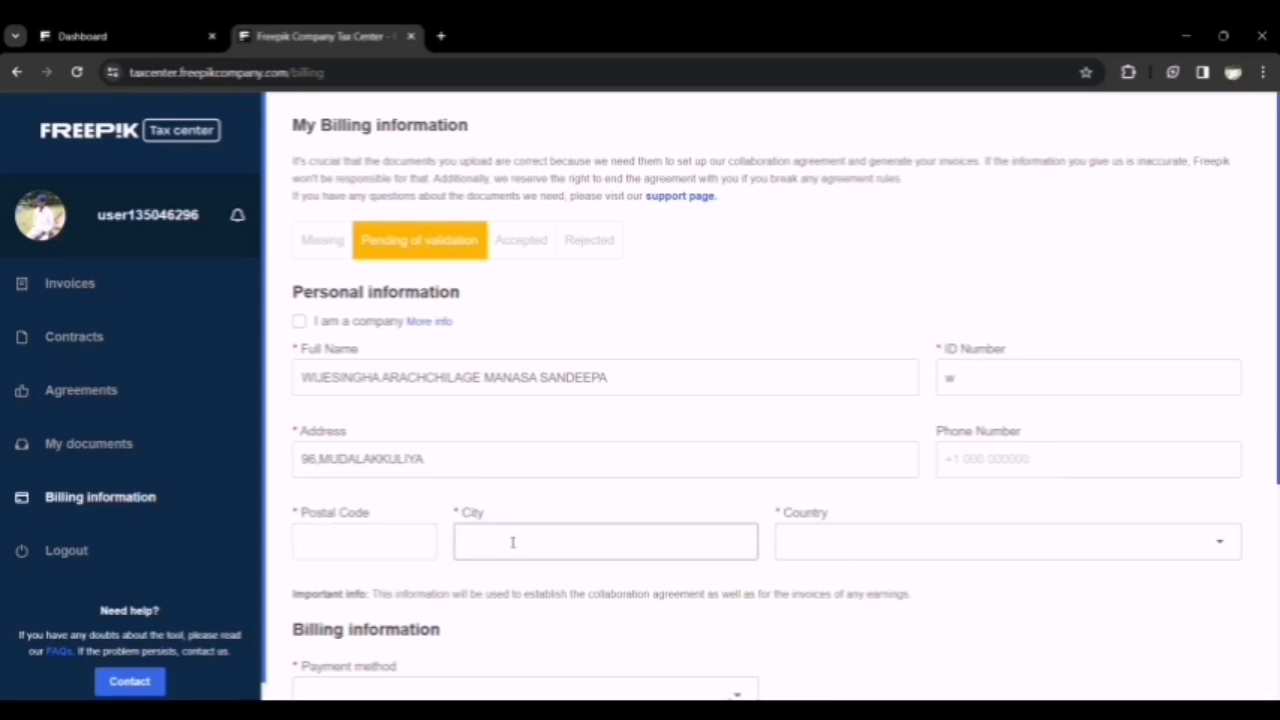
pyautogui.click(1004, 540)
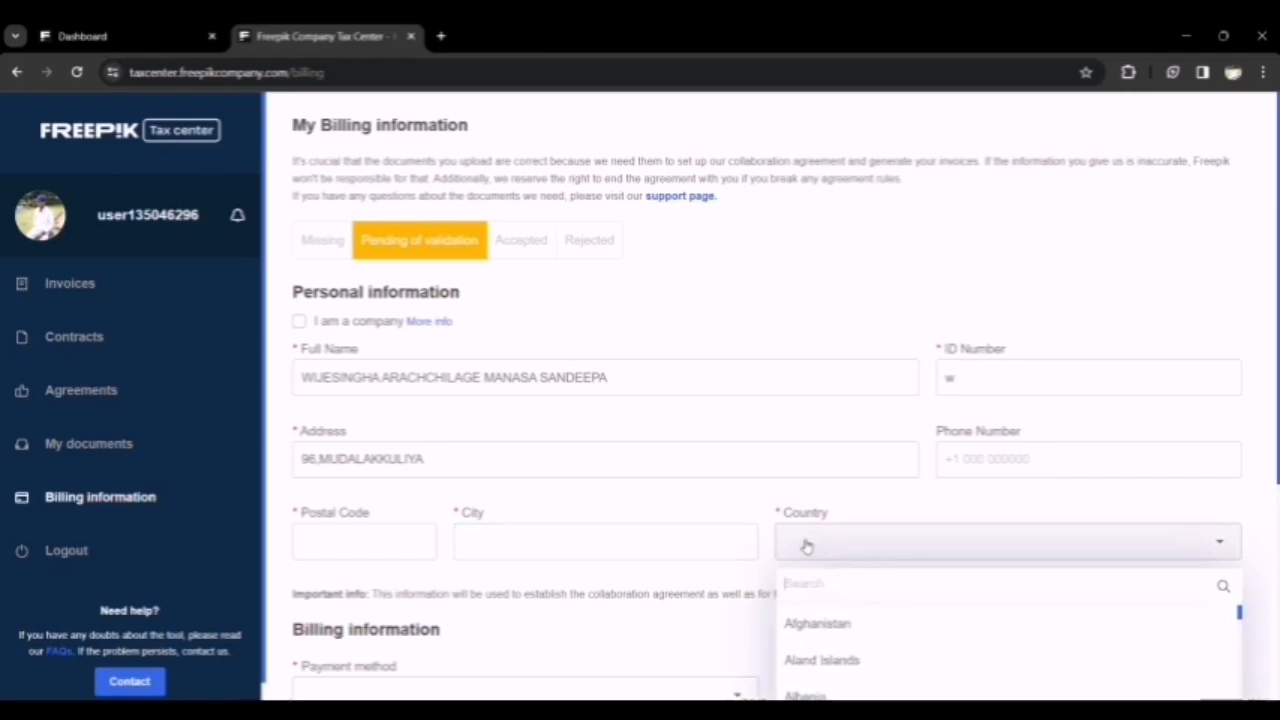
pyautogui.write('s')
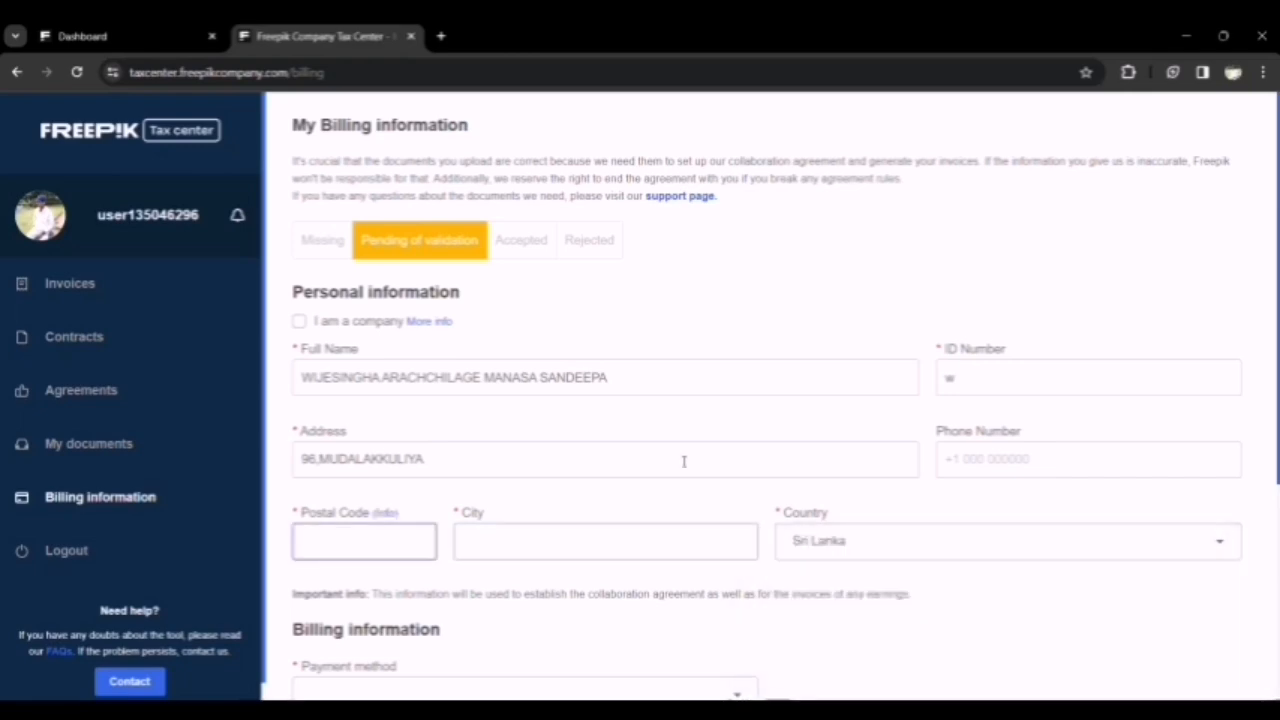
# Enter the city 'Anama', then open a new browser tab to look up the postal code
pyautogui.click(604, 540)
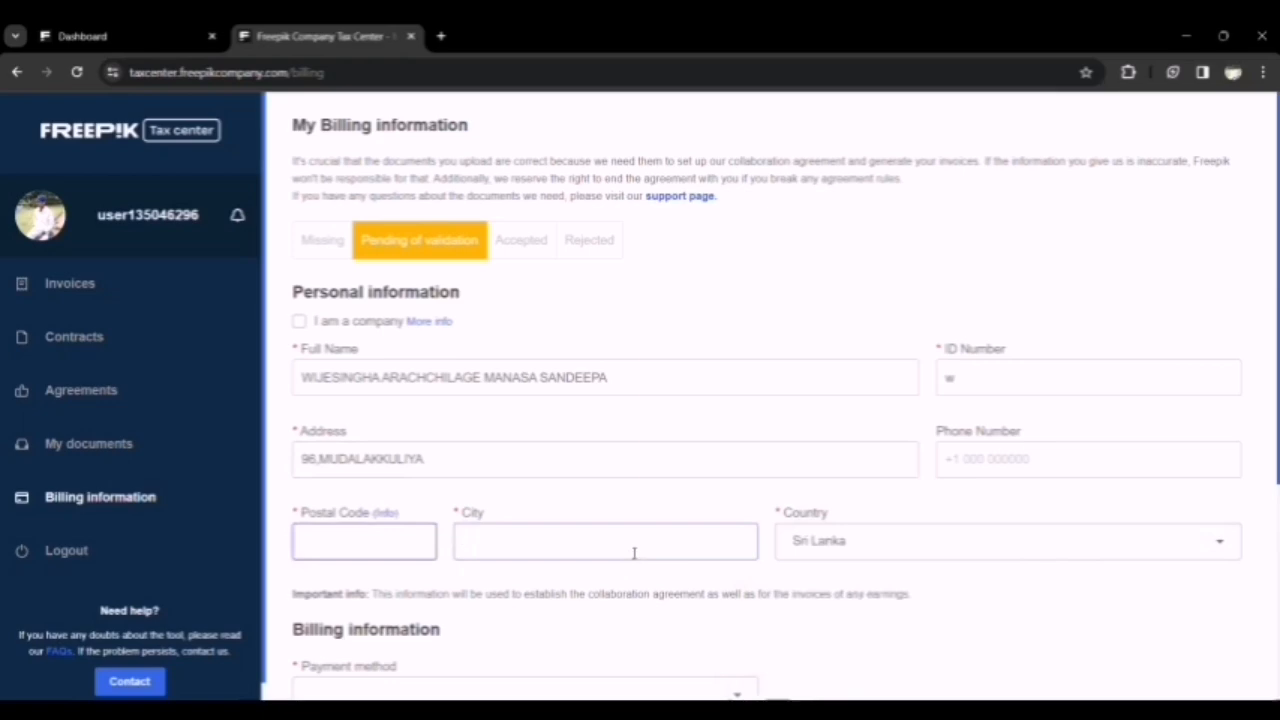
pyautogui.write('Anamaduwa')
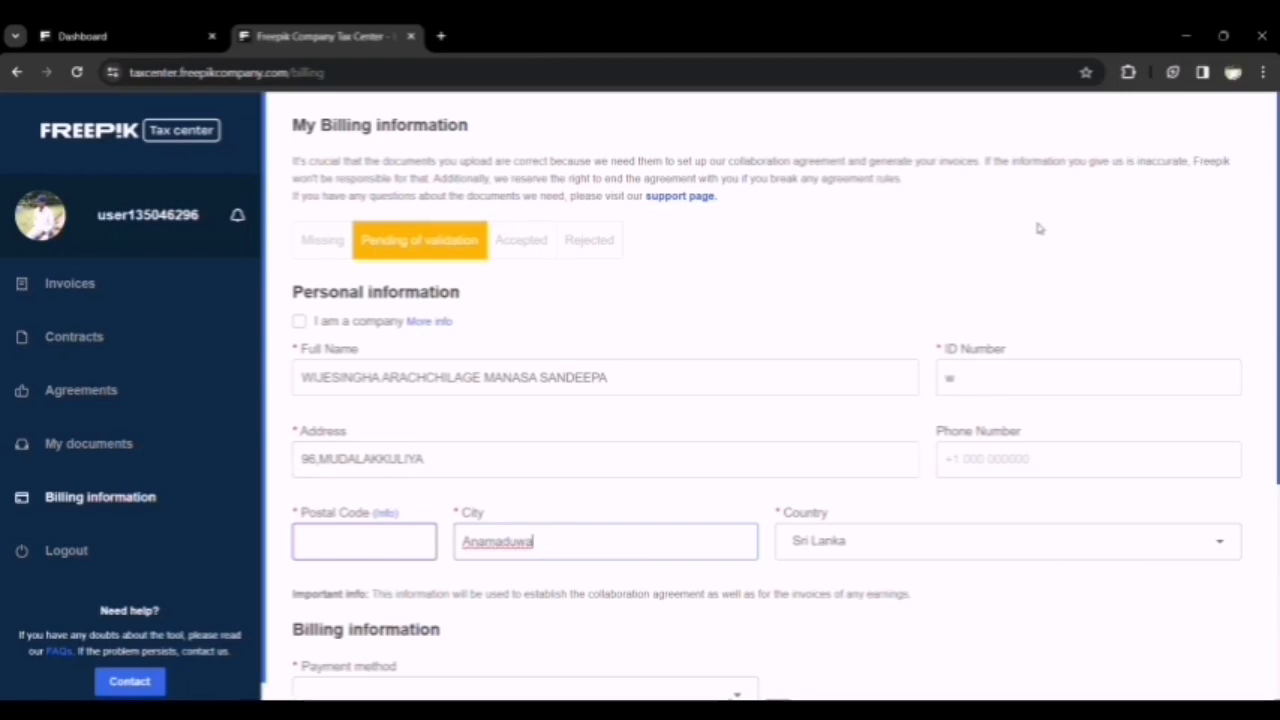
pyautogui.scroll(-3)
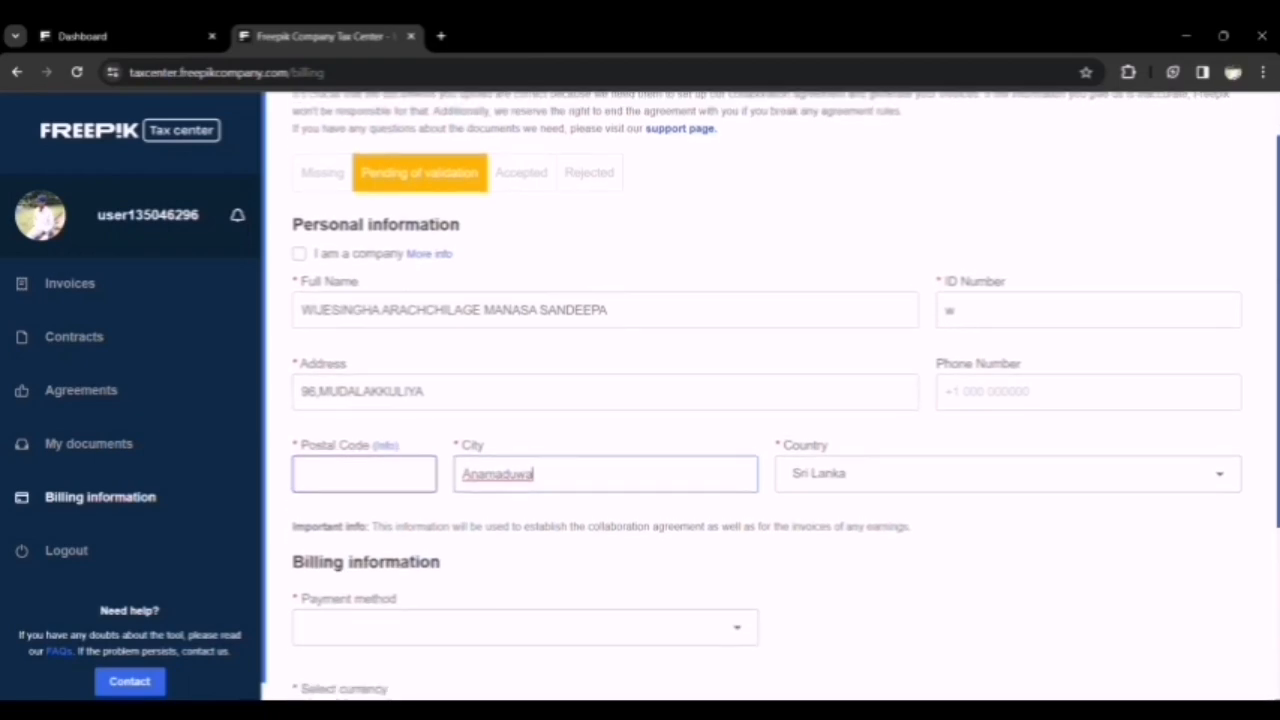
pyautogui.scroll(-3)
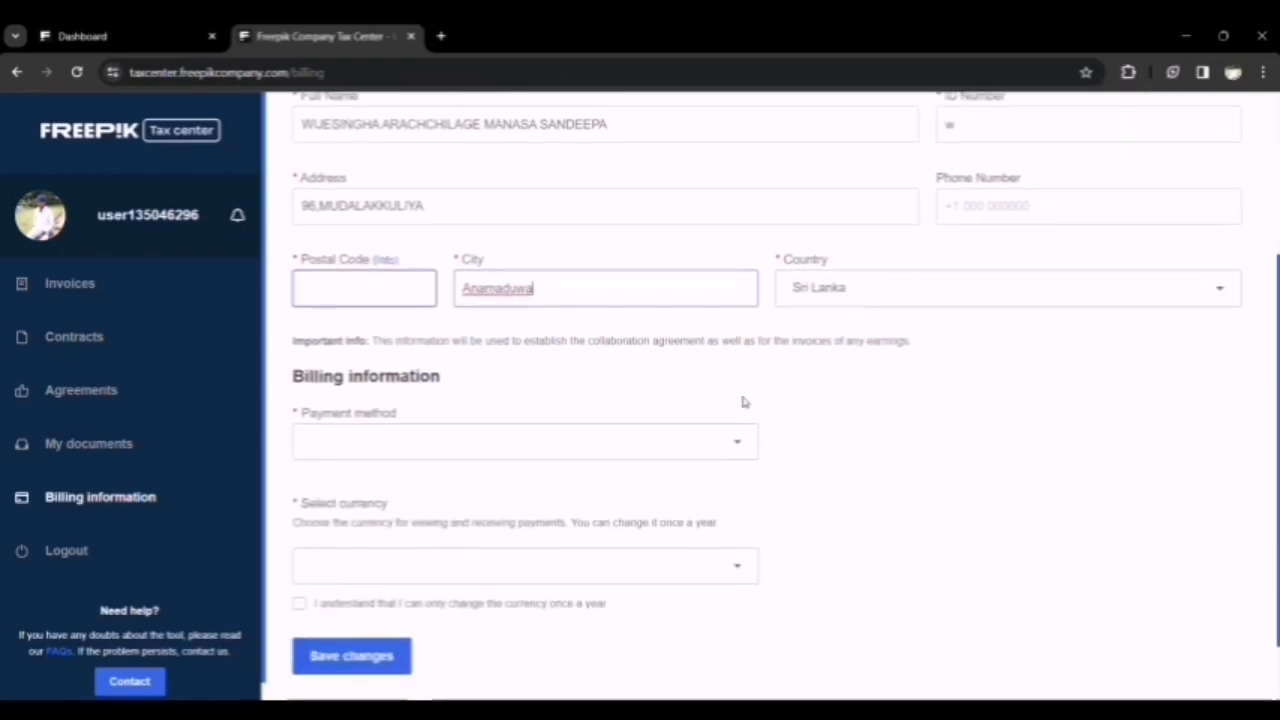
pyautogui.scroll(3)
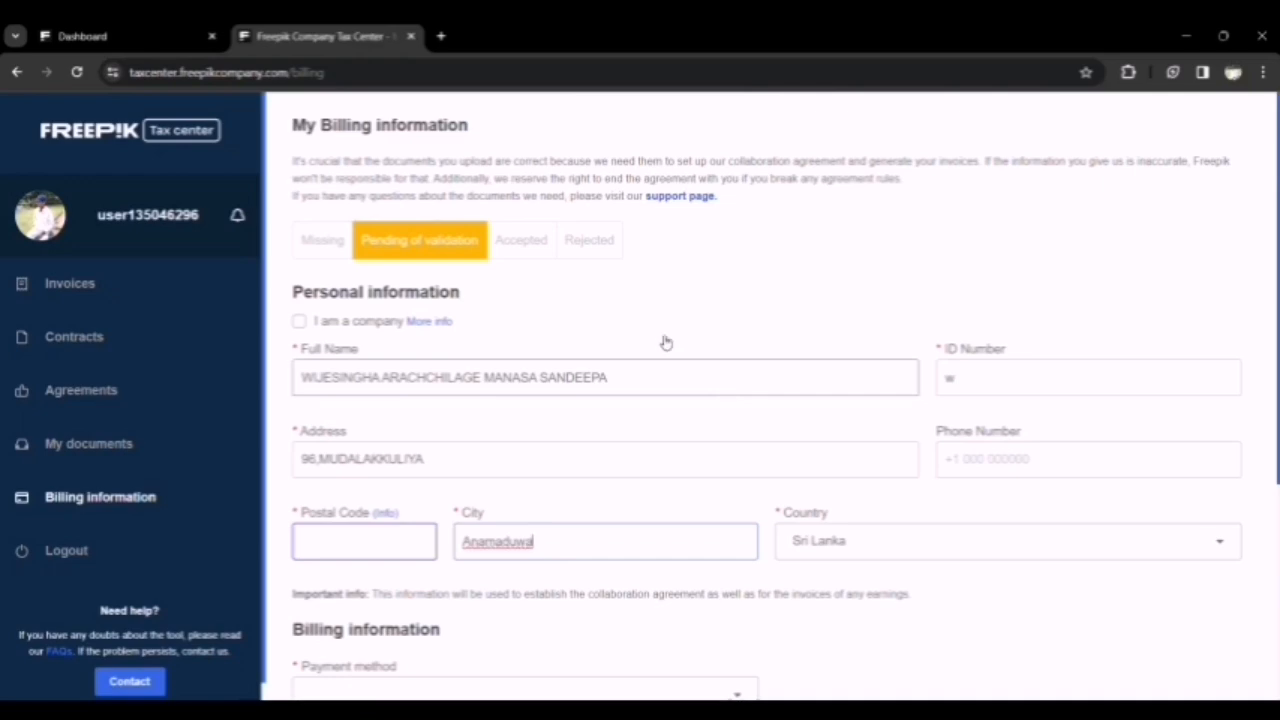
pyautogui.click(516, 376)
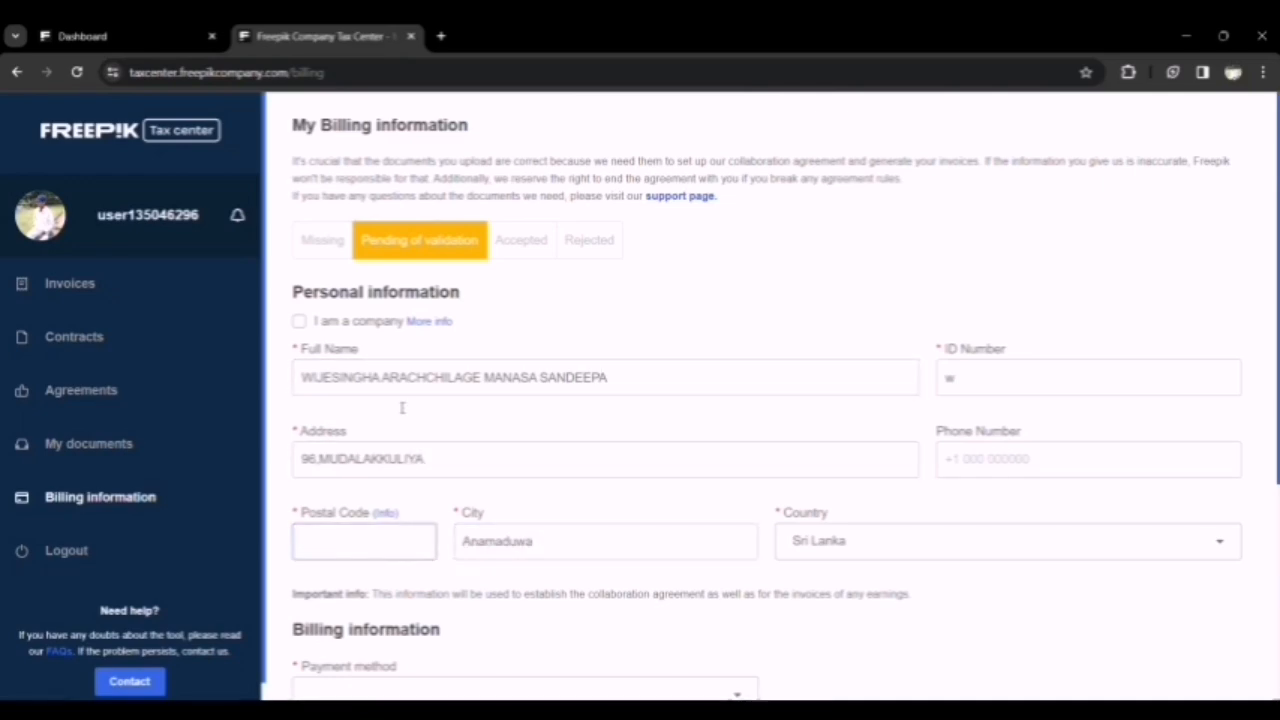
pyautogui.click(440, 36)
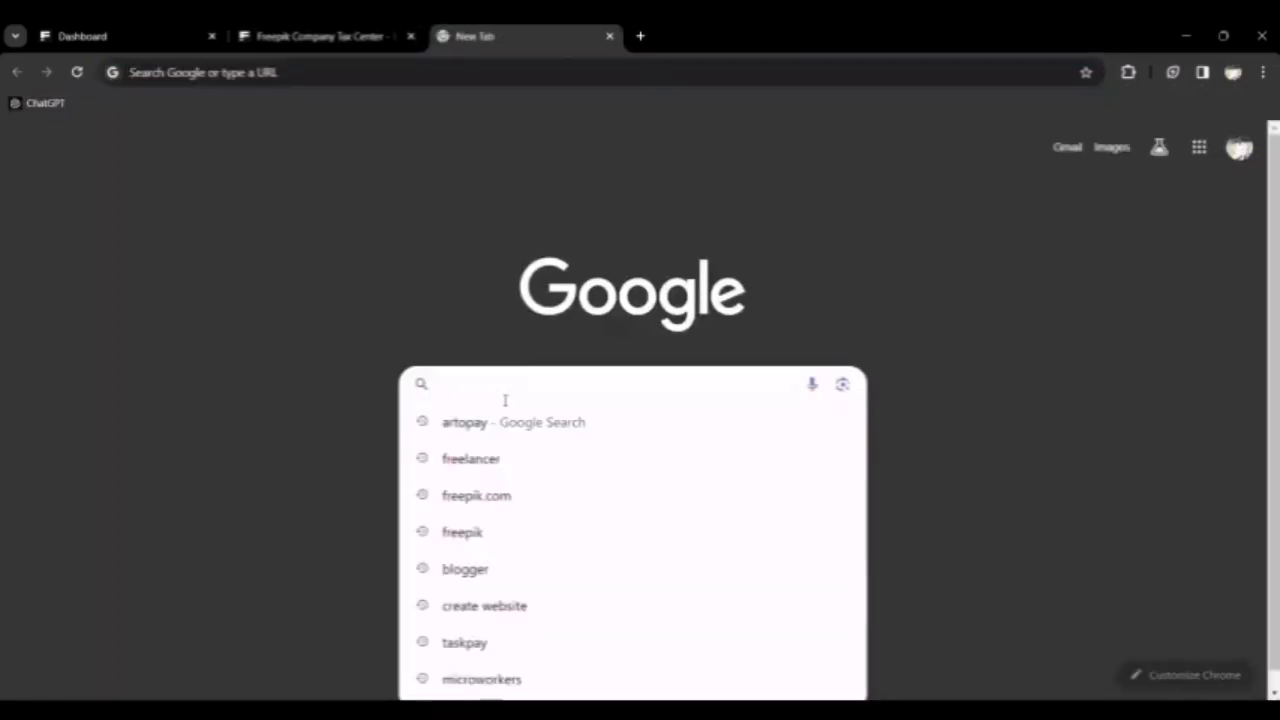
# Google the Anamaduwa postal code (61500) and return to the billing form tab
pyautogui.write('anamas')
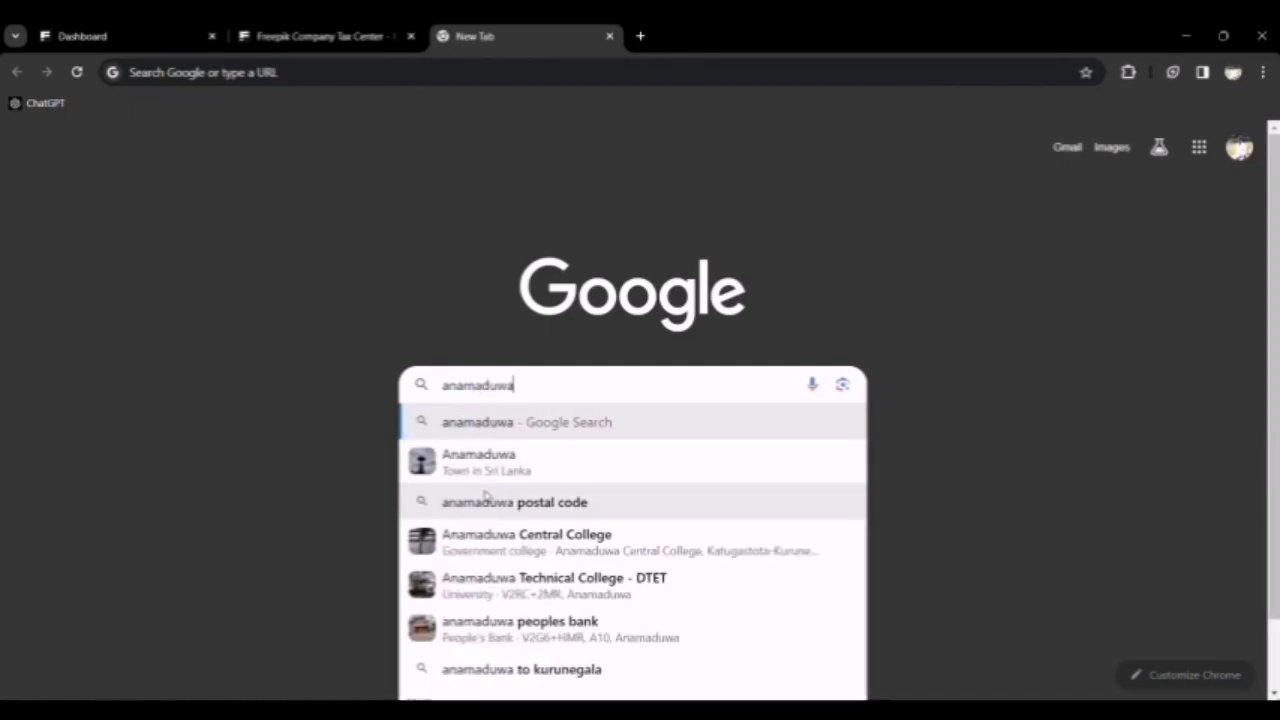
pyautogui.click(514, 502)
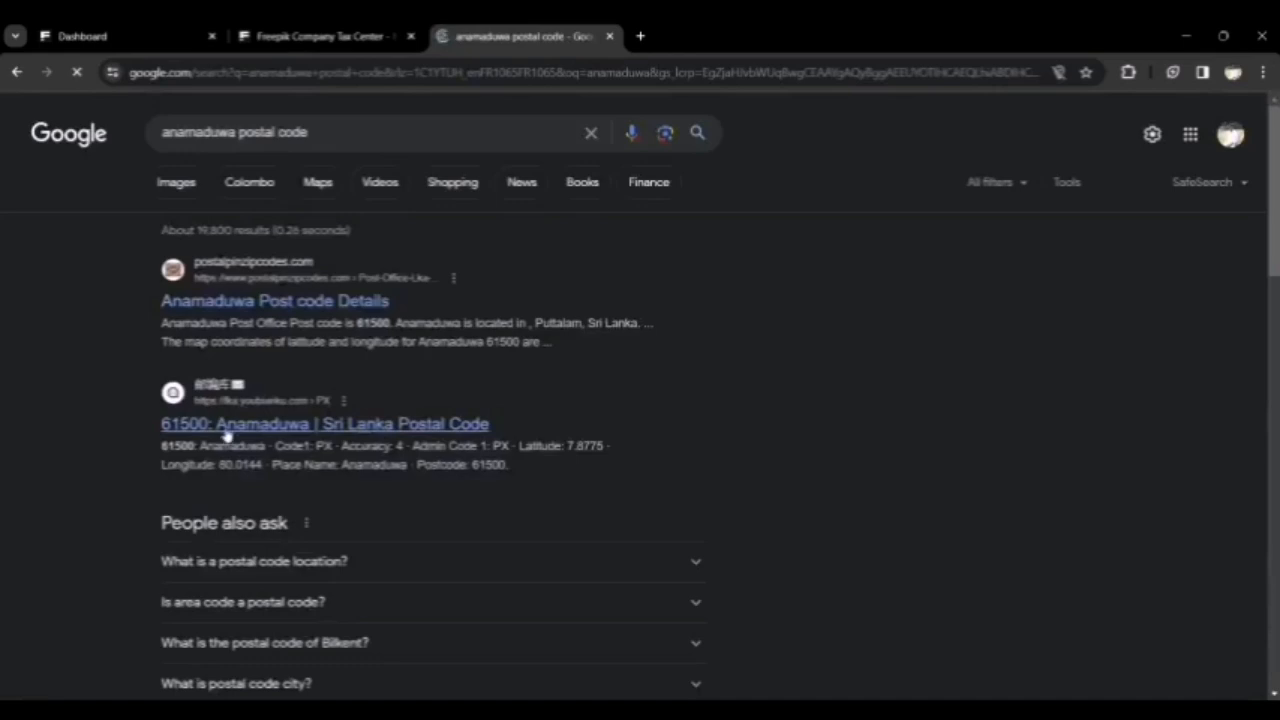
pyautogui.click(320, 36)
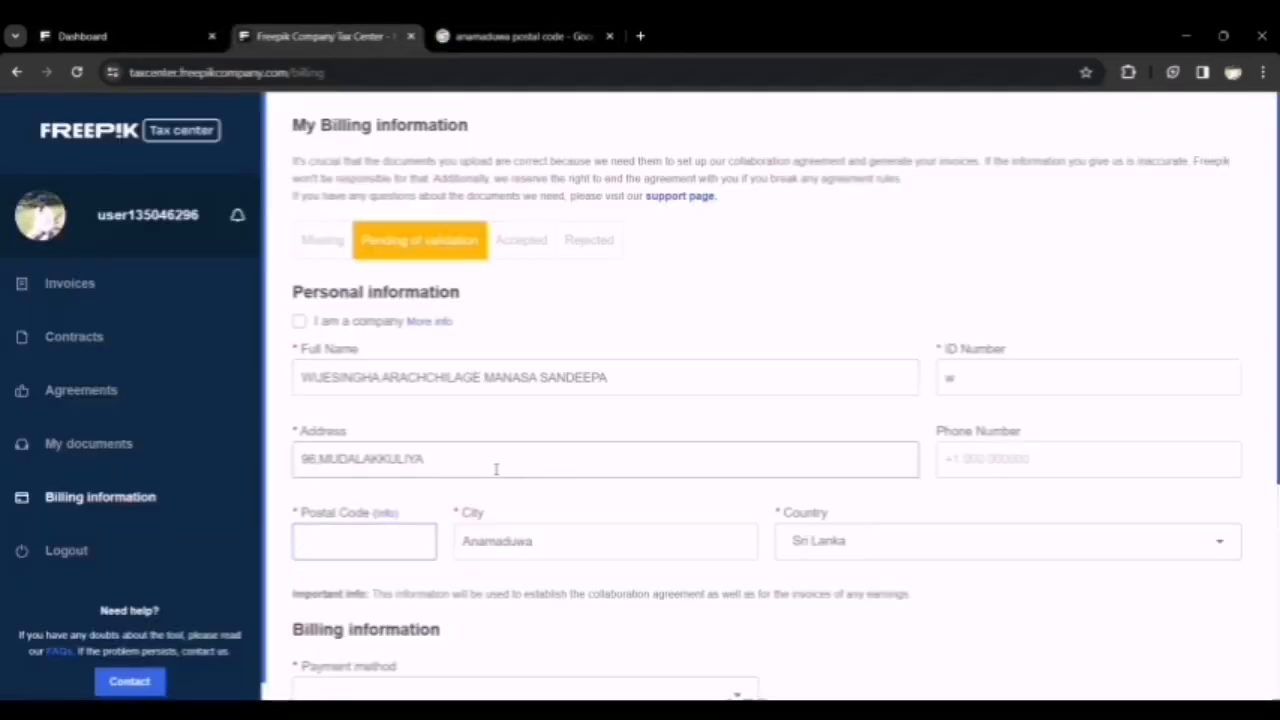
# Enter postal code 61500, checking it against the Google results tab
pyautogui.click(1088, 458)
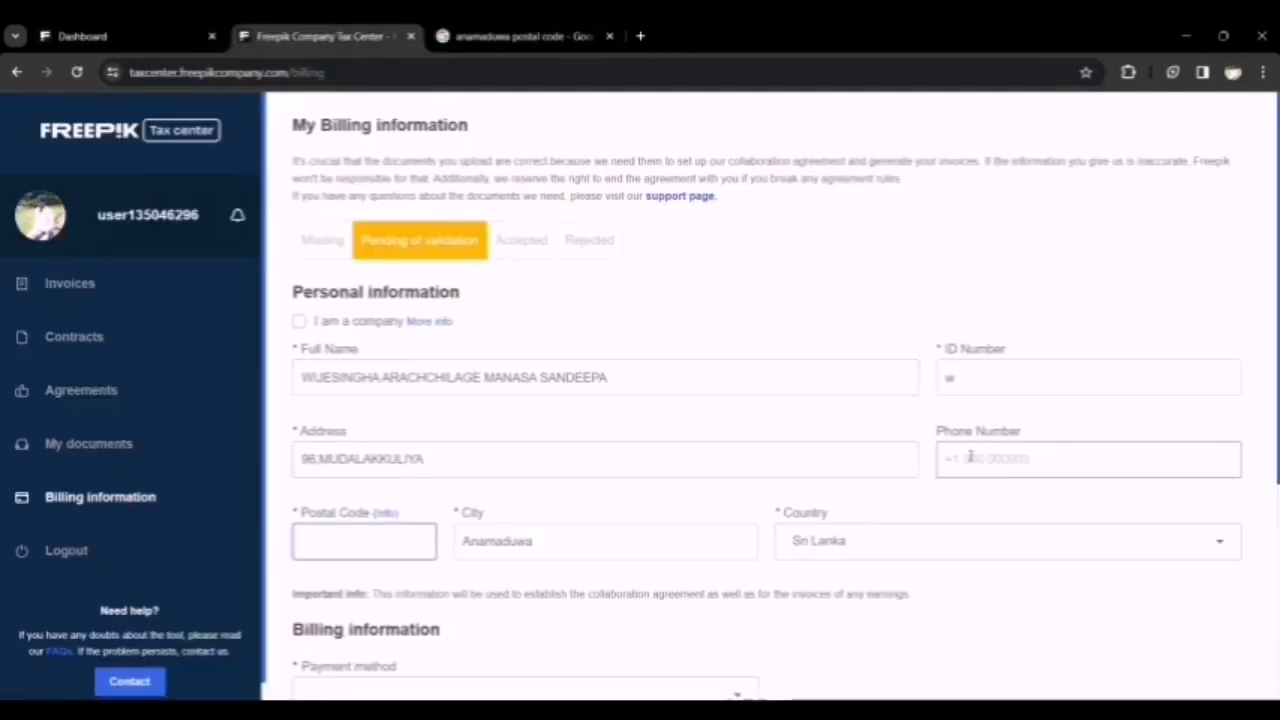
pyautogui.click(1088, 376)
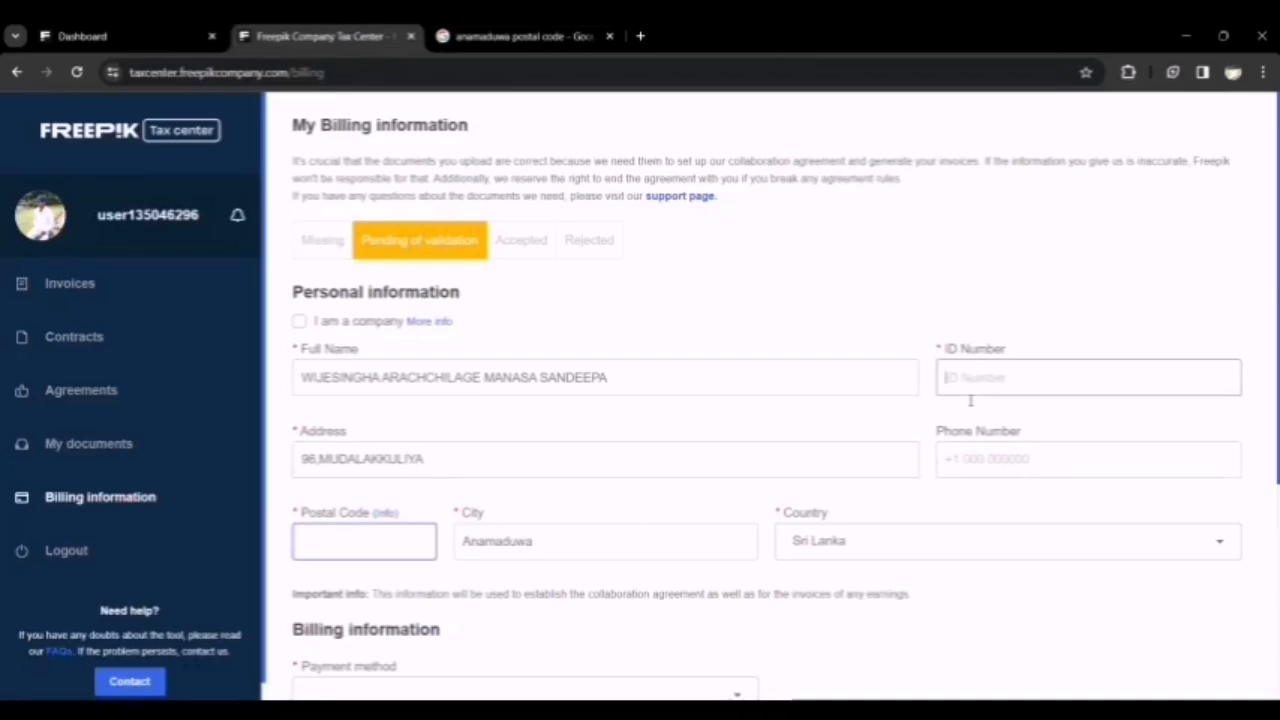
pyautogui.click(364, 540)
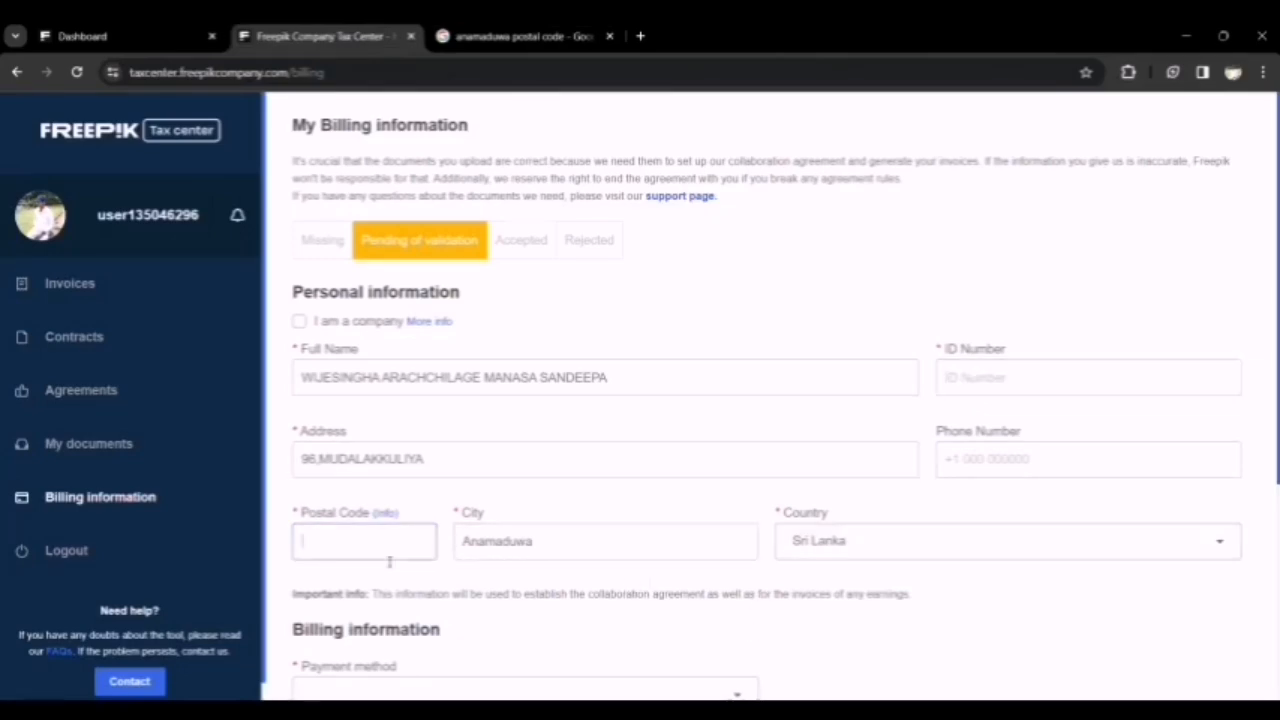
pyautogui.write('61500')
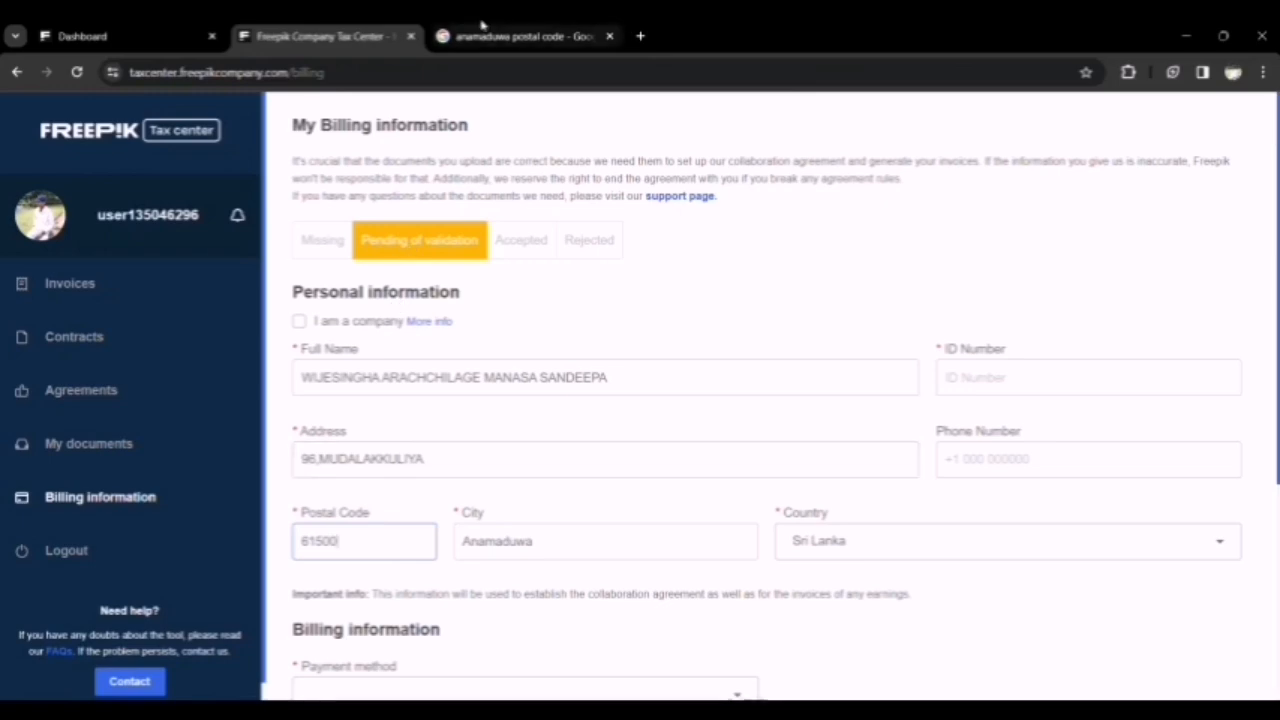
pyautogui.click(524, 36)
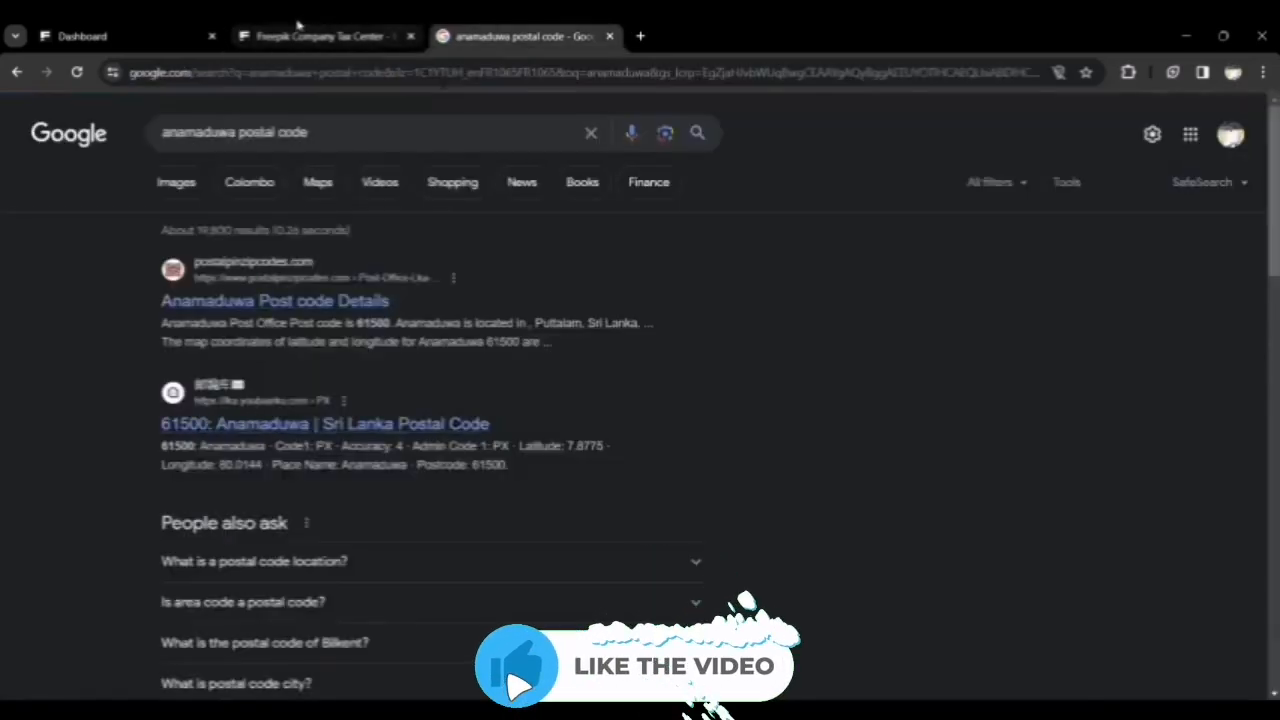
pyautogui.click(320, 36)
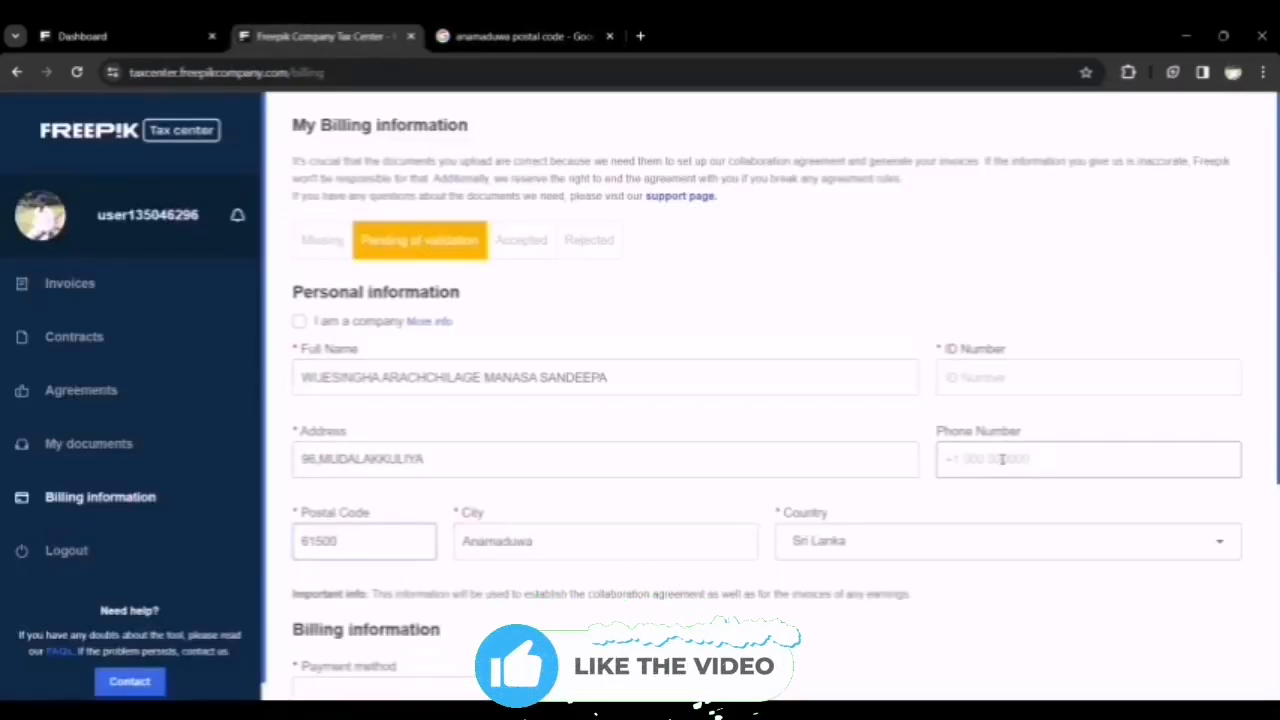
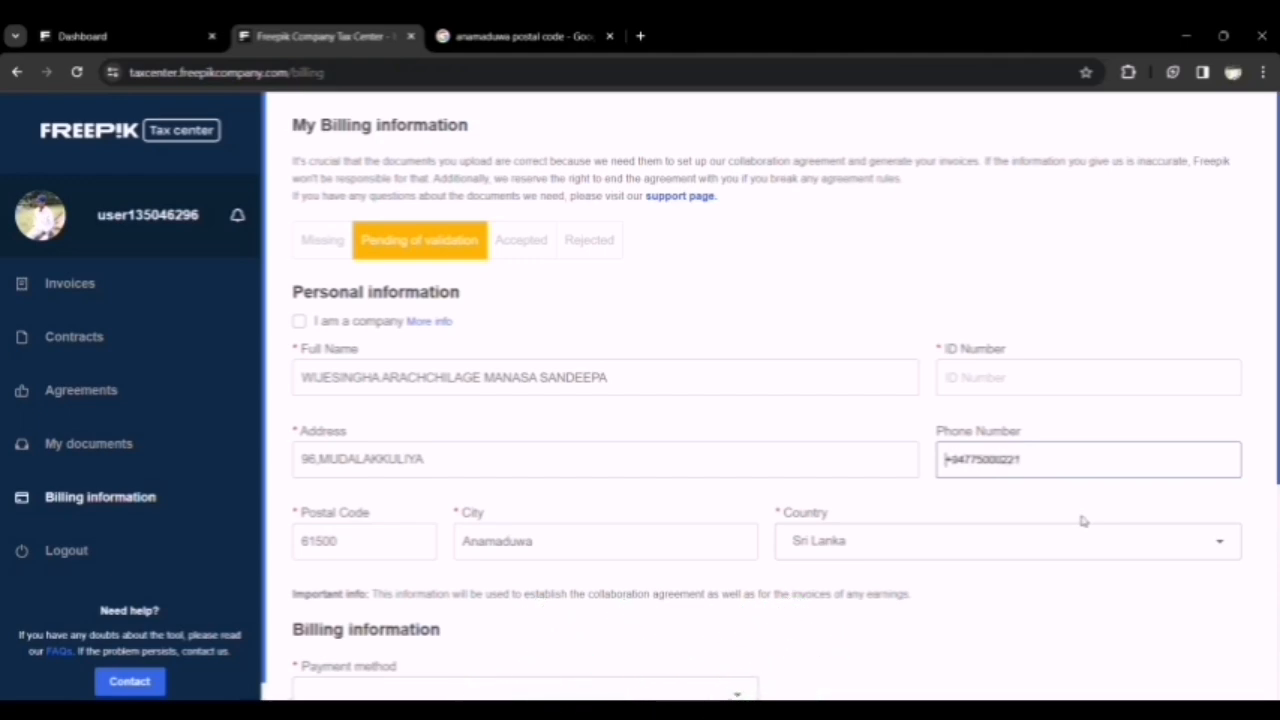
pyautogui.click(1088, 376)
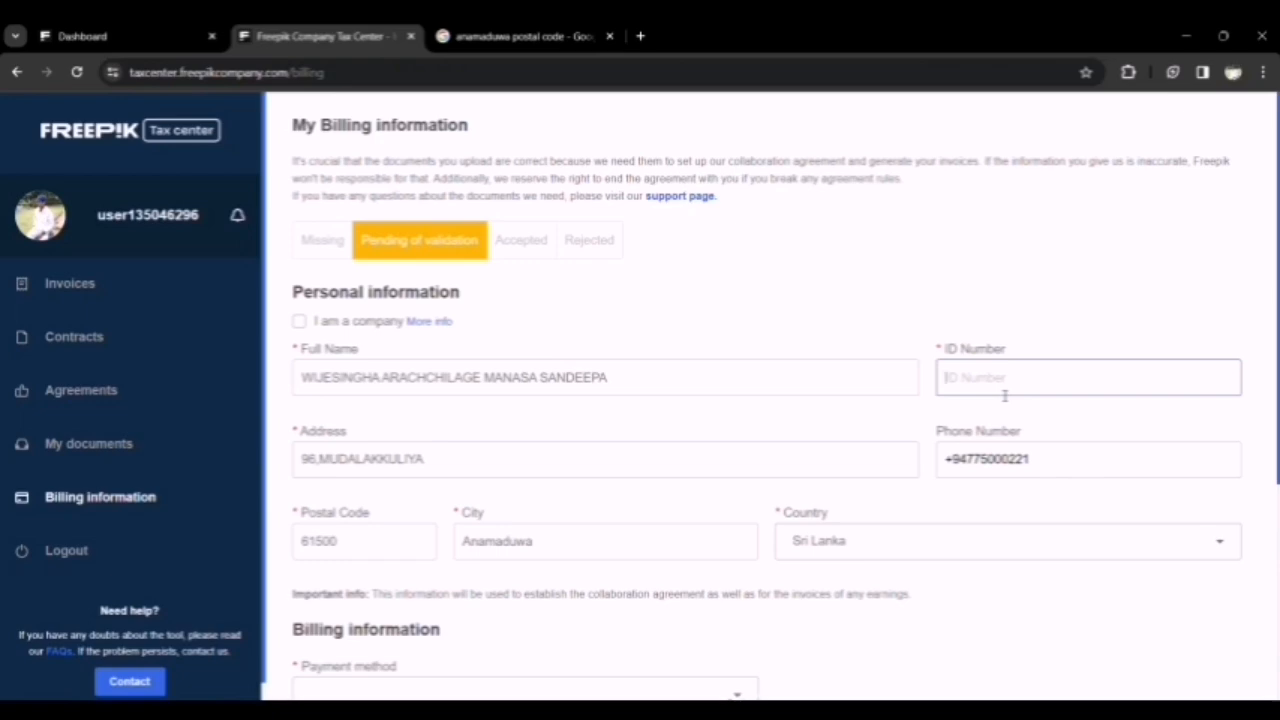
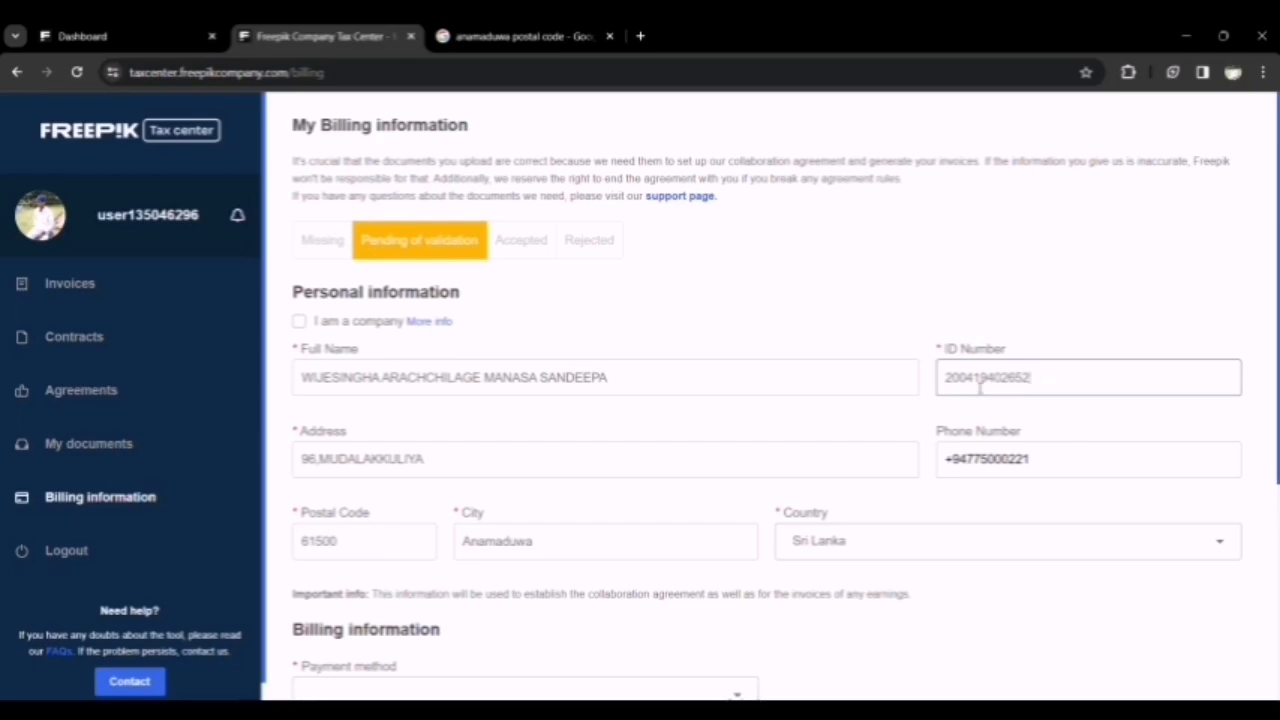
pyautogui.moveTo(1012, 308)
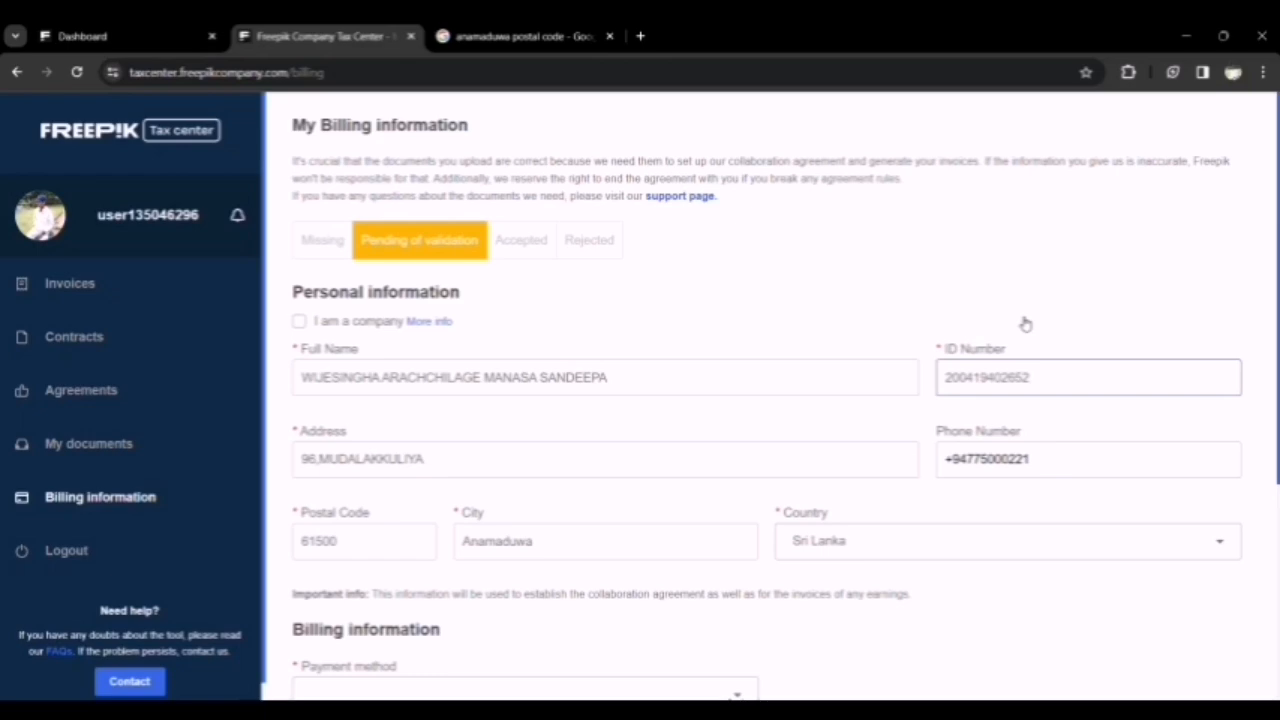
pyautogui.moveTo(1080, 356)
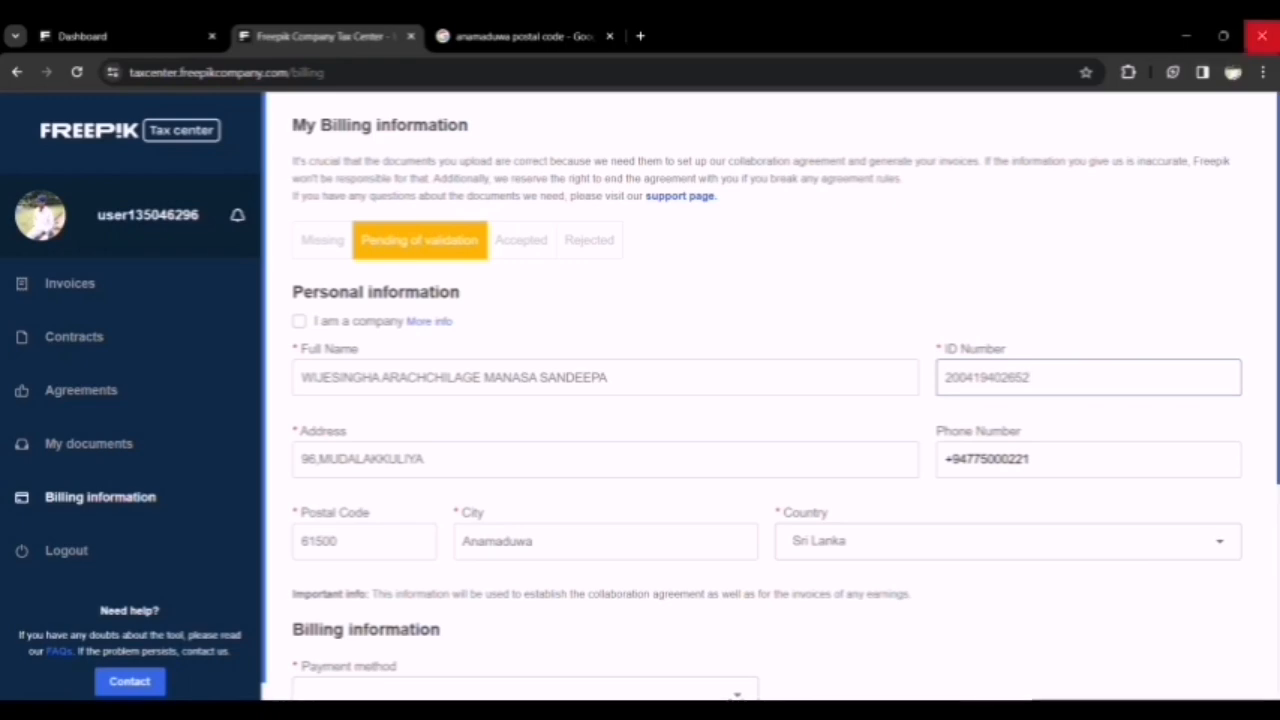
# Scroll to Billing information and open the Payment method list showing Paypal and Payoneer
pyautogui.scroll(-3)
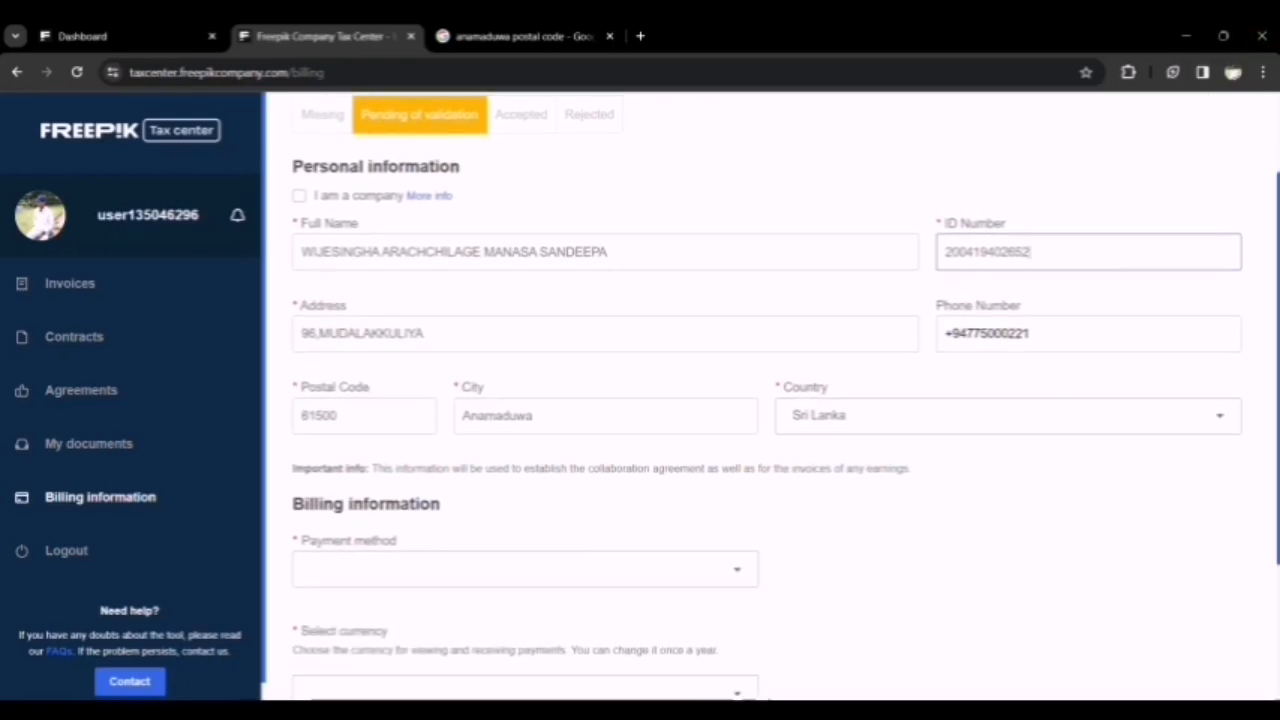
pyautogui.scroll(-3)
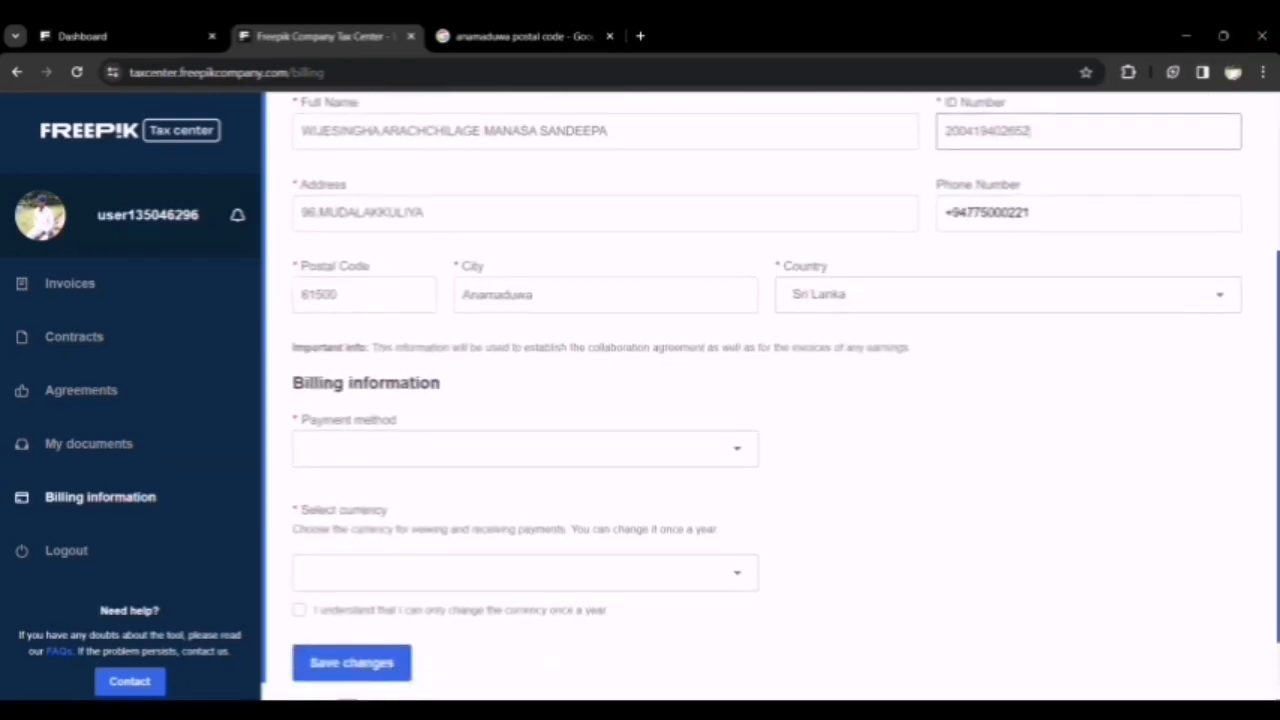
pyautogui.click(524, 448)
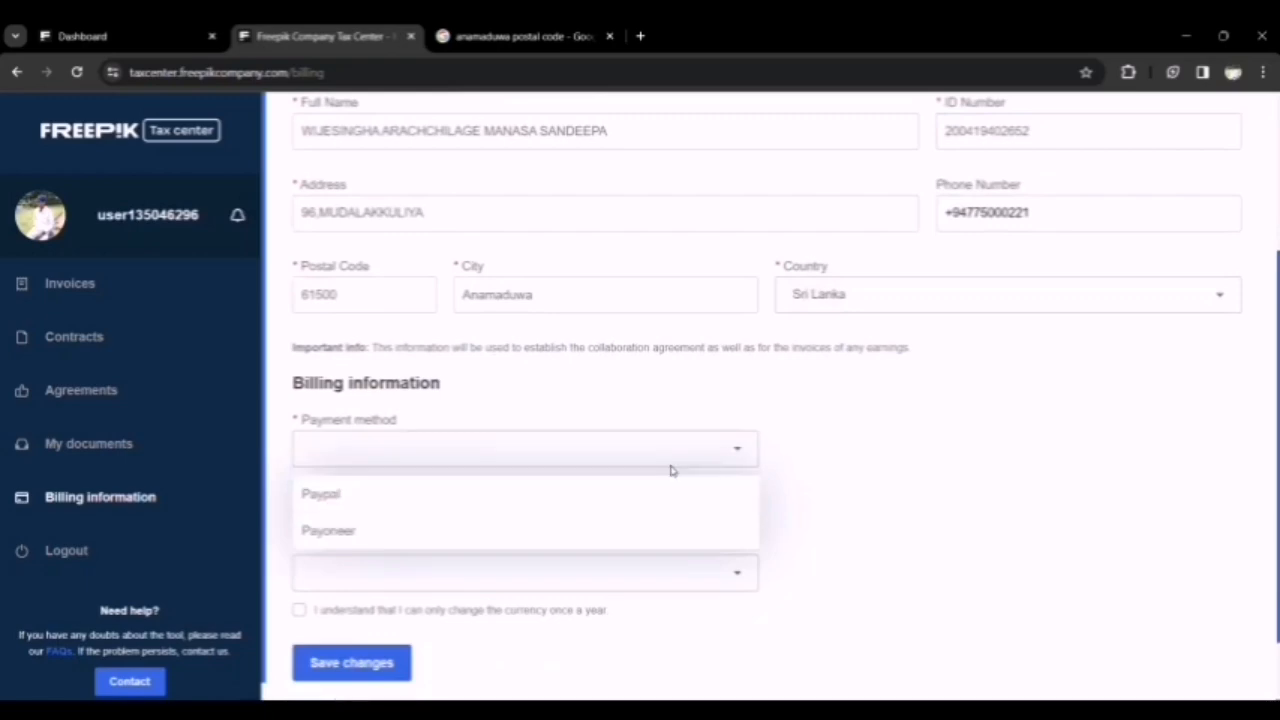
pyautogui.moveTo(788, 496)
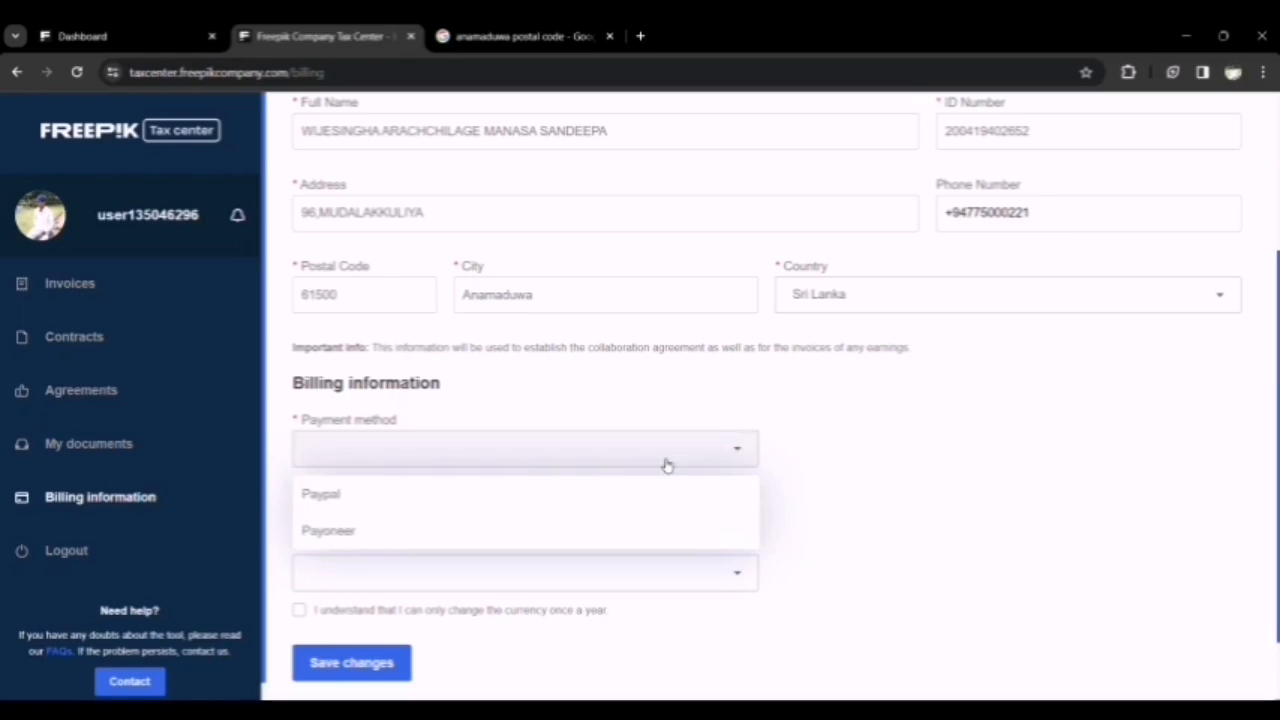
pyautogui.moveTo(744, 448)
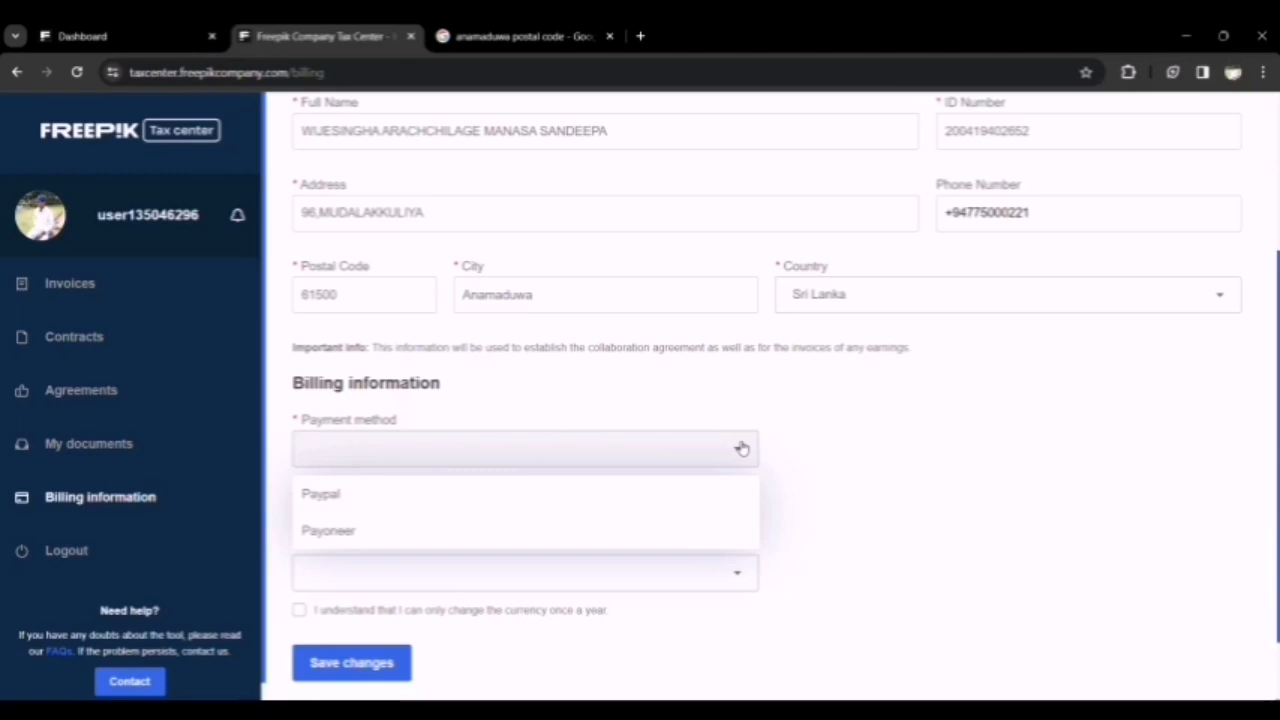
pyautogui.moveTo(548, 492)
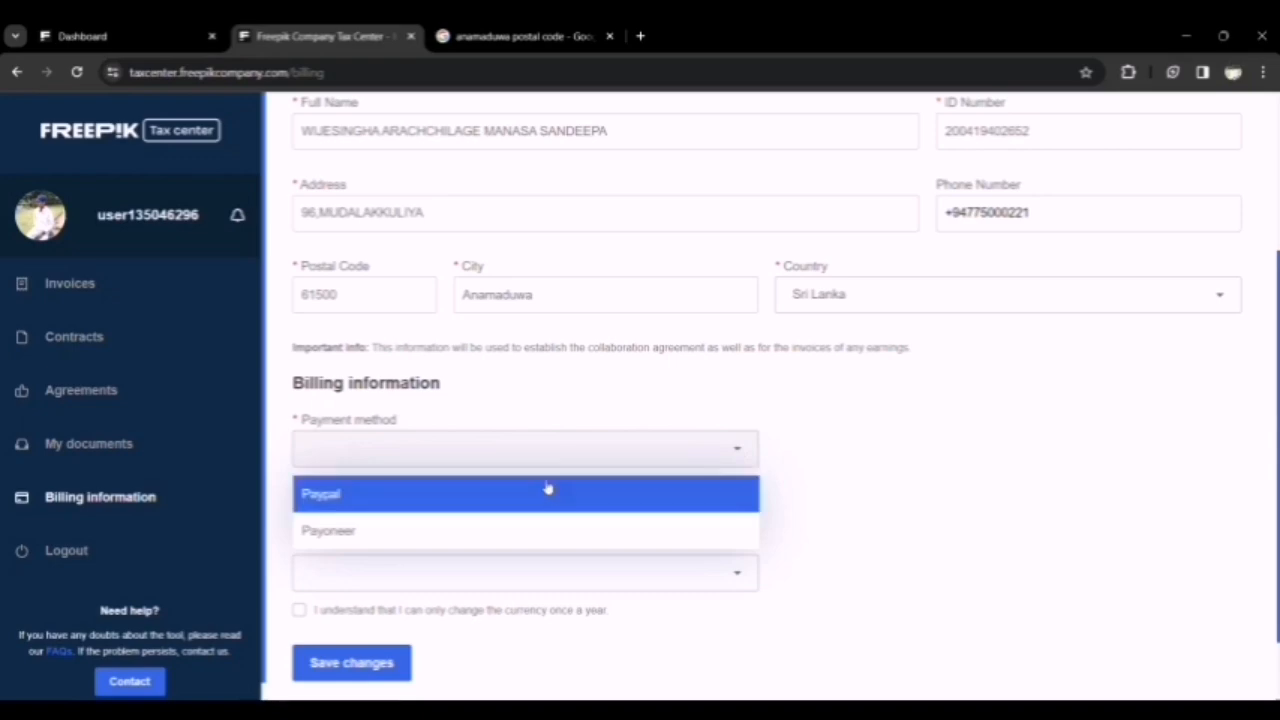
pyautogui.moveTo(746, 456)
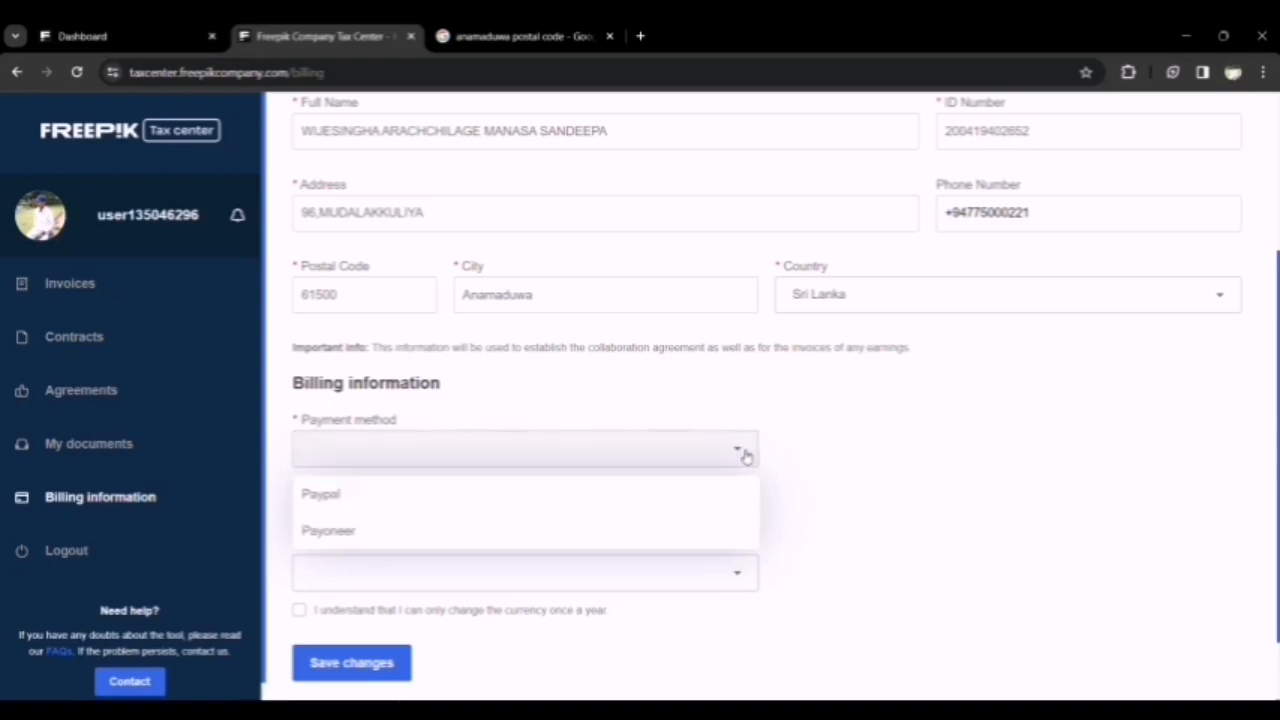
pyautogui.moveTo(592, 568)
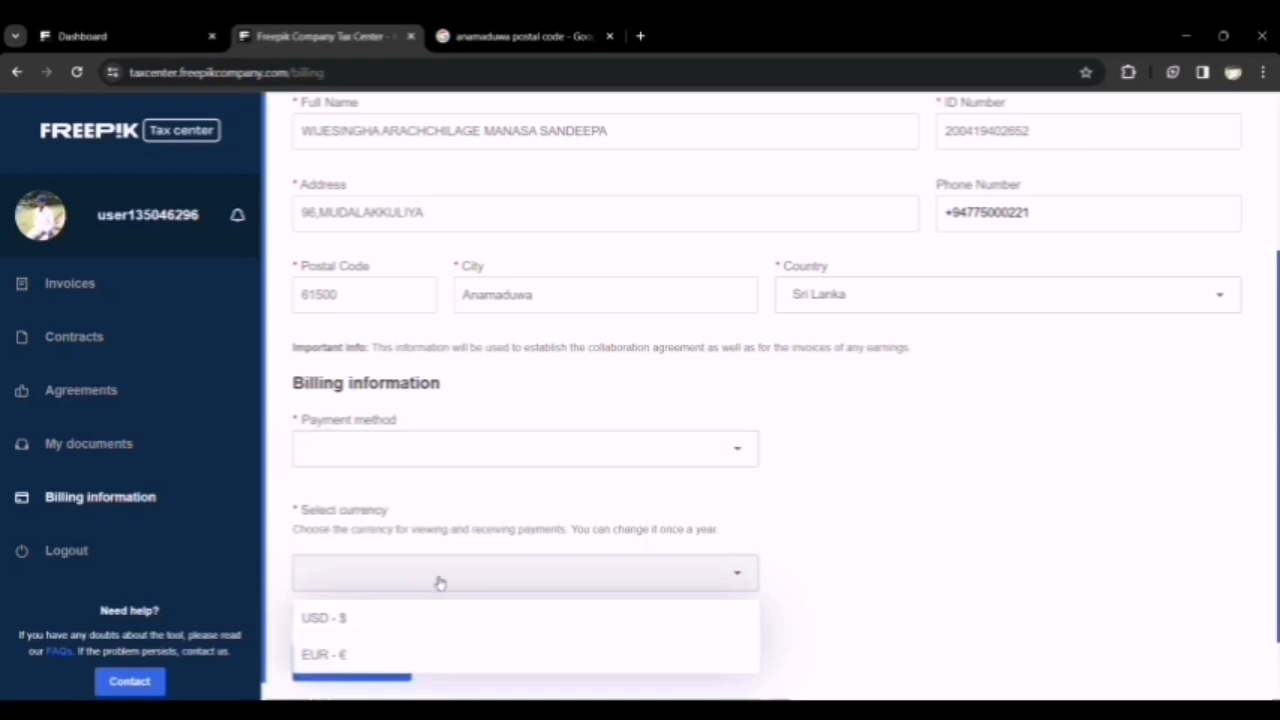
# Choose 'USD - $' as currency and tick the once-a-year currency change acknowledgement
pyautogui.click(324, 616)
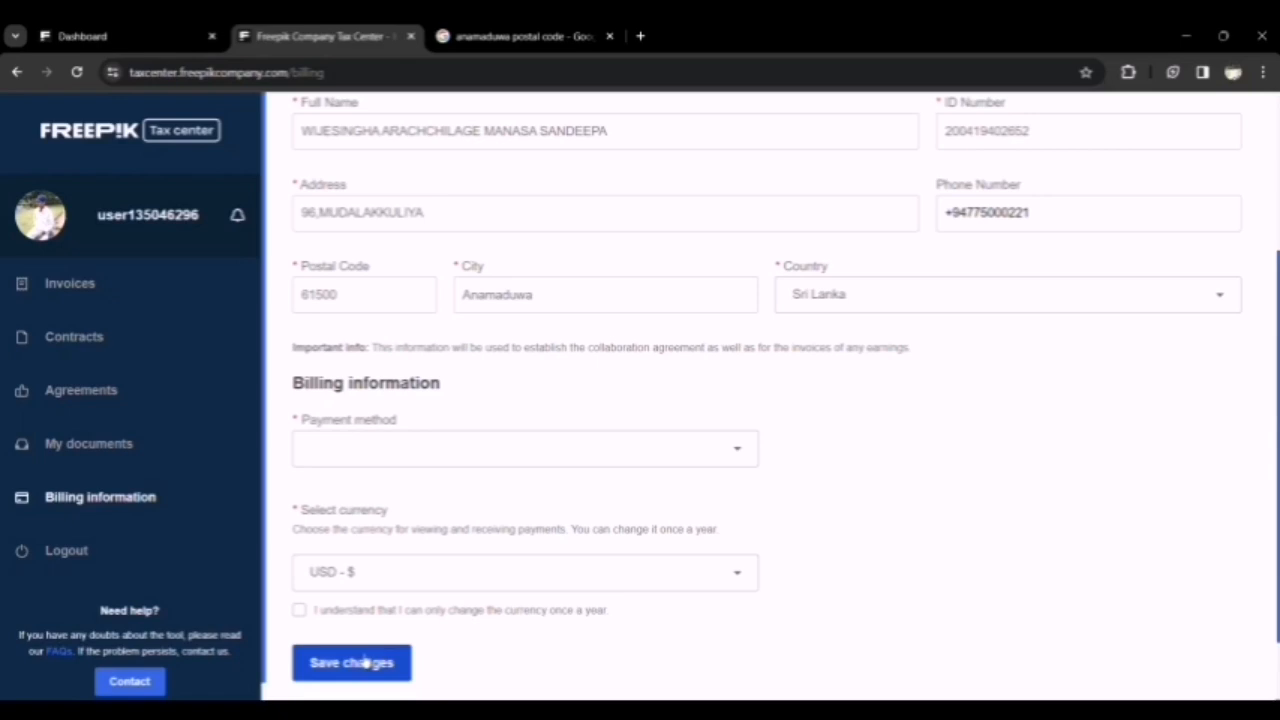
pyautogui.moveTo(324, 676)
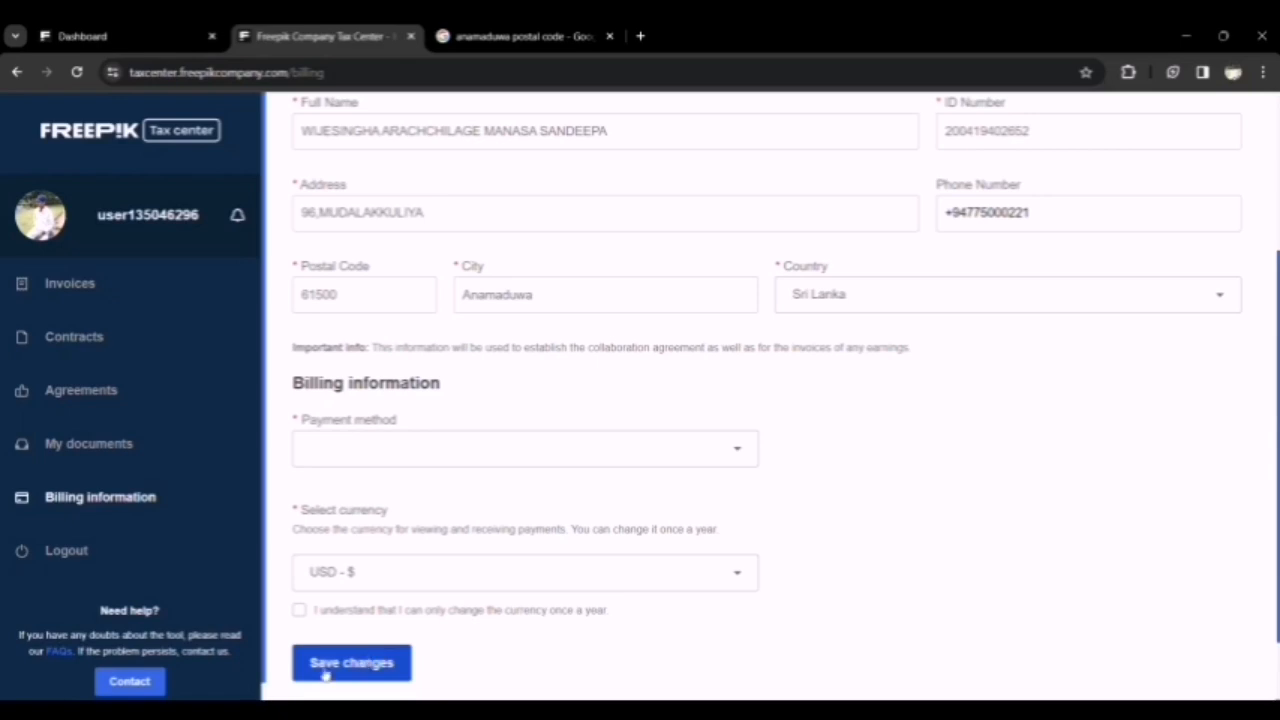
pyautogui.moveTo(444, 470)
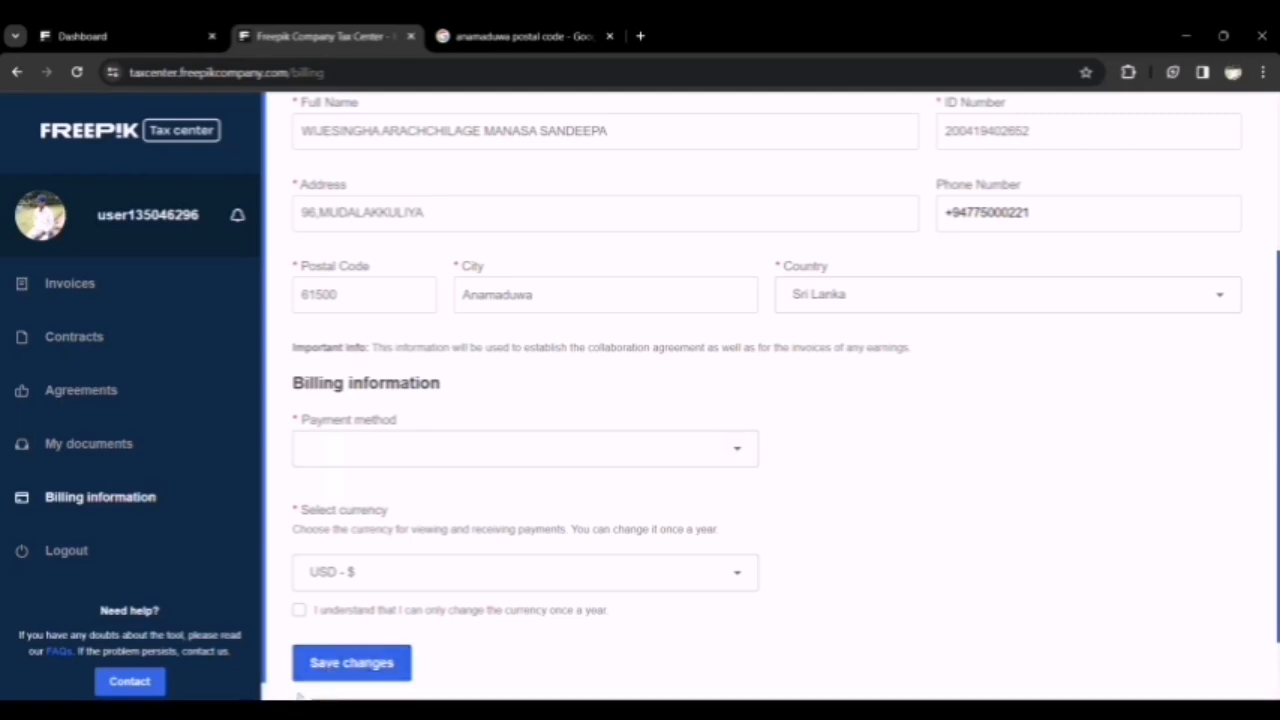
pyautogui.click(524, 572)
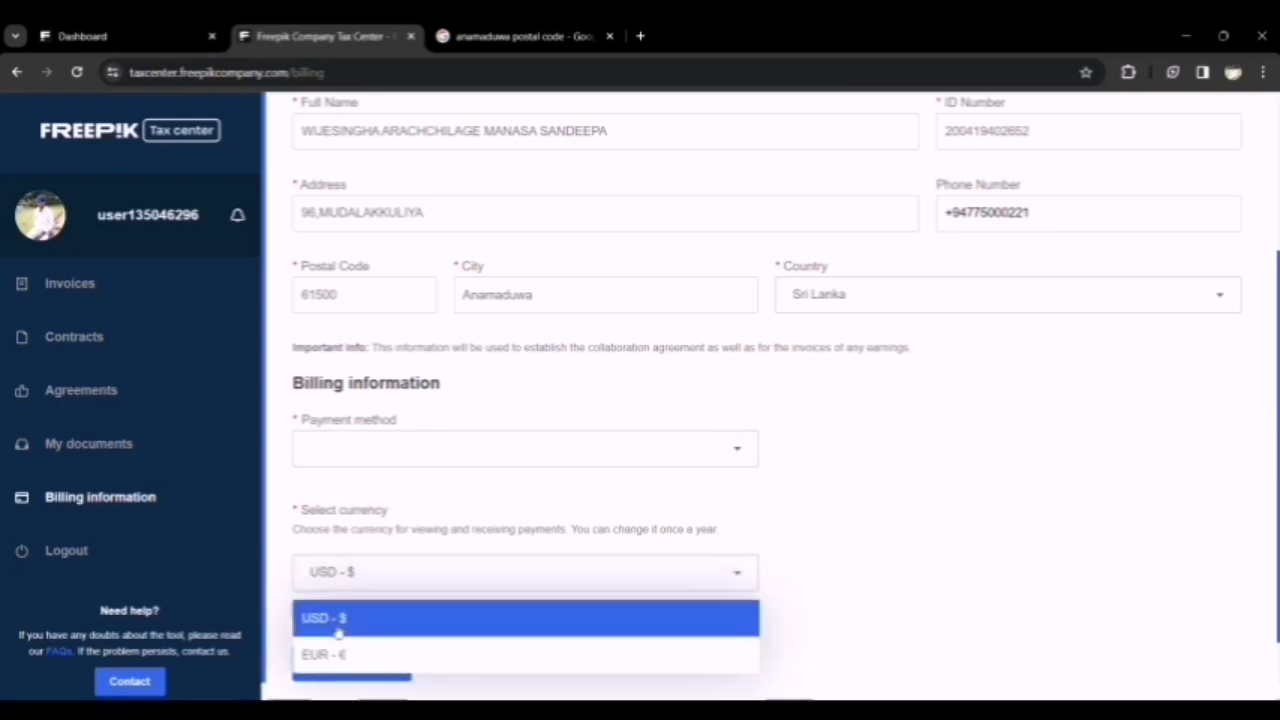
pyautogui.moveTo(724, 636)
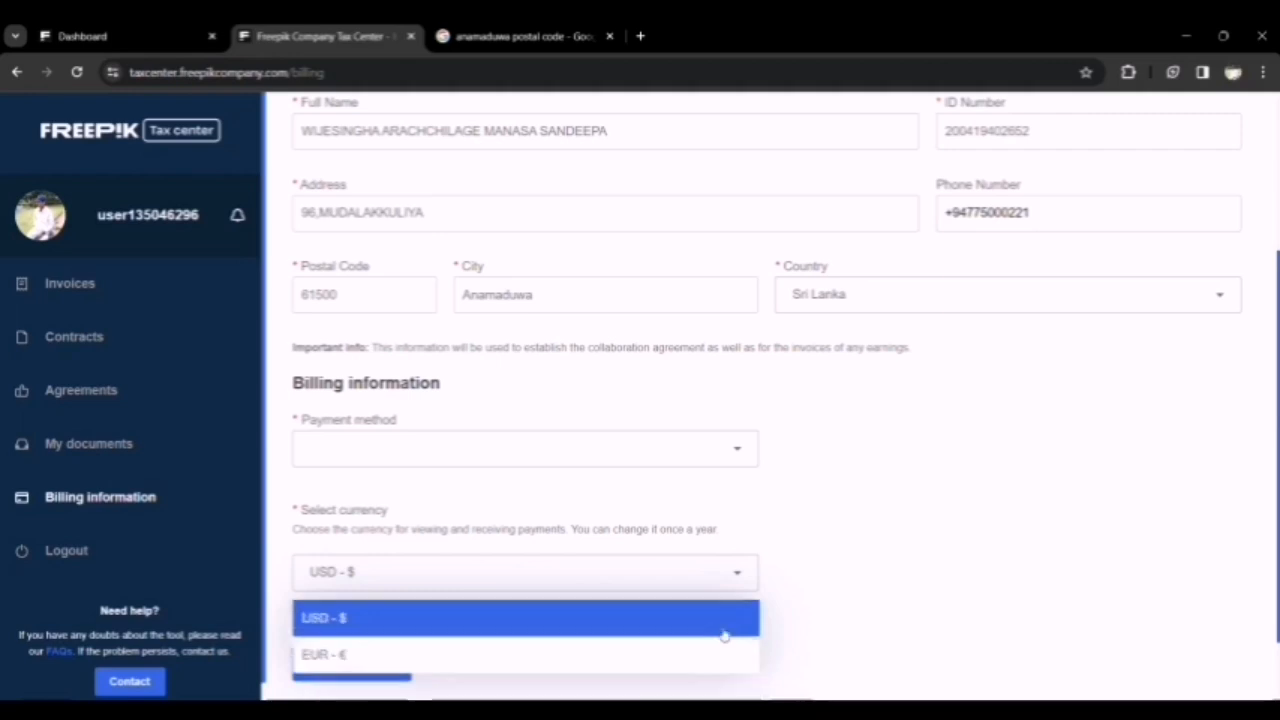
pyautogui.click(324, 616)
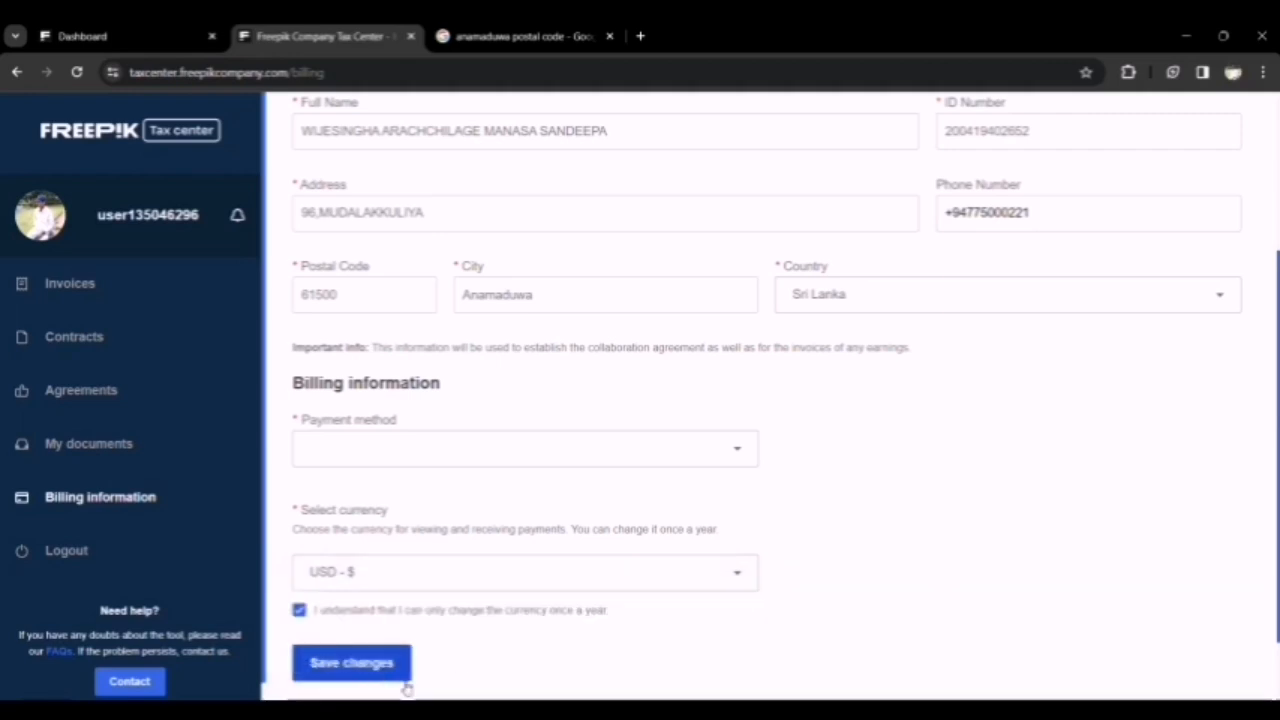